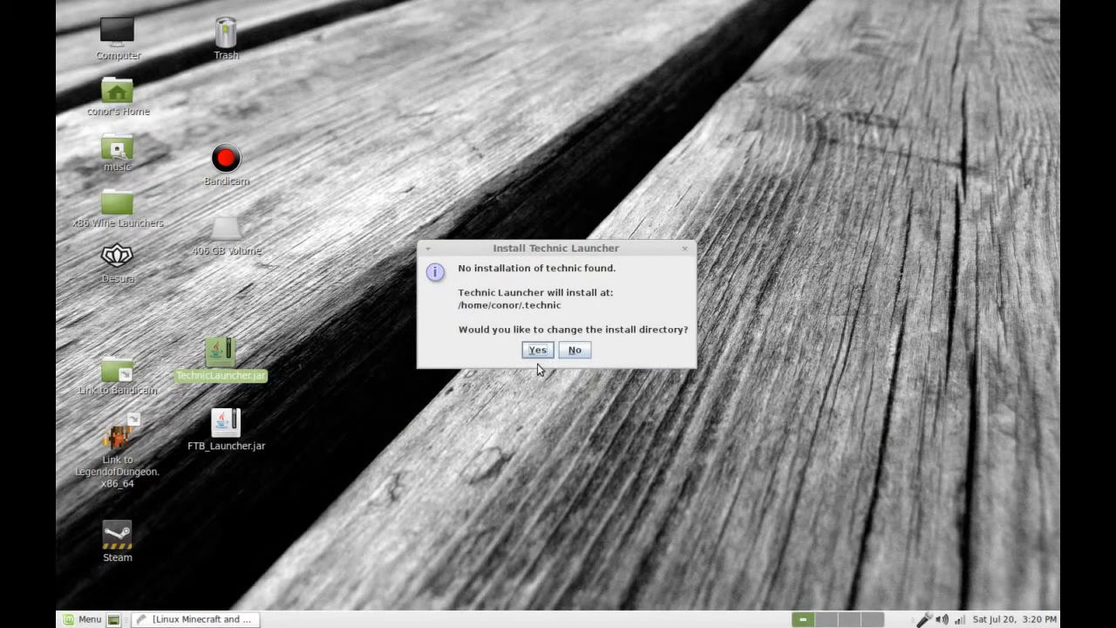
# Keep the default install directory and start Technic Launcher from its desktop icon
pyautogui.click(574, 349)
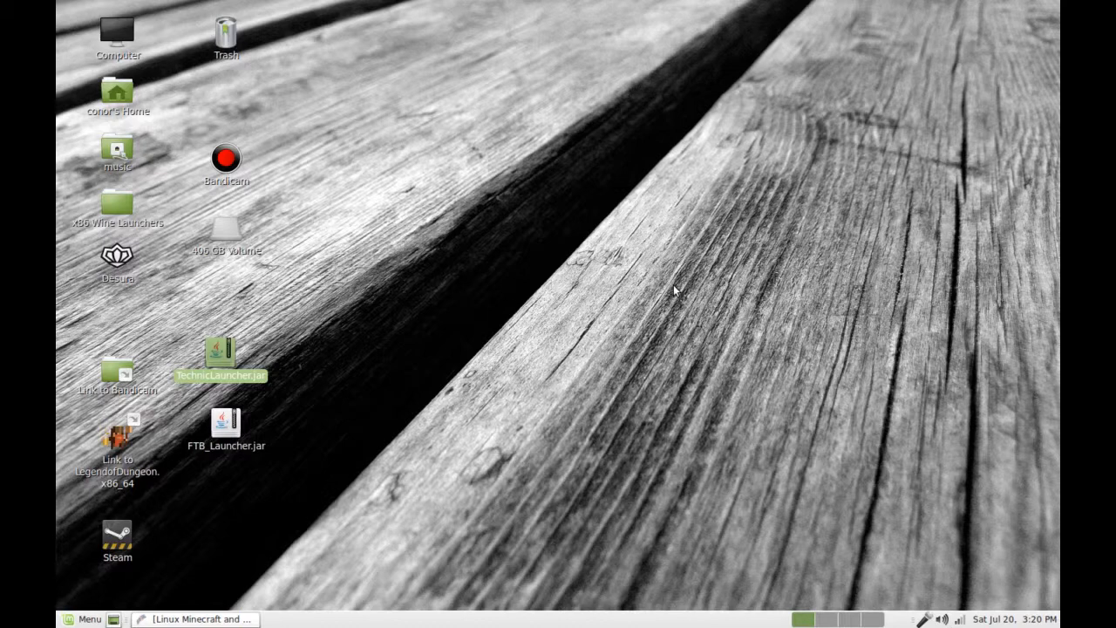
pyautogui.doubleClick(220, 352)
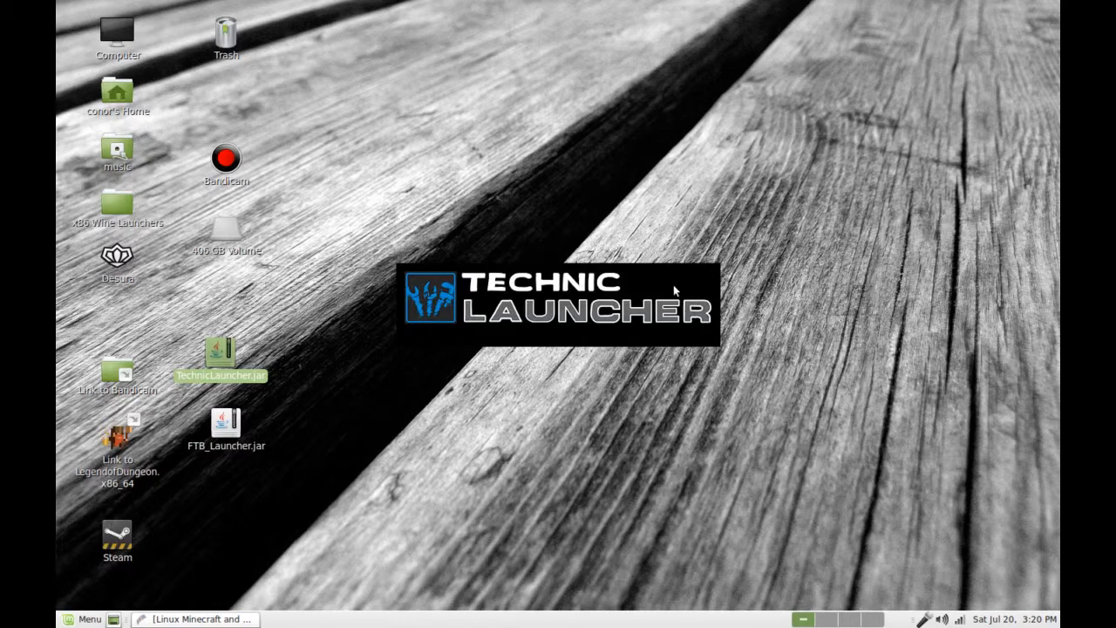
pyautogui.doubleClick(220, 357)
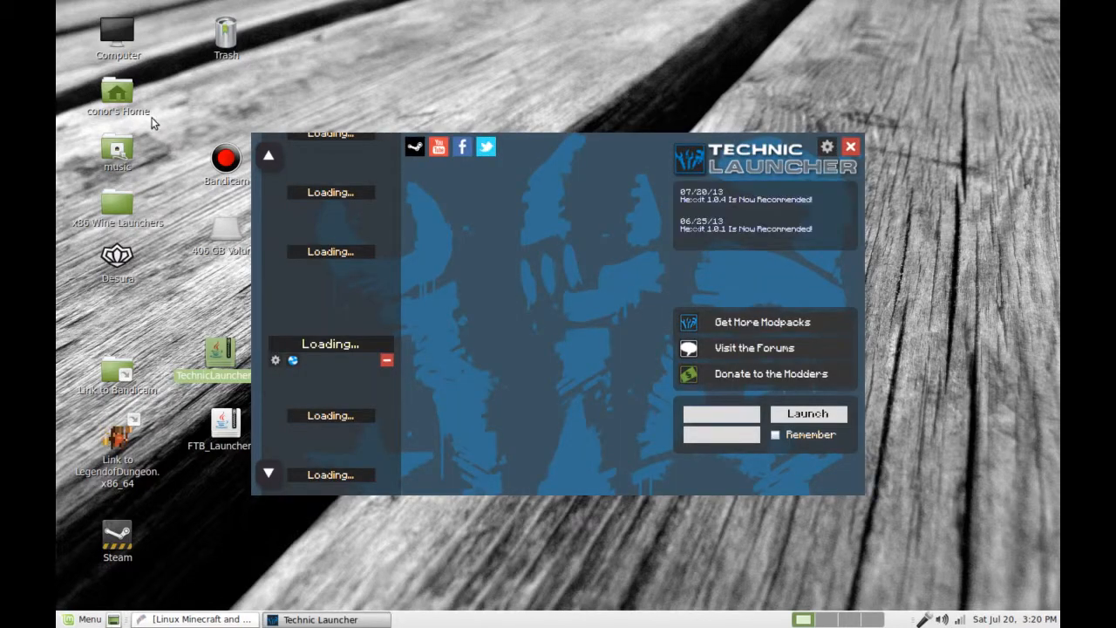
# Show the home folder's hidden files as a detailed list and locate the .ftblauncher folder
pyautogui.doubleClick(117, 90)
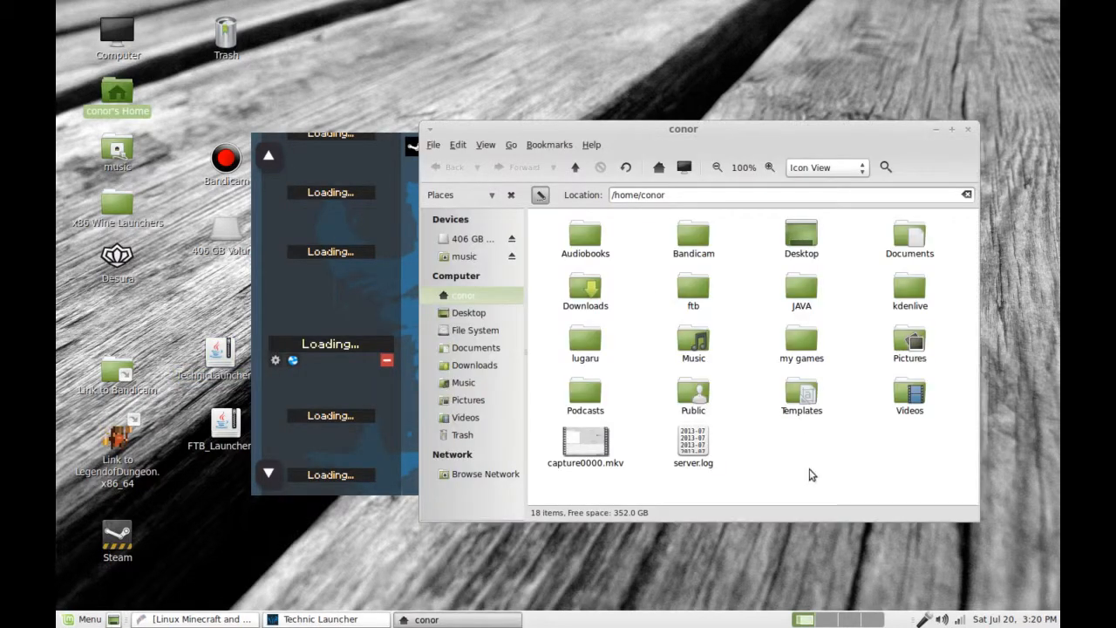
pyautogui.click(485, 145)
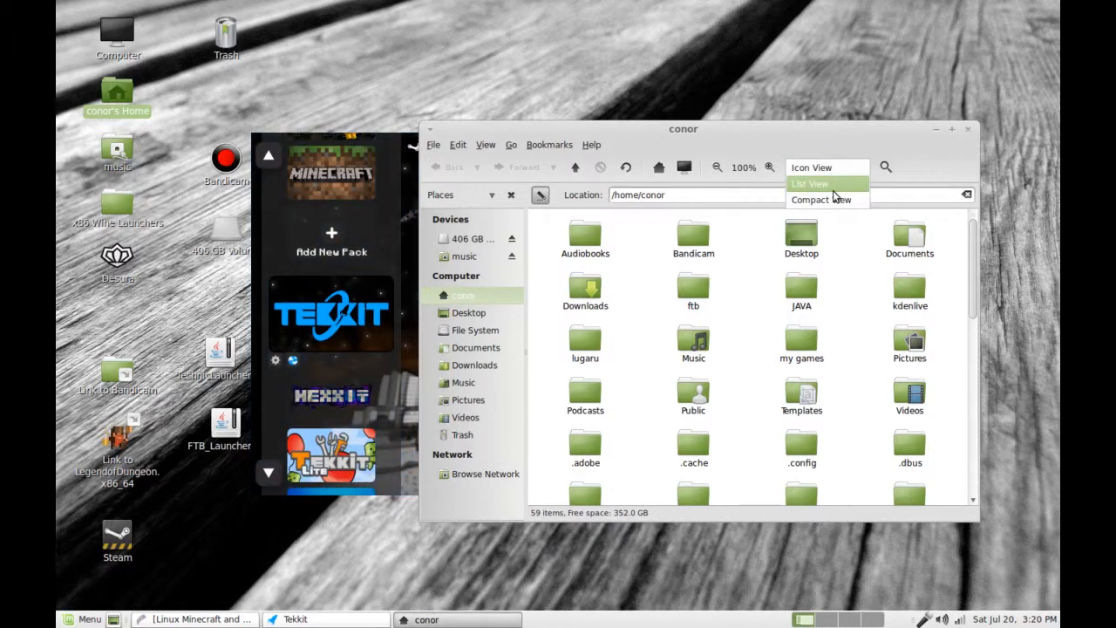
pyautogui.click(810, 184)
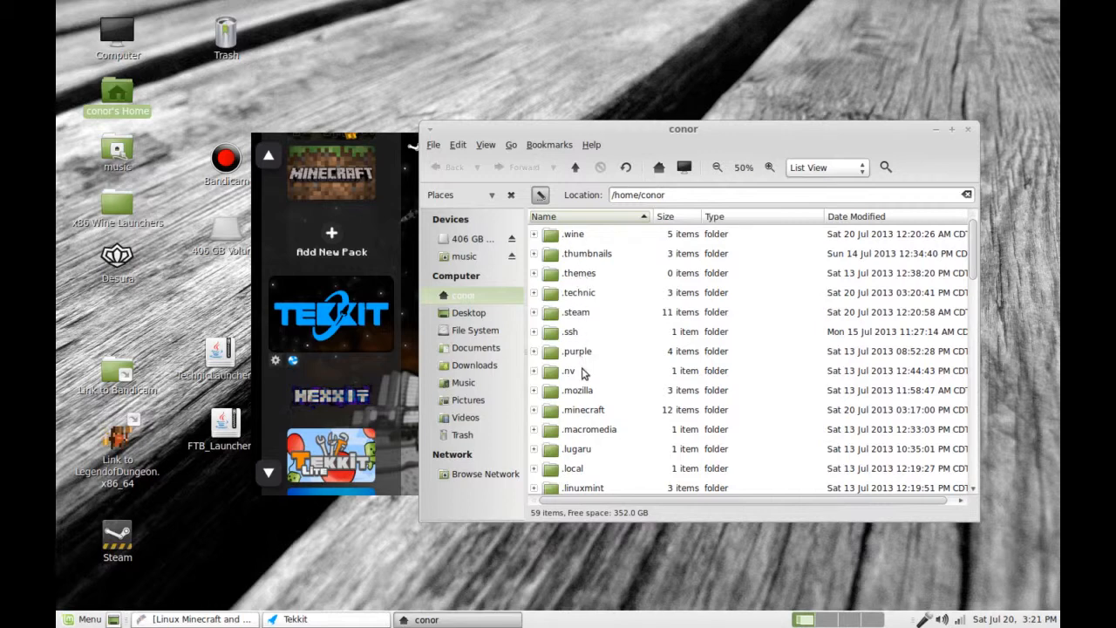
pyautogui.scroll(-3)
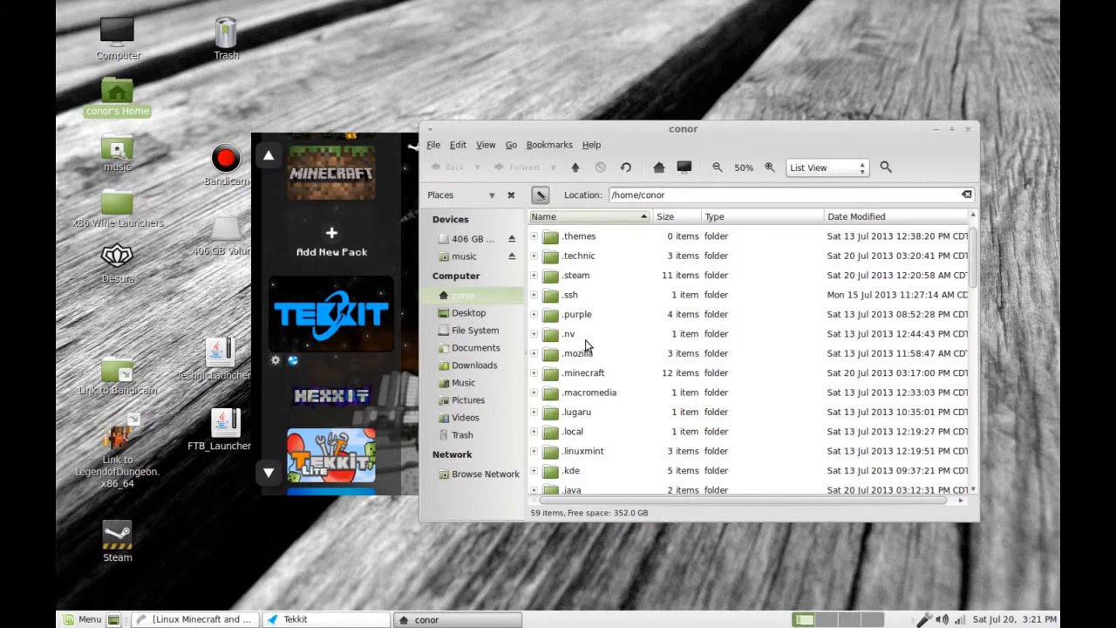
pyautogui.moveTo(642, 364)
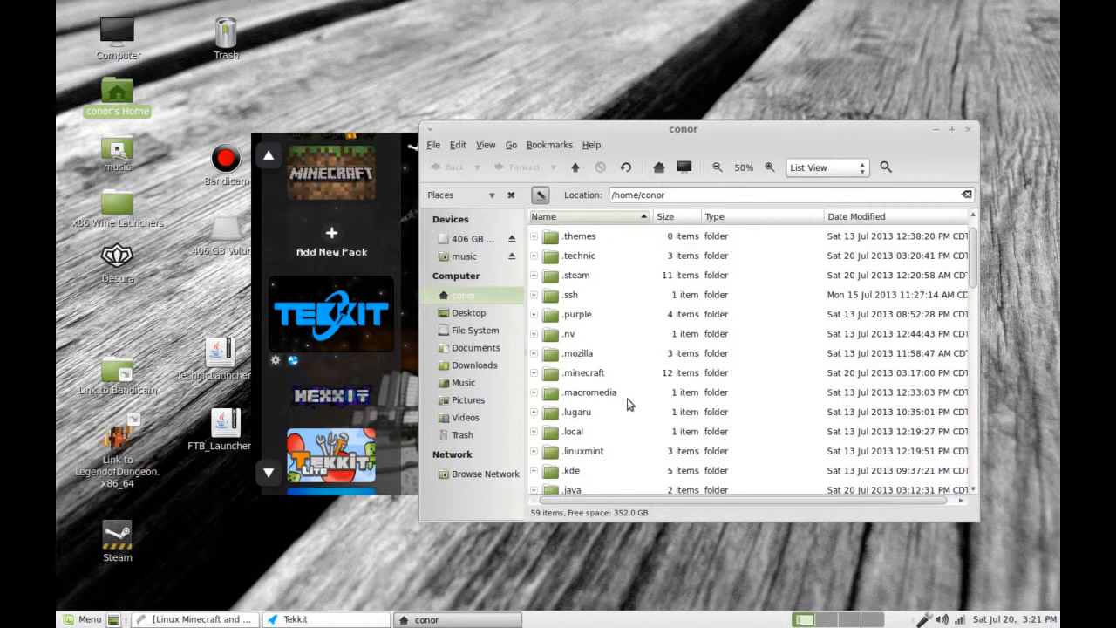
pyautogui.scroll(-3)
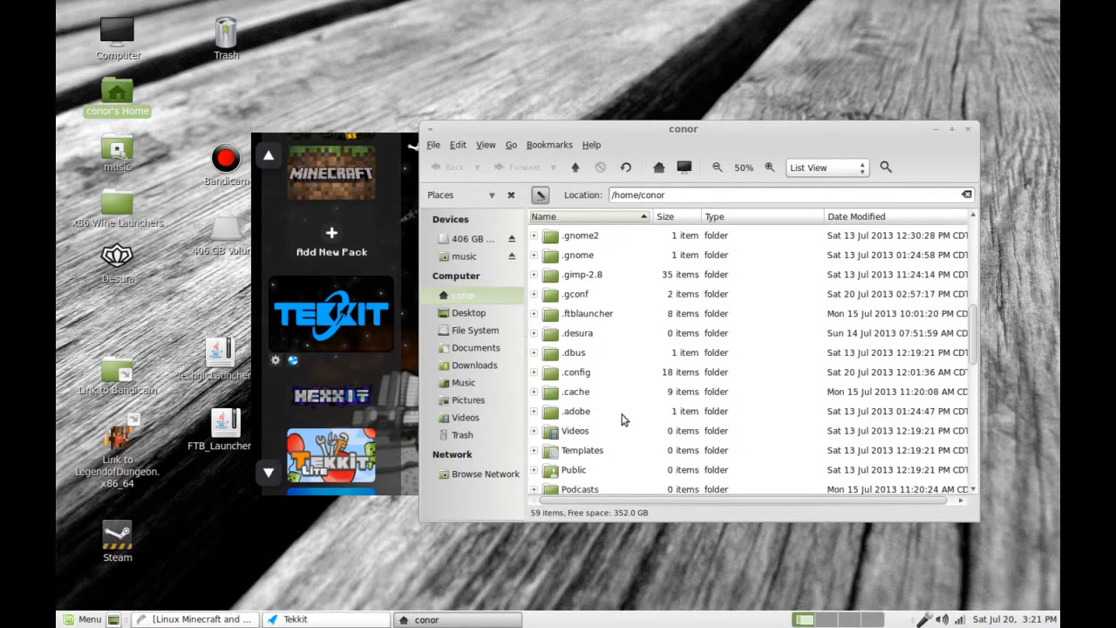
pyautogui.moveTo(609, 443)
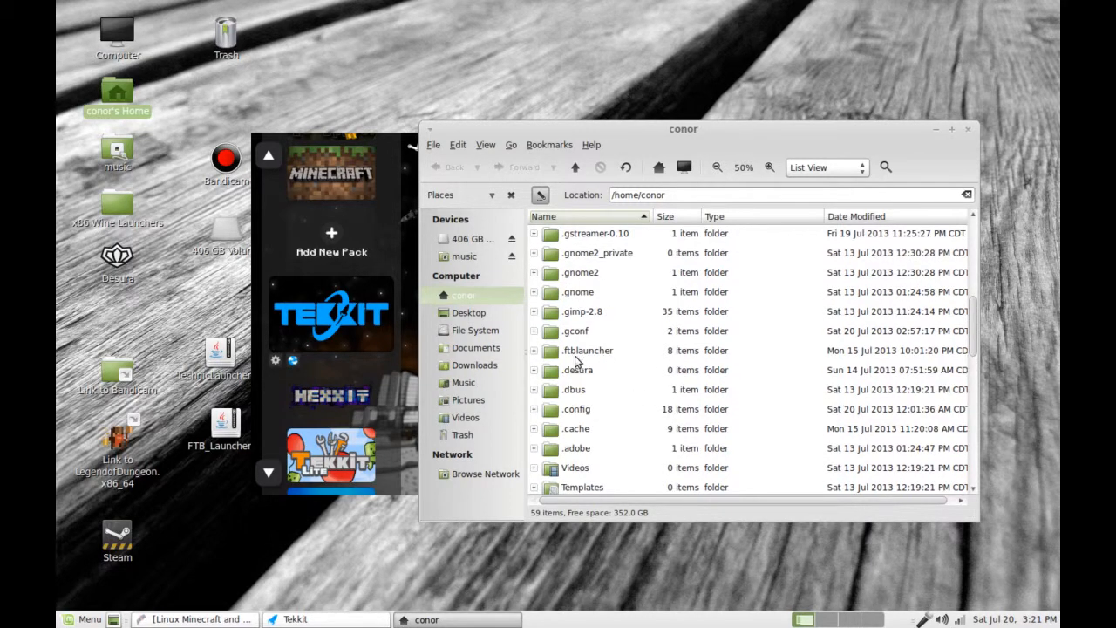
pyautogui.click(586, 426)
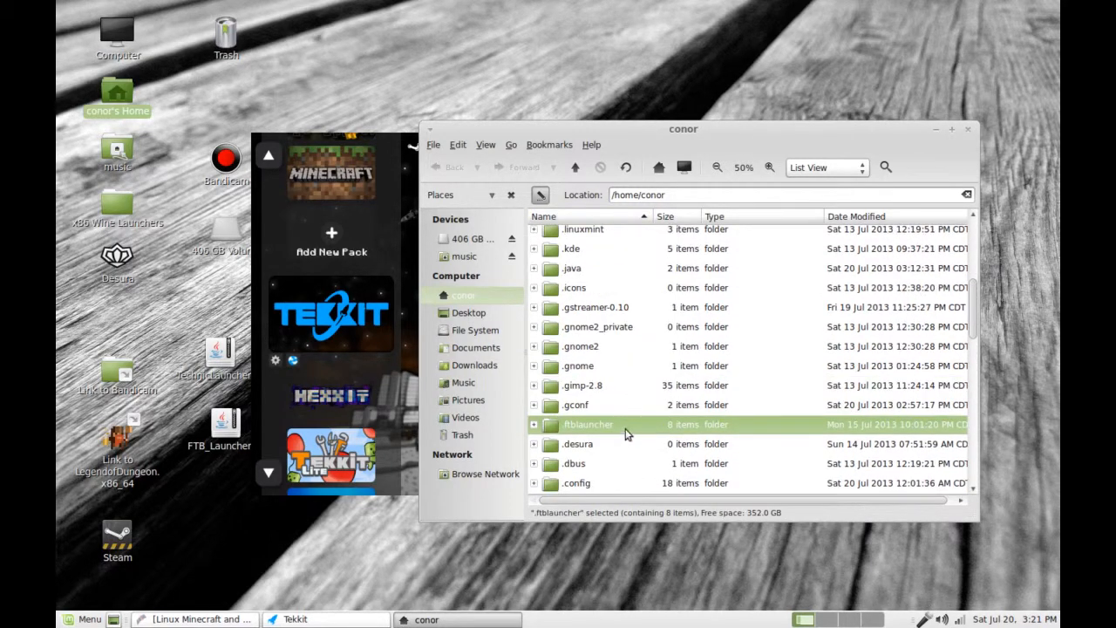
# Browse .ftblauncher's TexturePacks into JohnSmith Technicians Remix and go back
pyautogui.doubleClick(588, 424)
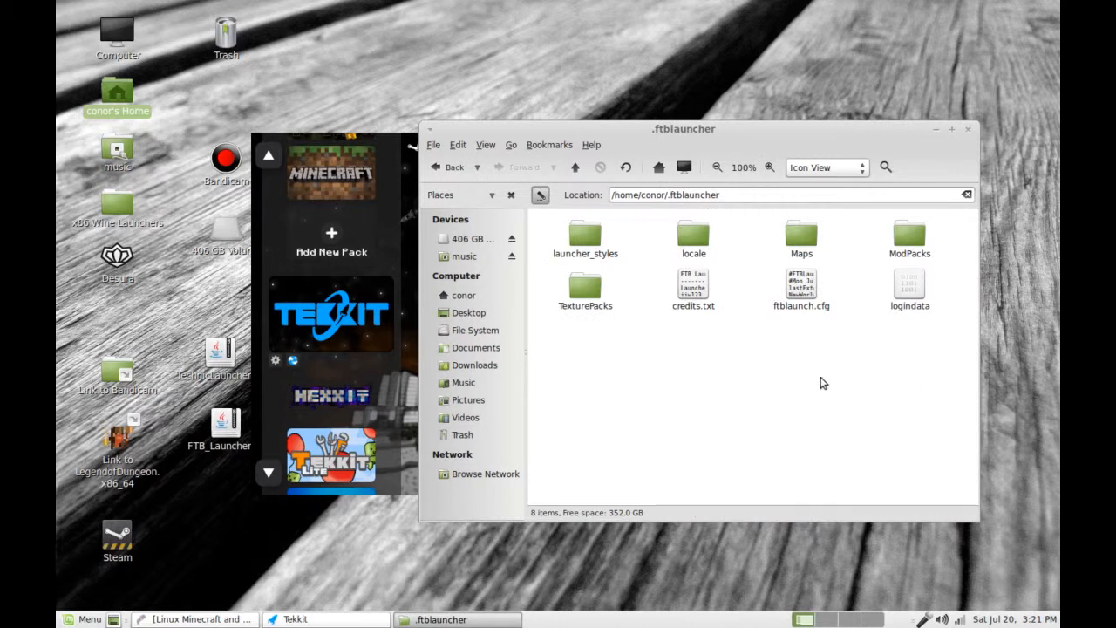
pyautogui.moveTo(851, 265)
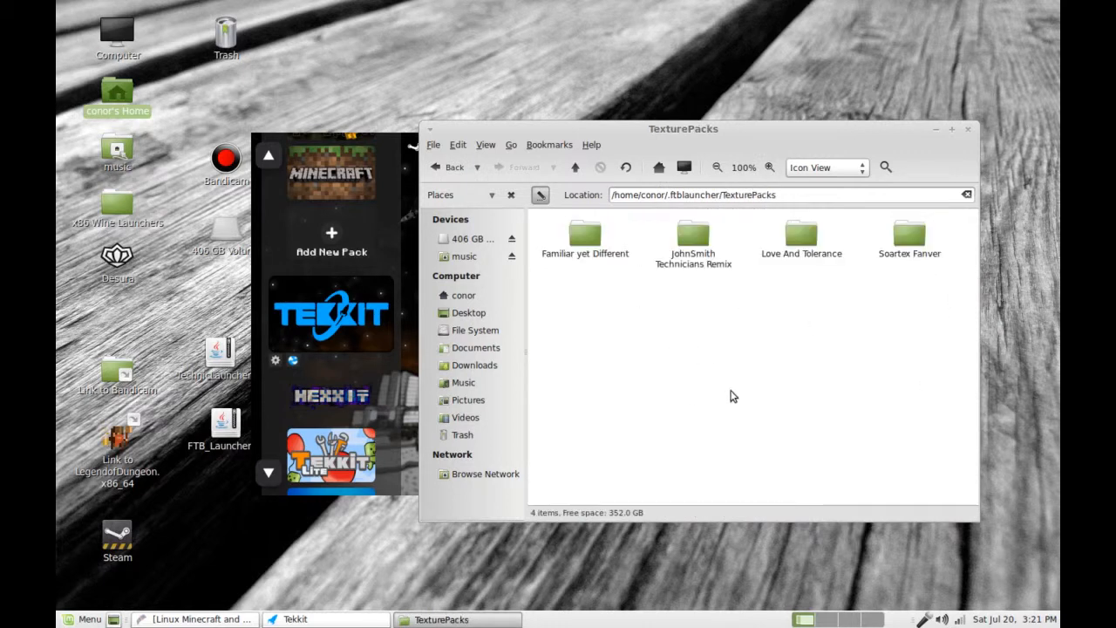
pyautogui.click(692, 236)
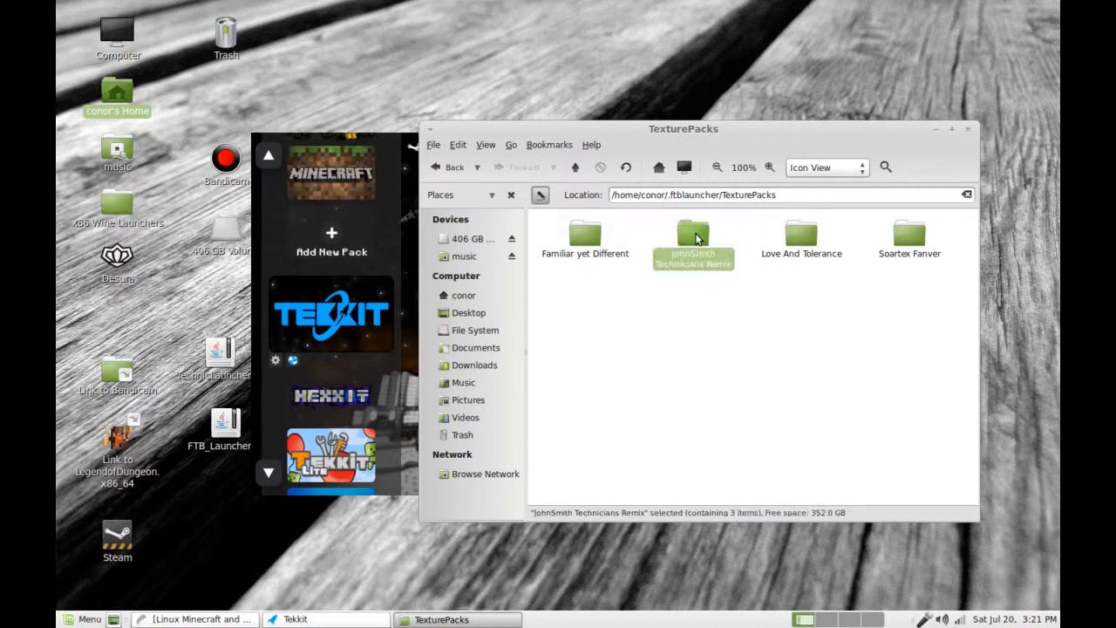
pyautogui.doubleClick(692, 235)
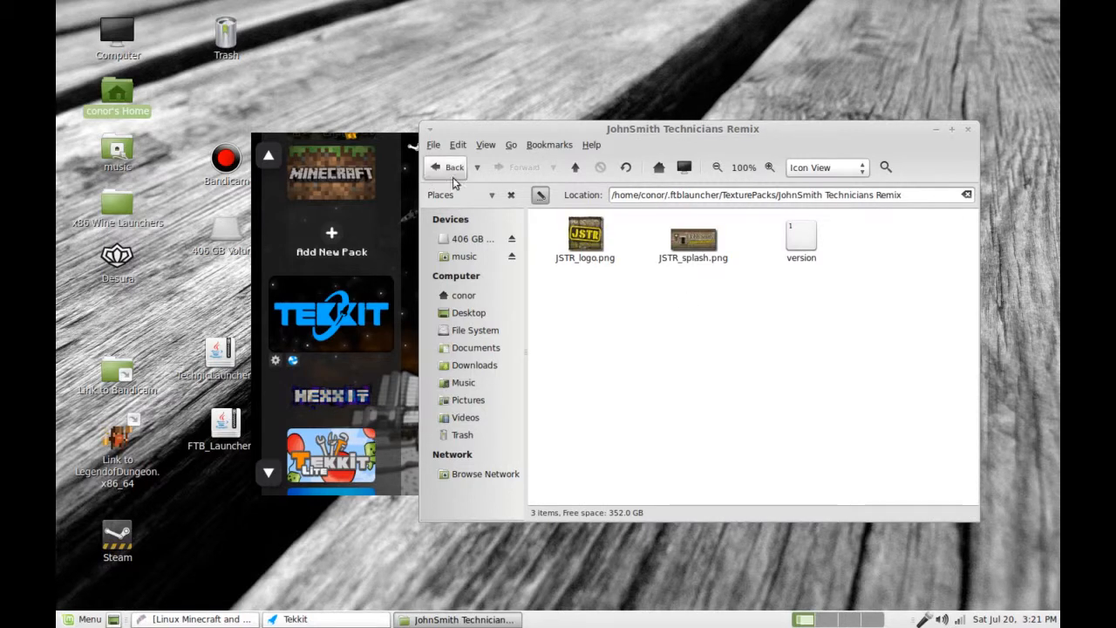
pyautogui.click(454, 168)
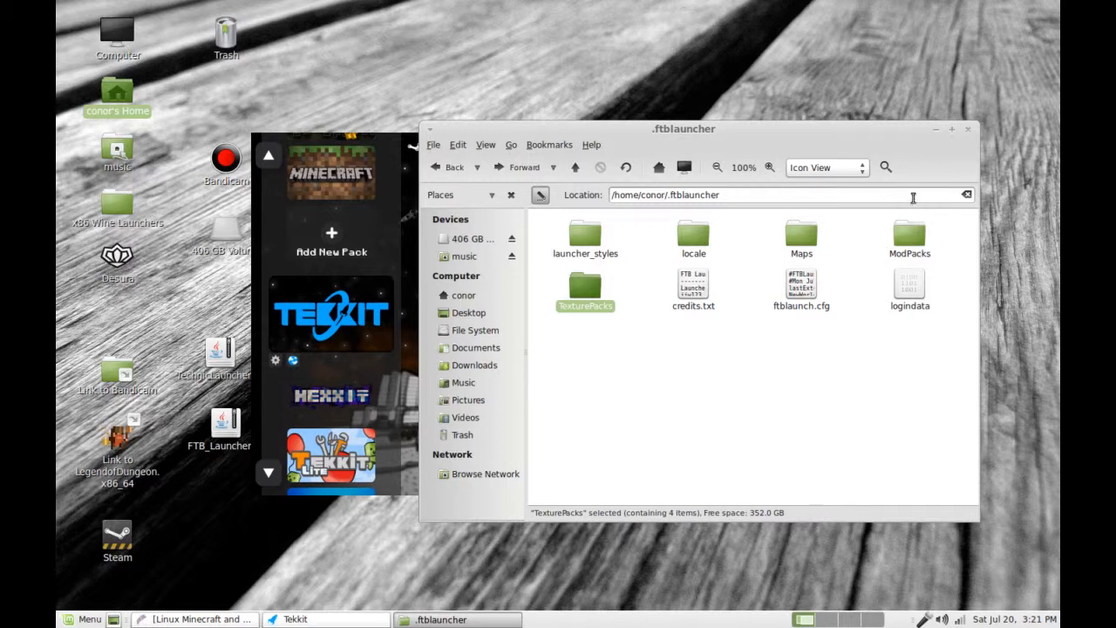
# Browse ModPacks into the YogCraft folder, then close the file manager
pyautogui.doubleClick(910, 236)
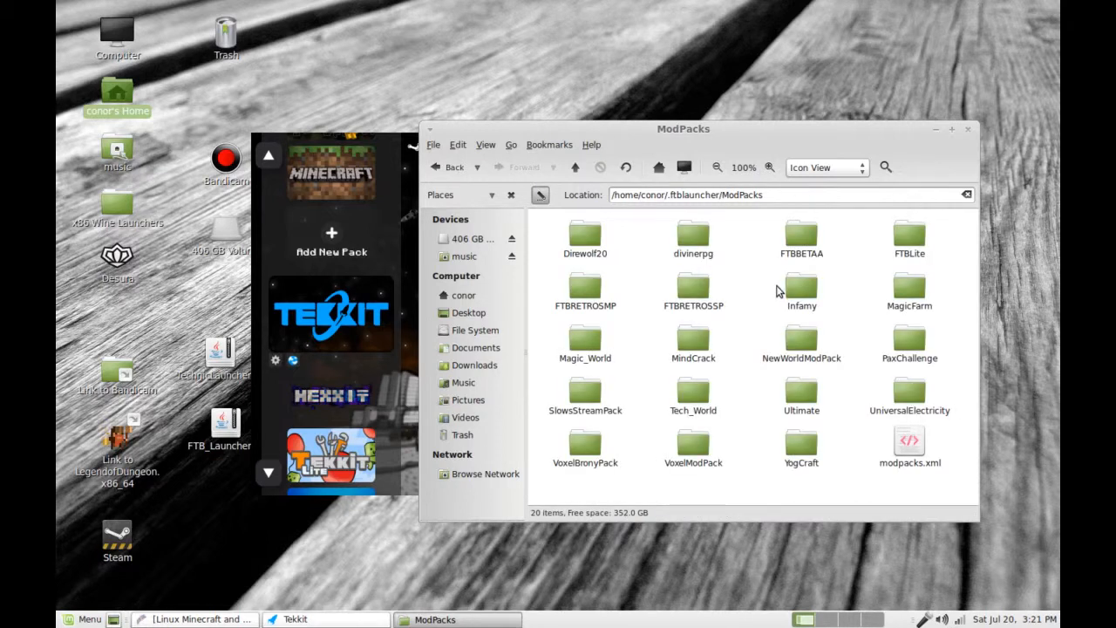
pyautogui.moveTo(761, 412)
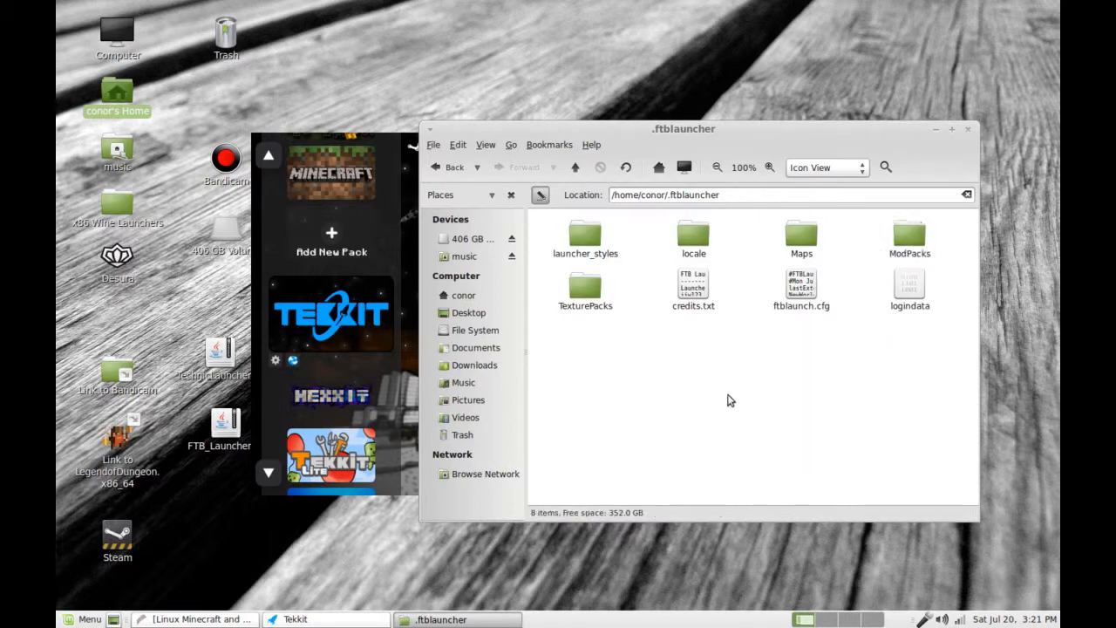
pyautogui.click(694, 236)
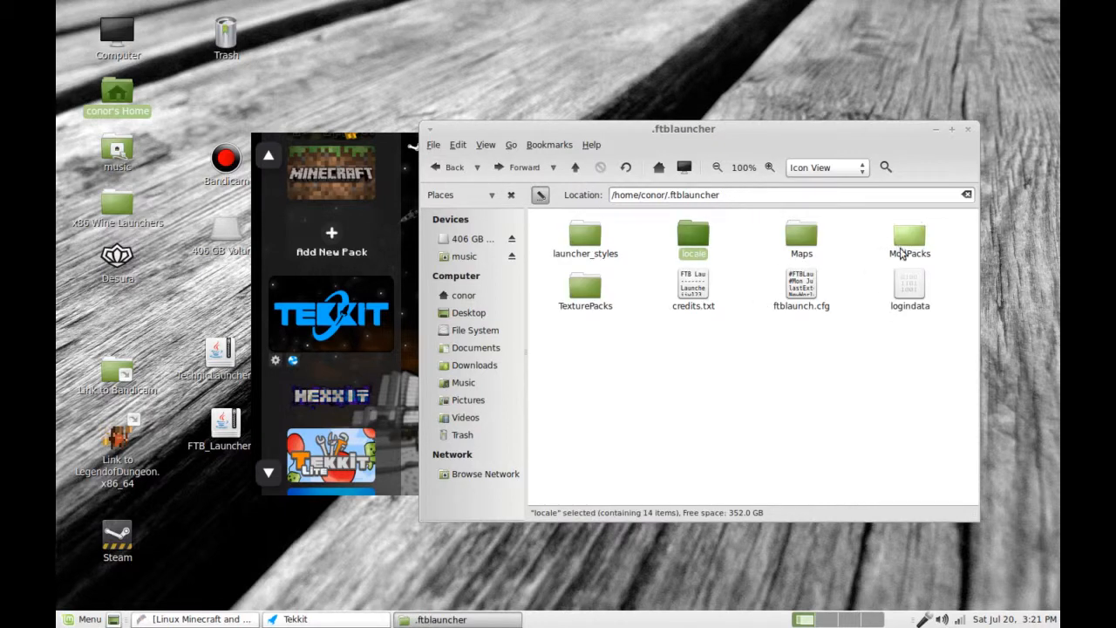
pyautogui.doubleClick(908, 235)
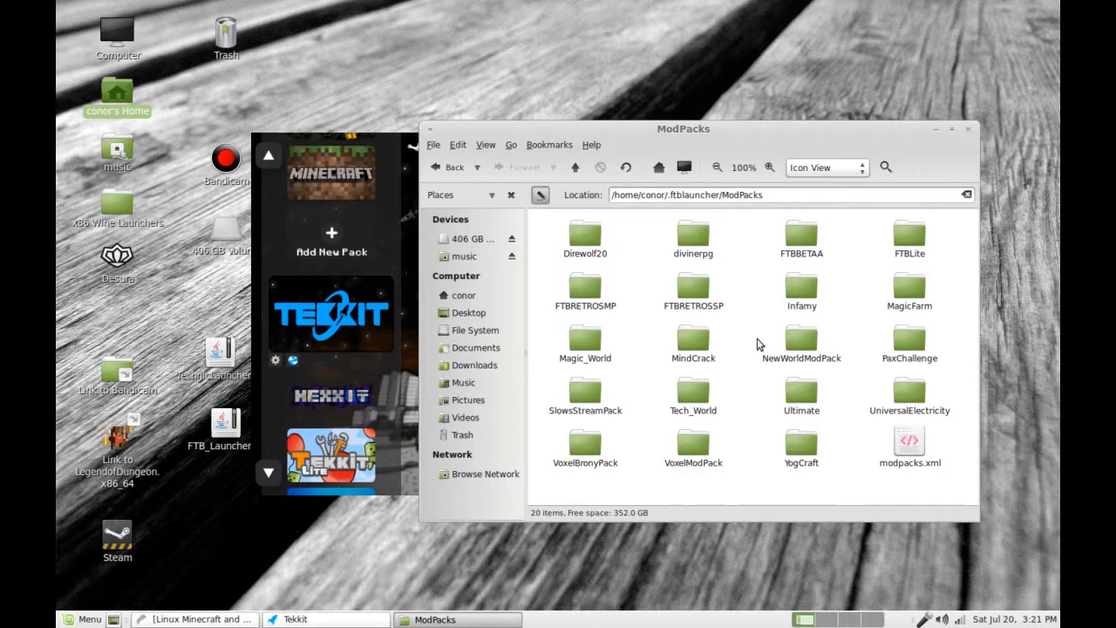
pyautogui.moveTo(841, 461)
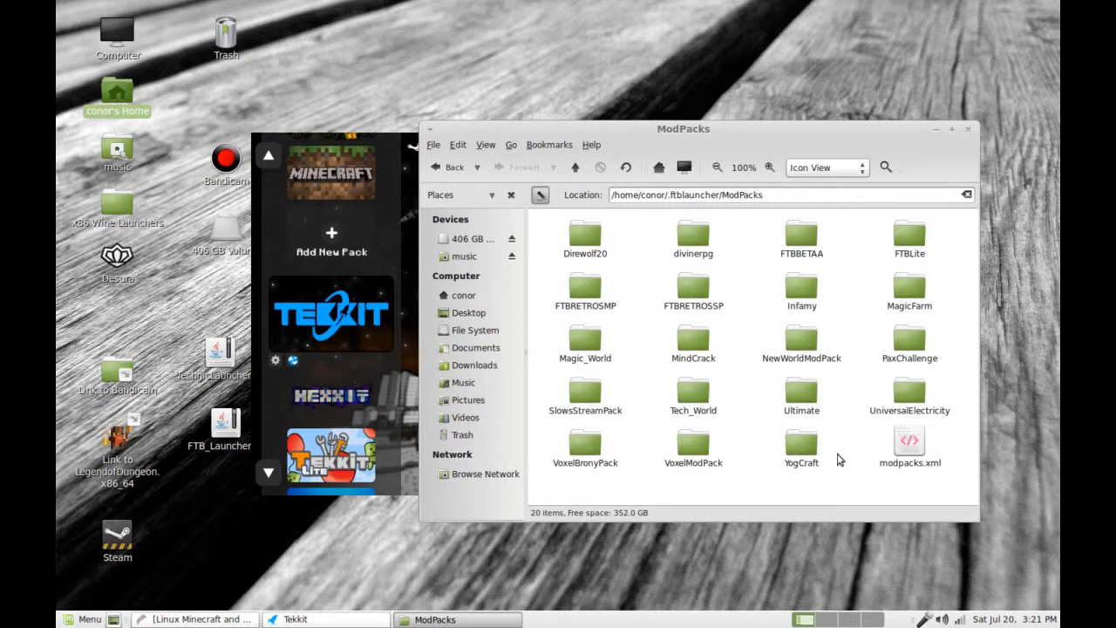
pyautogui.doubleClick(801, 443)
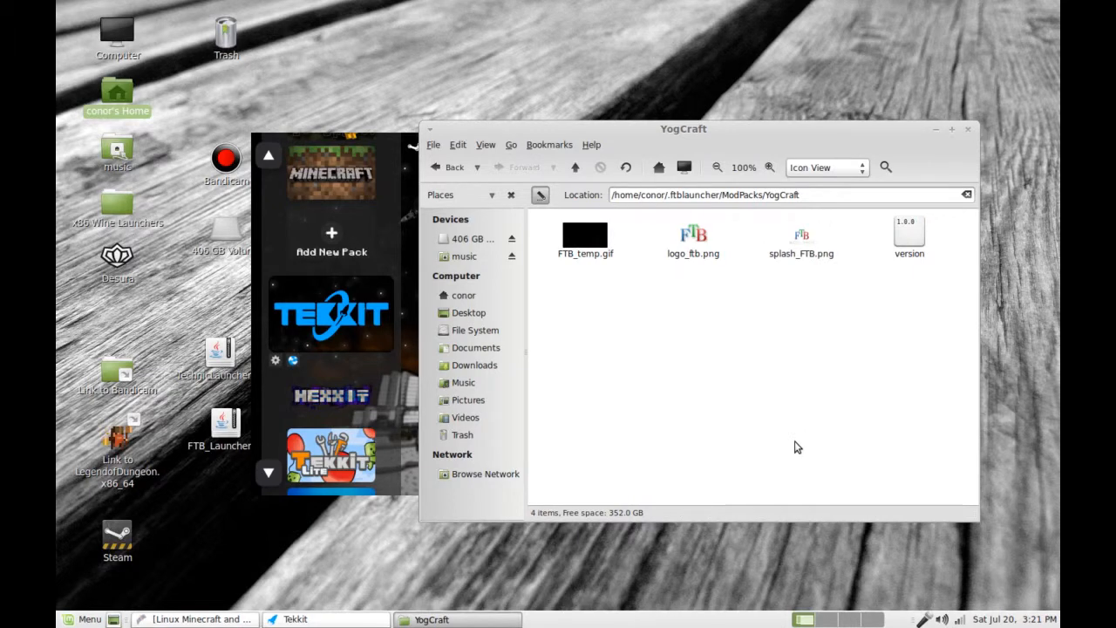
pyautogui.click(447, 167)
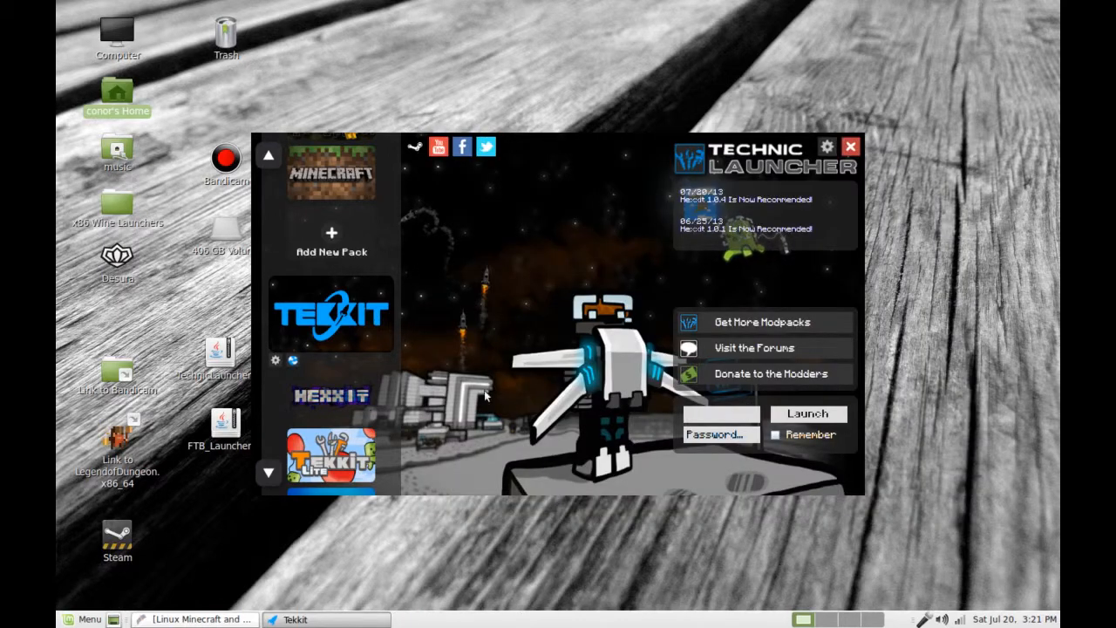
pyautogui.moveTo(543, 307)
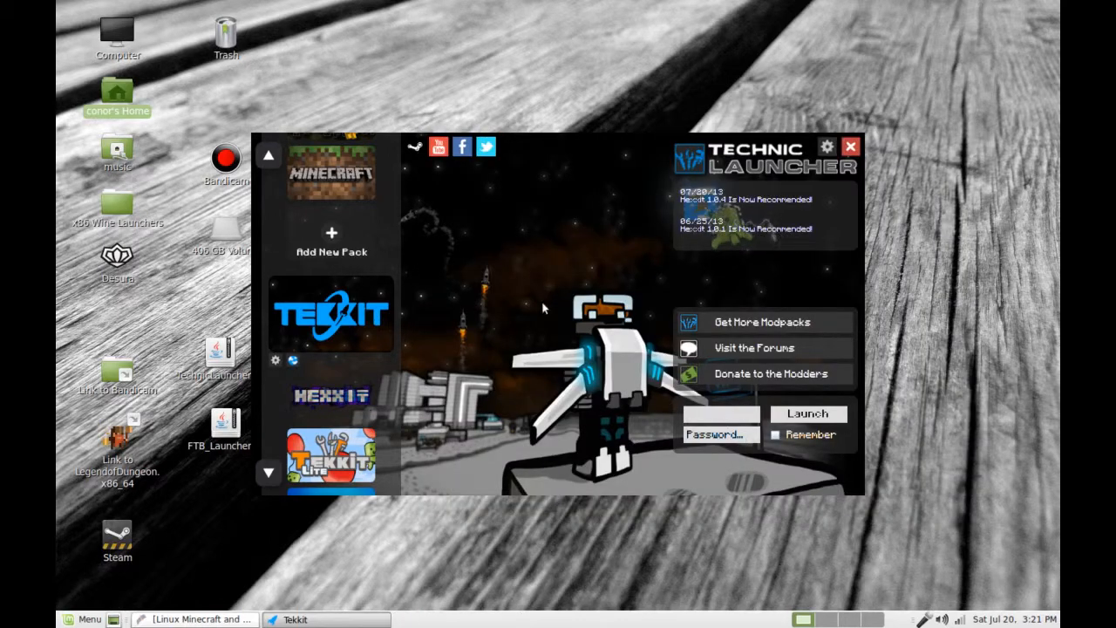
# Enter the 'deadlinux' login with Remember ticked and launch the Big Dig modpack
pyautogui.write('deadlinux')
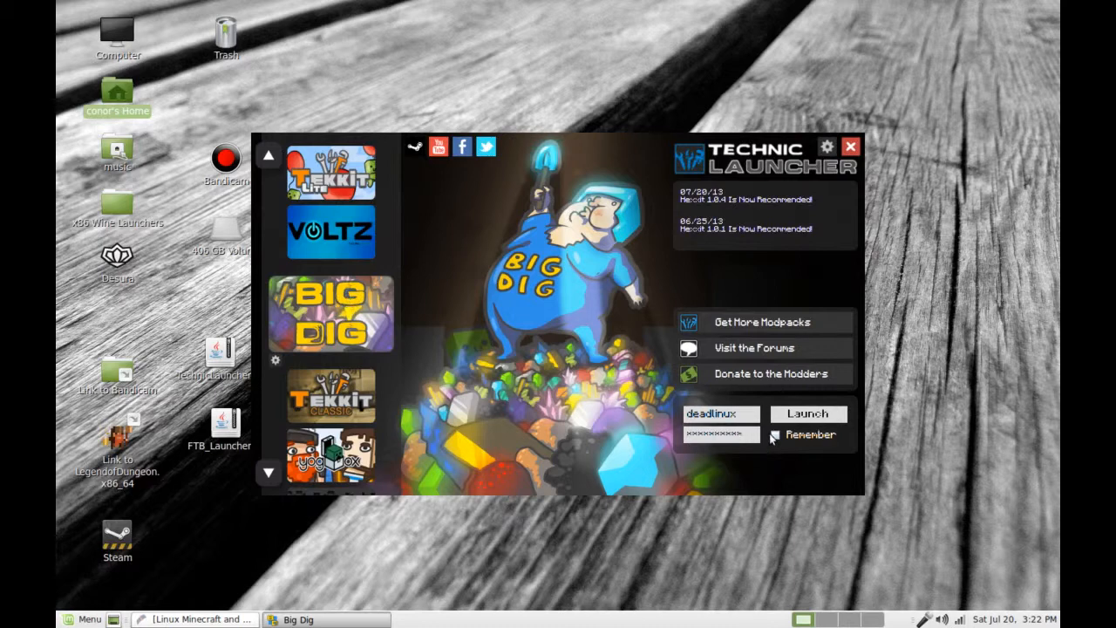
pyautogui.click(775, 434)
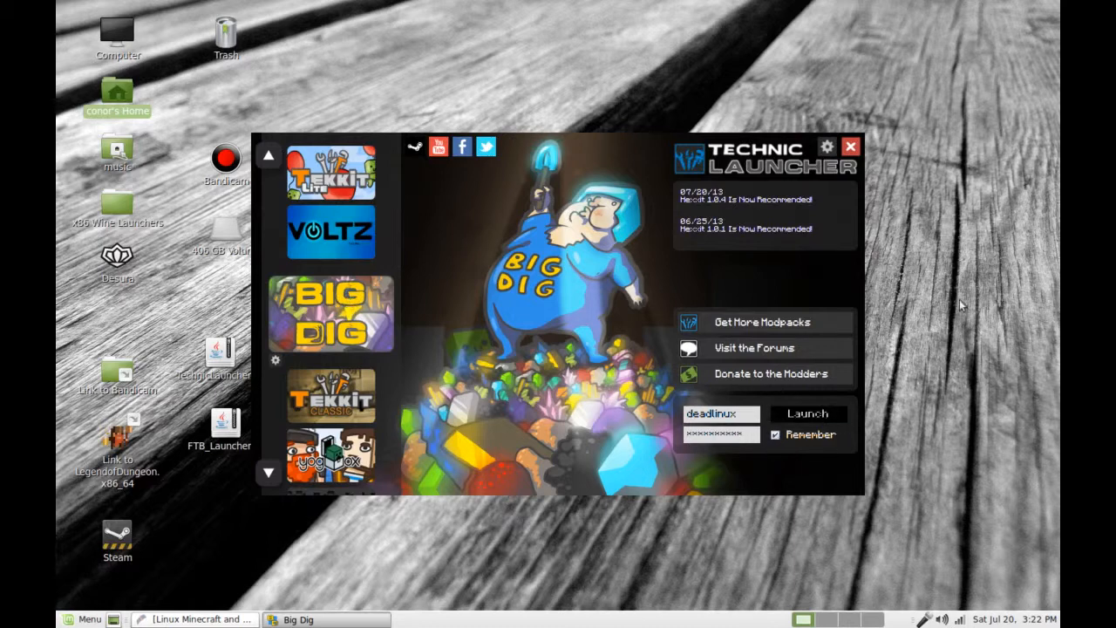
pyautogui.moveTo(916, 220)
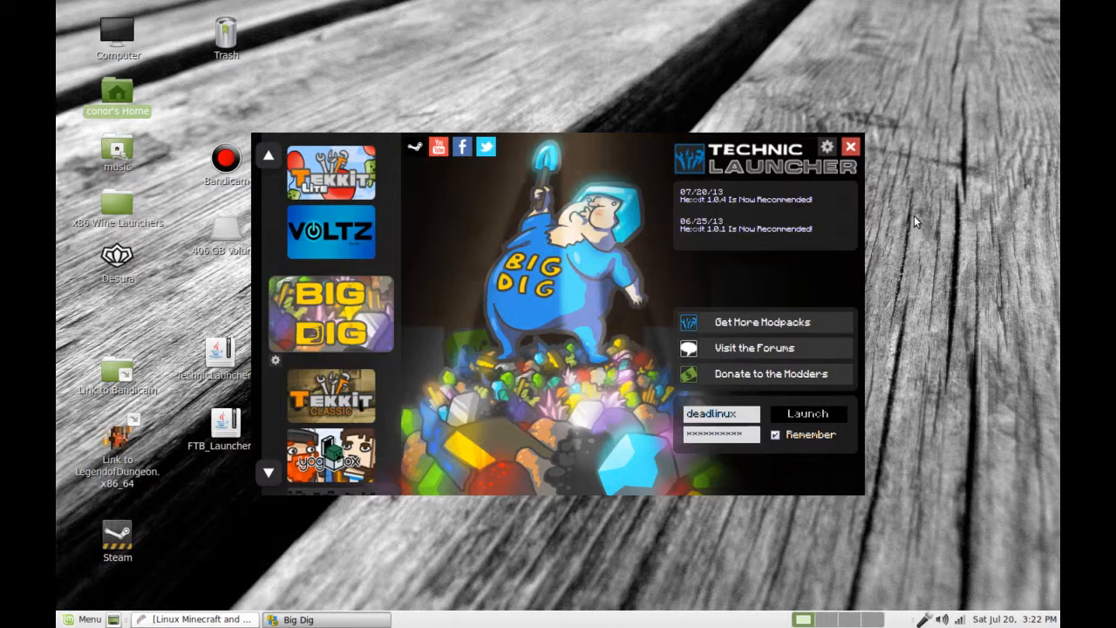
pyautogui.click(807, 414)
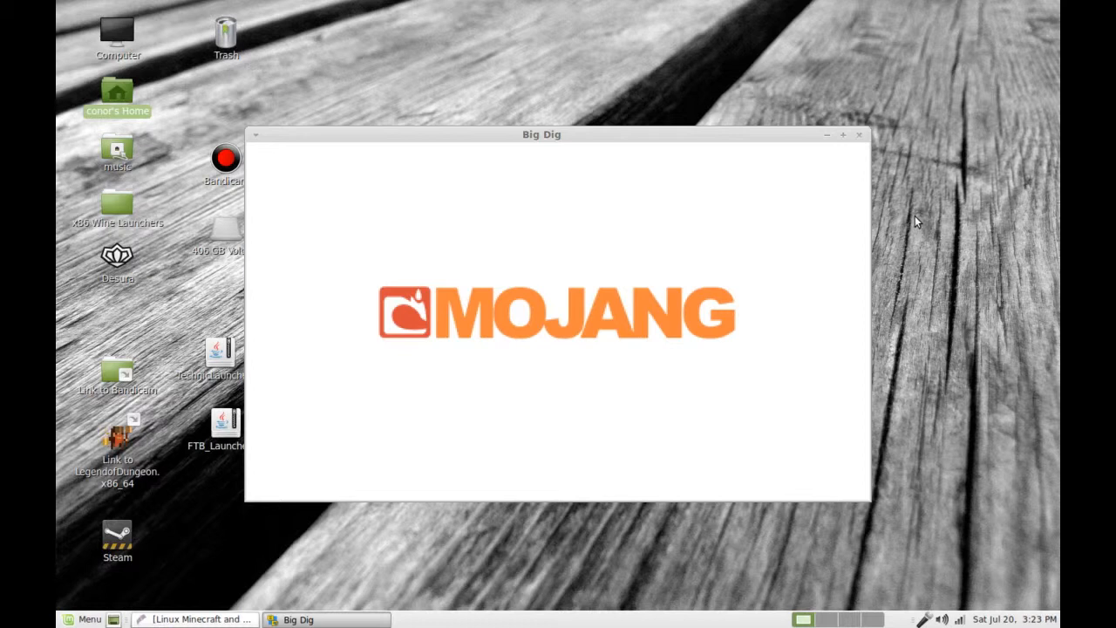
# Bring up the context menu for the launcher file on the desktop
pyautogui.rightClick(219, 352)
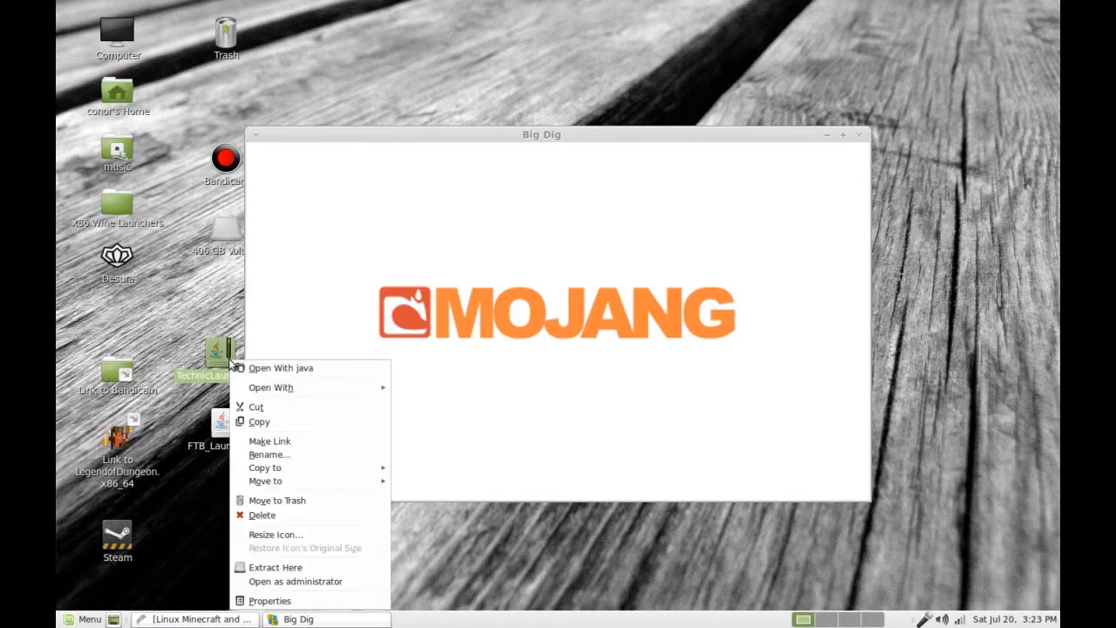
pyautogui.moveTo(305, 382)
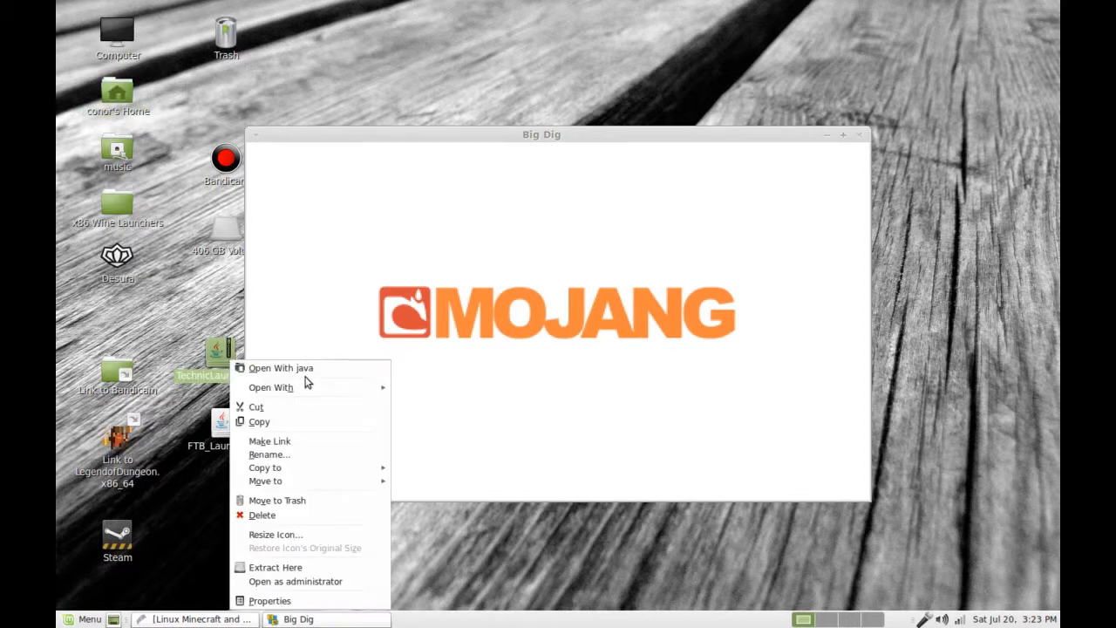
pyautogui.moveTo(297, 366)
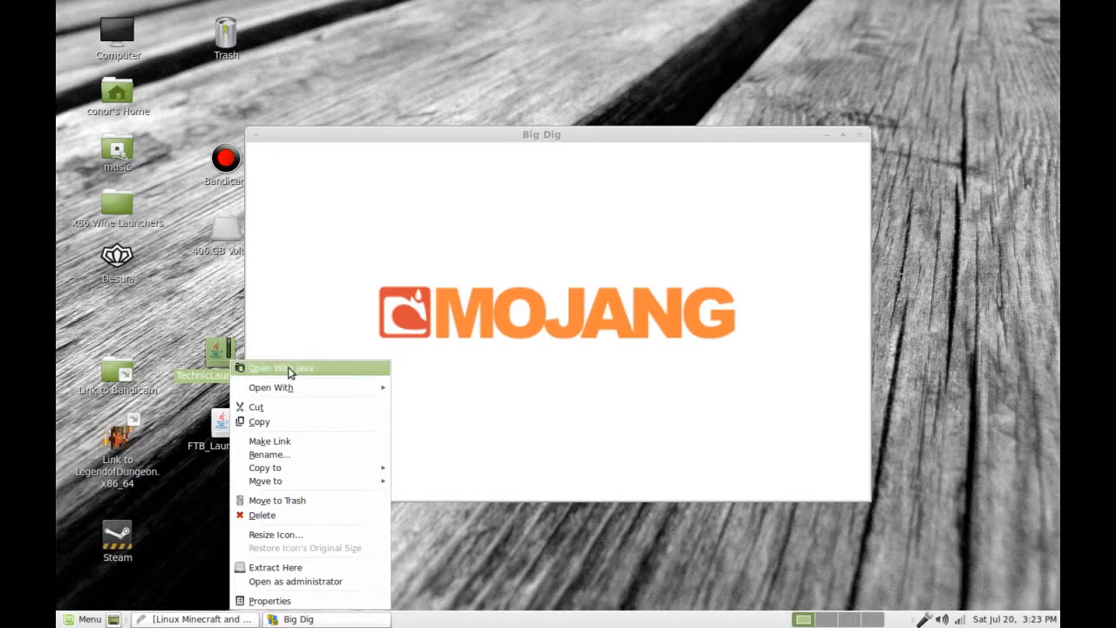
pyautogui.moveTo(277, 382)
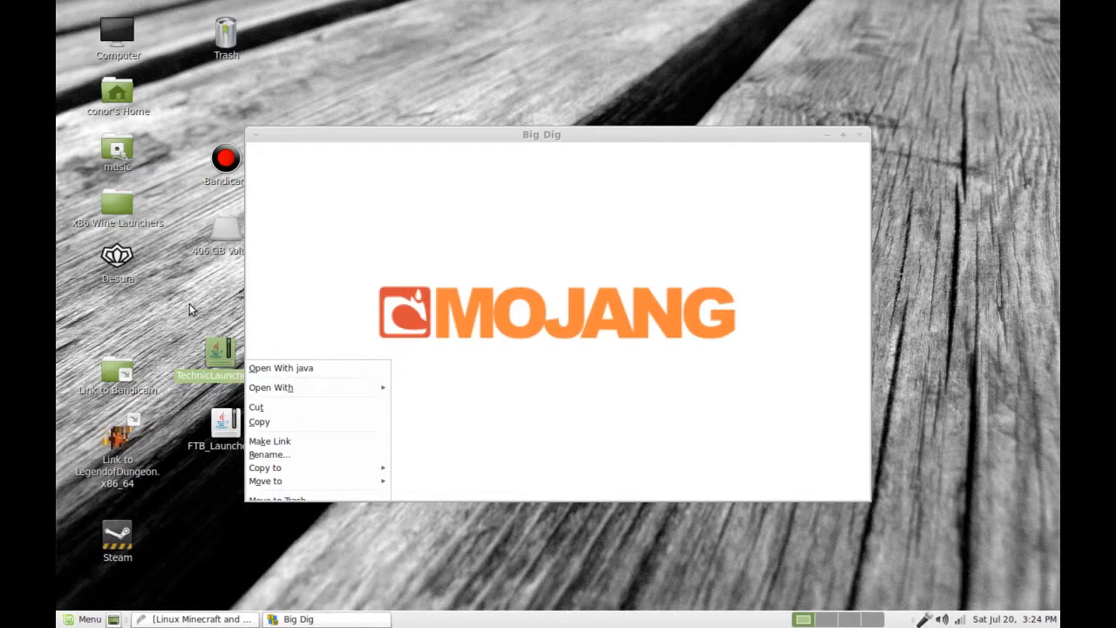
pyautogui.moveTo(883, 582)
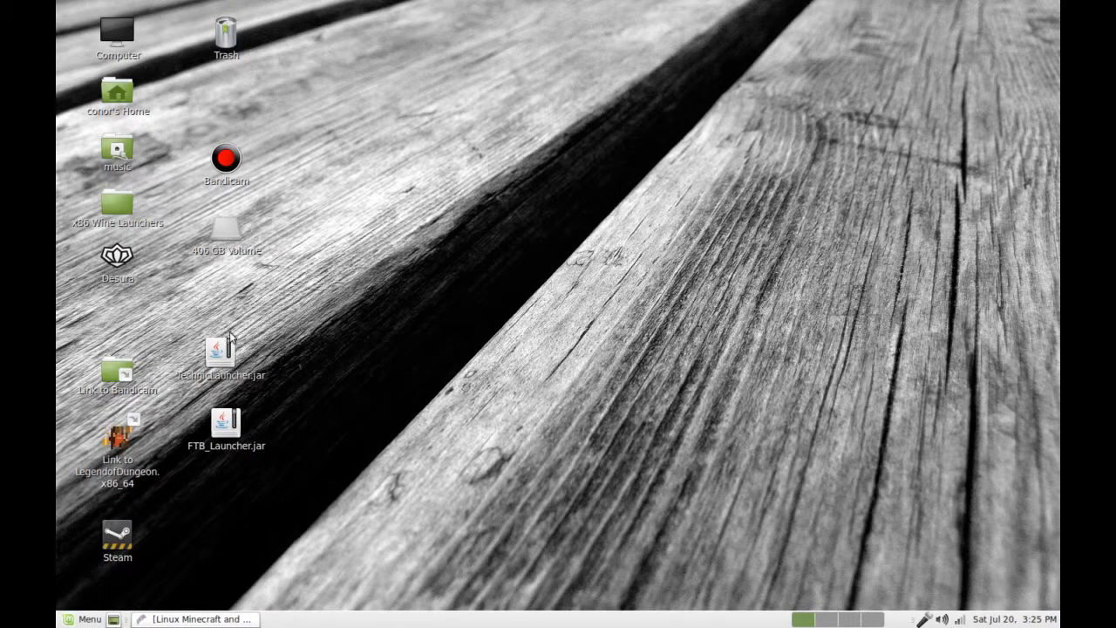
pyautogui.rightClick(225, 349)
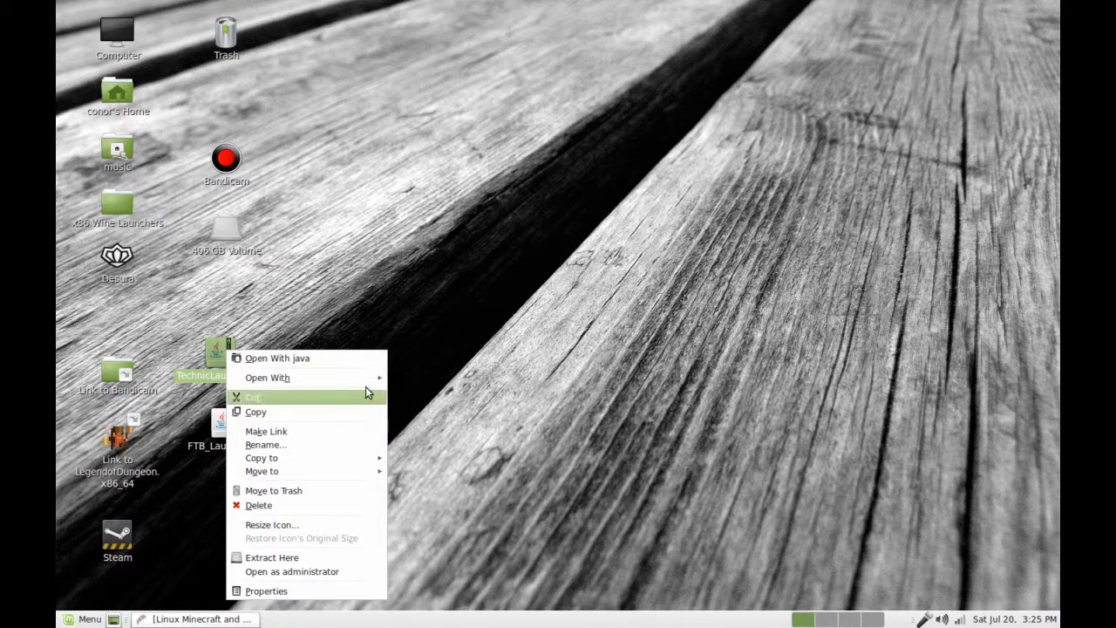
pyautogui.moveTo(266, 377)
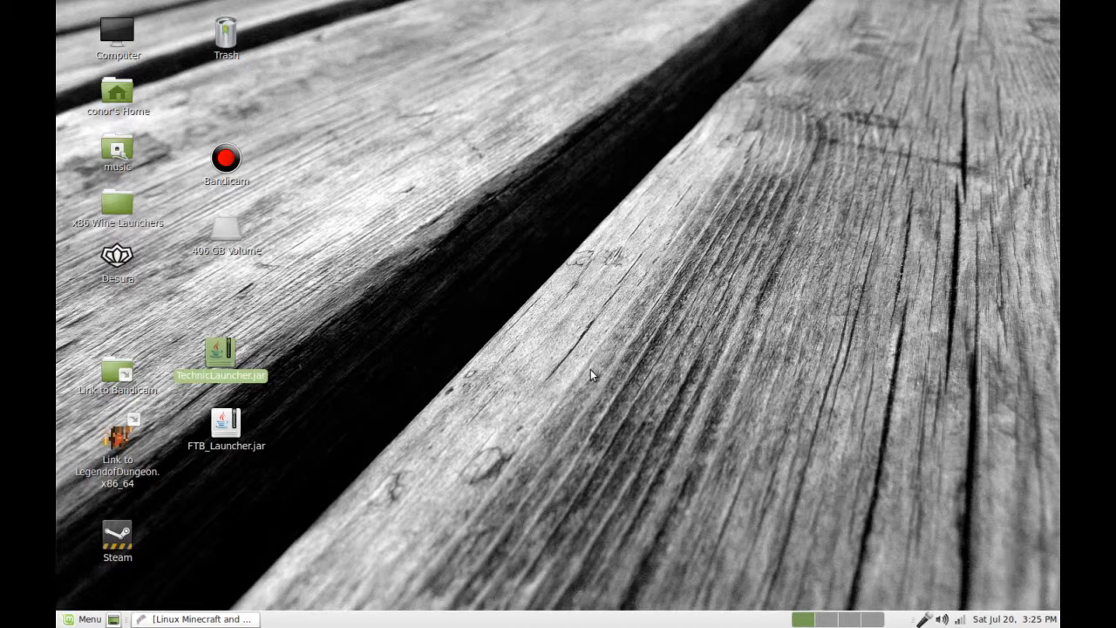
# Start System Monitor from the application menu and scroll its process list
pyautogui.click(80, 618)
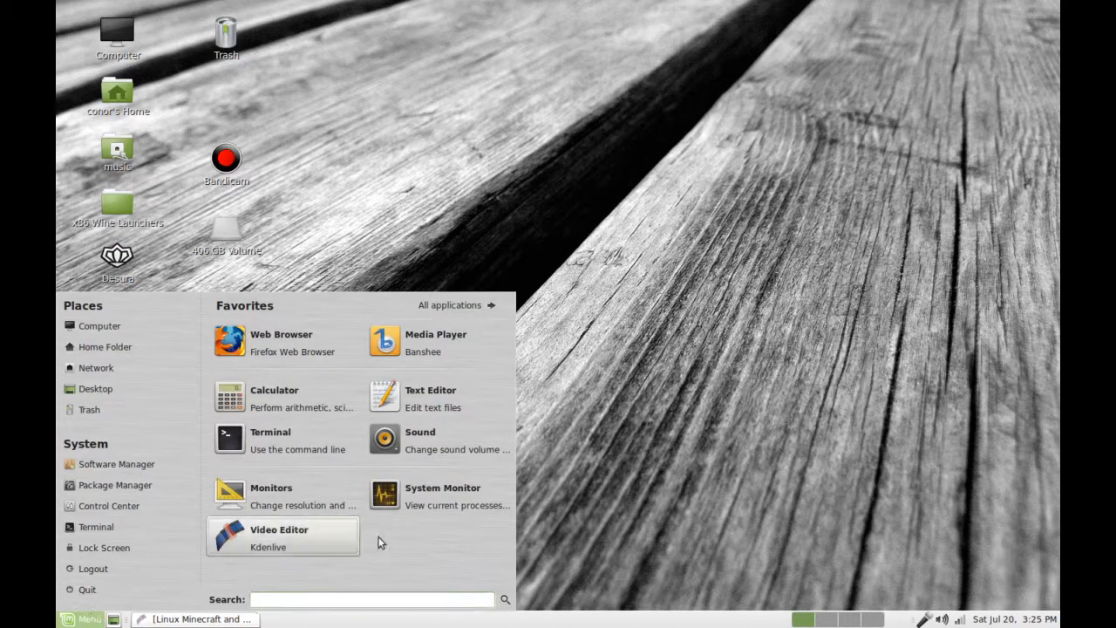
pyautogui.click(443, 492)
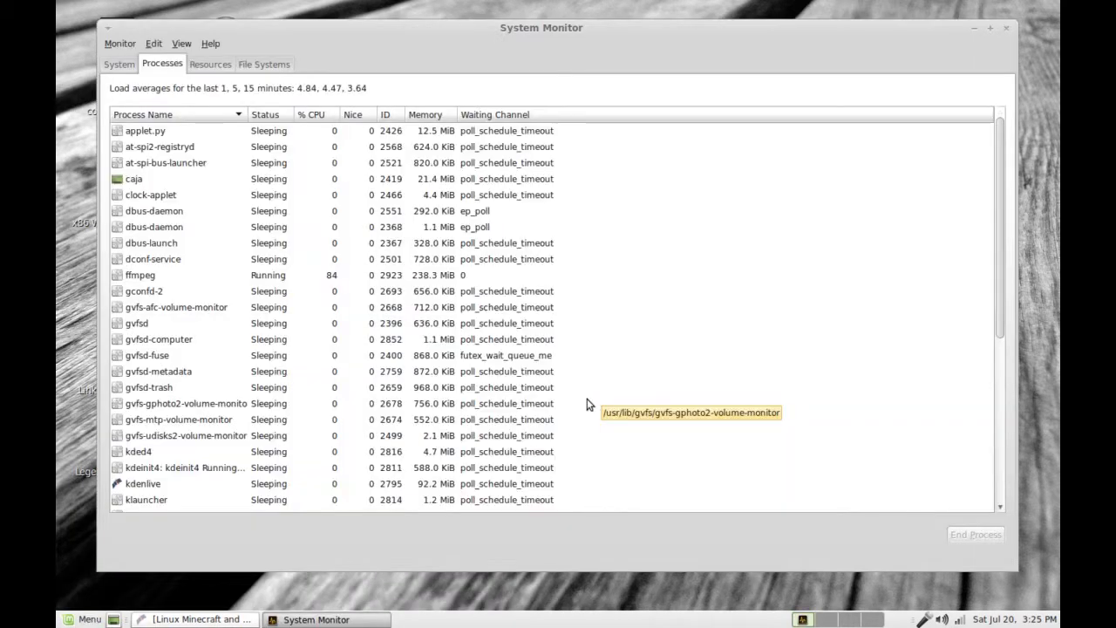
pyautogui.scroll(-3)
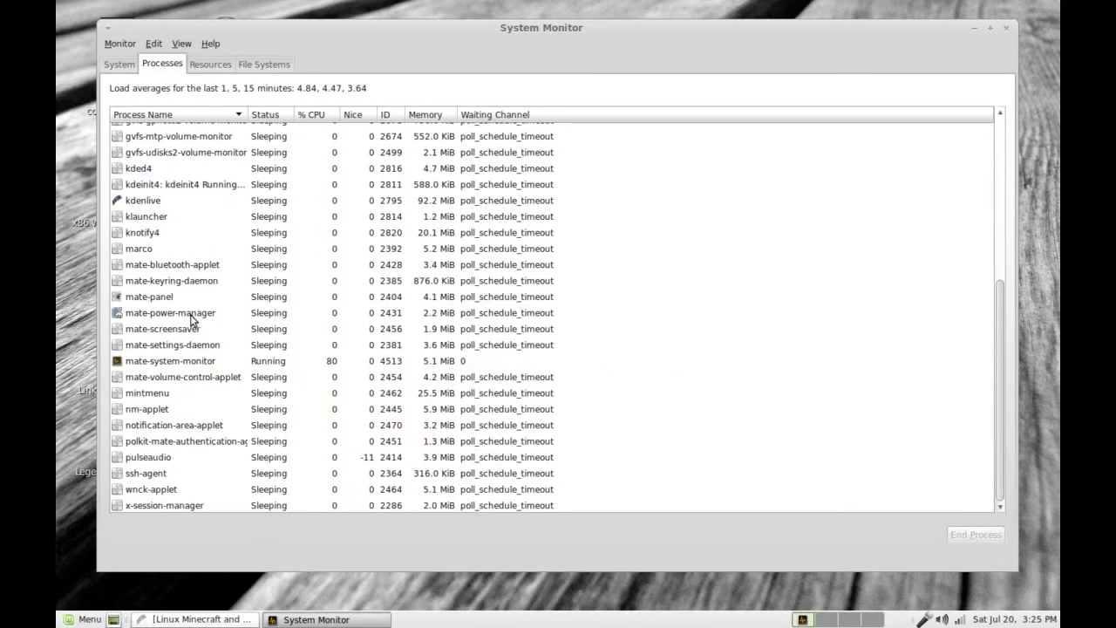
pyautogui.moveTo(171, 312)
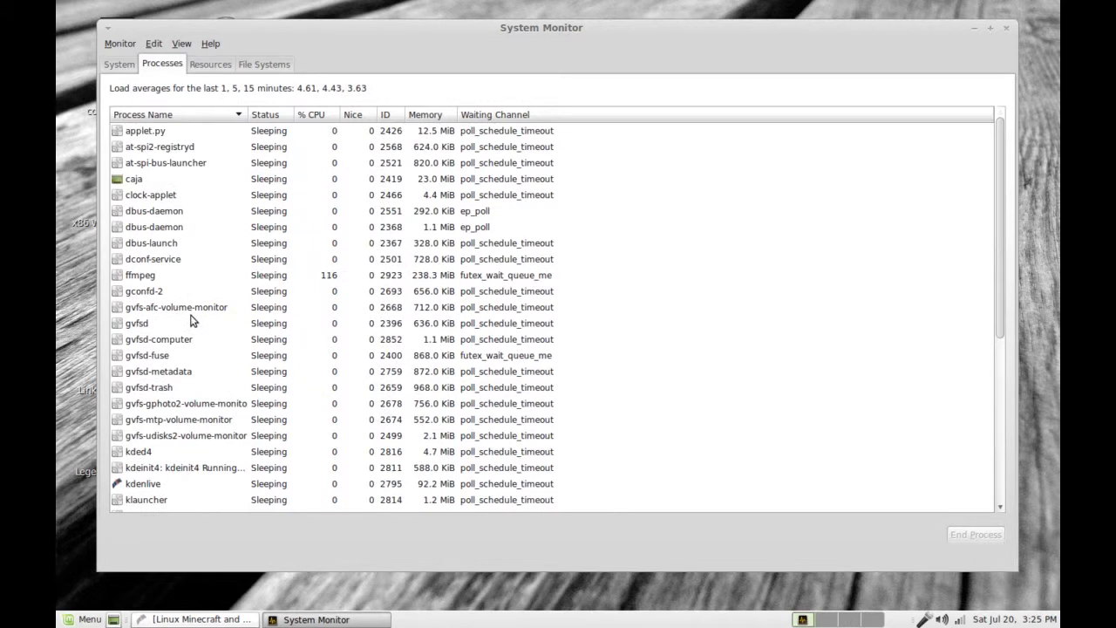
pyautogui.moveTo(670, 220)
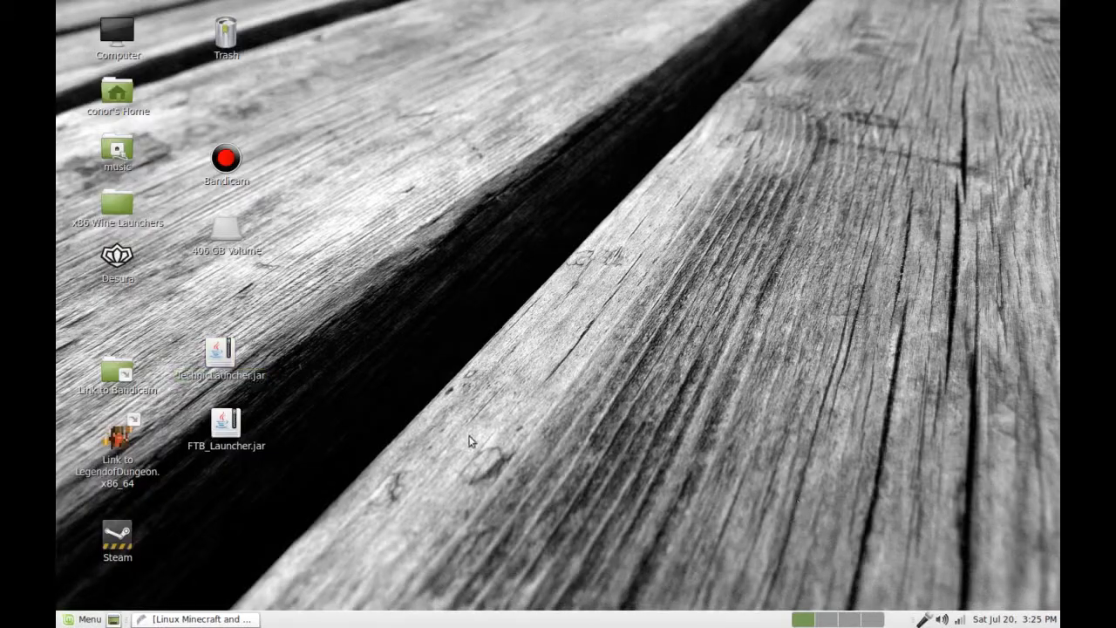
# Run TechnicLauncher.jar with Java from the desktop so its splash screen appears
pyautogui.rightClick(220, 352)
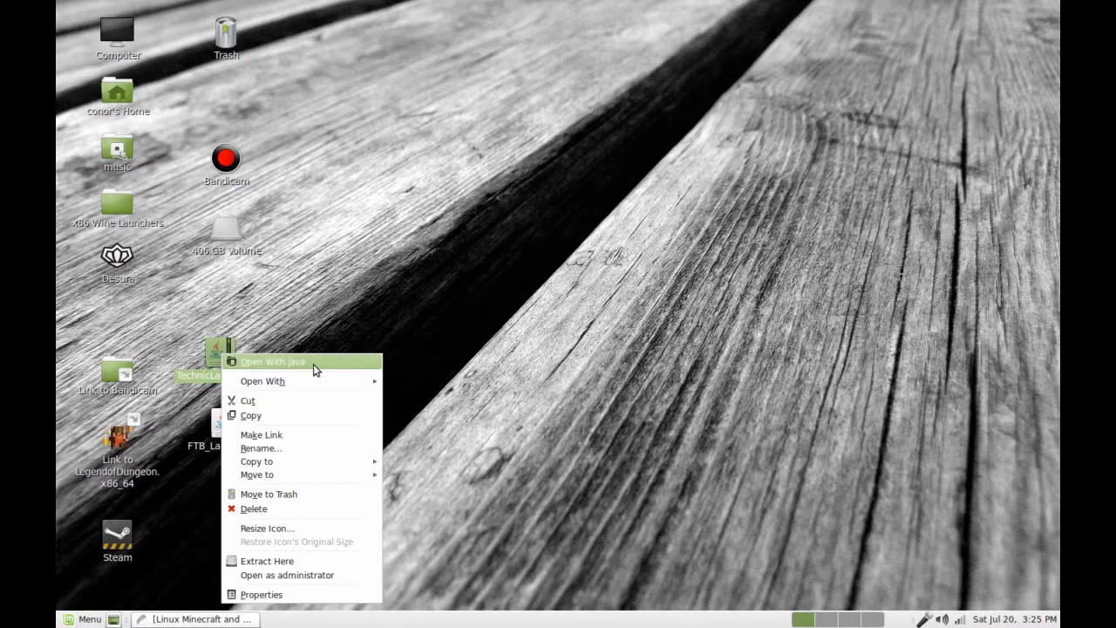
pyautogui.click(314, 370)
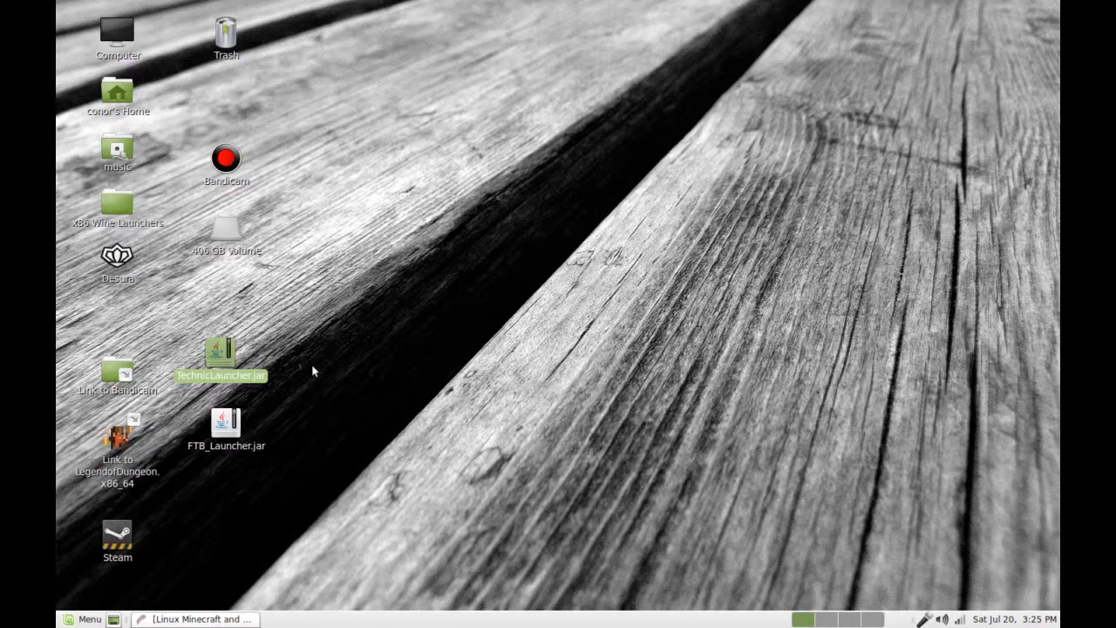
pyautogui.doubleClick(220, 352)
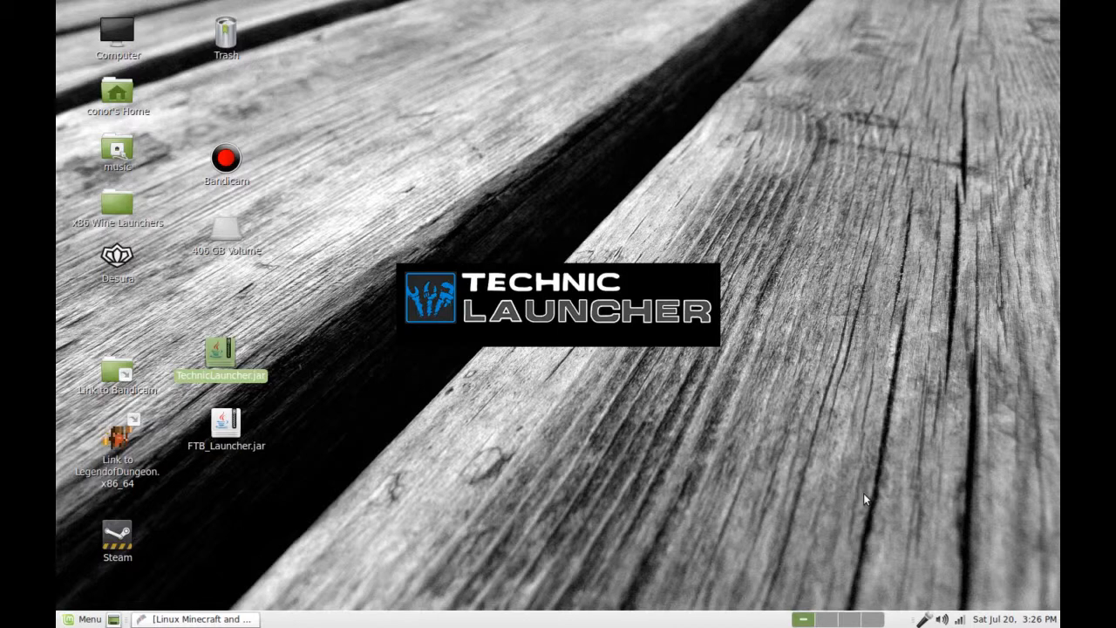
# Start the Technic Launcher again from its desktop file
pyautogui.doubleClick(220, 352)
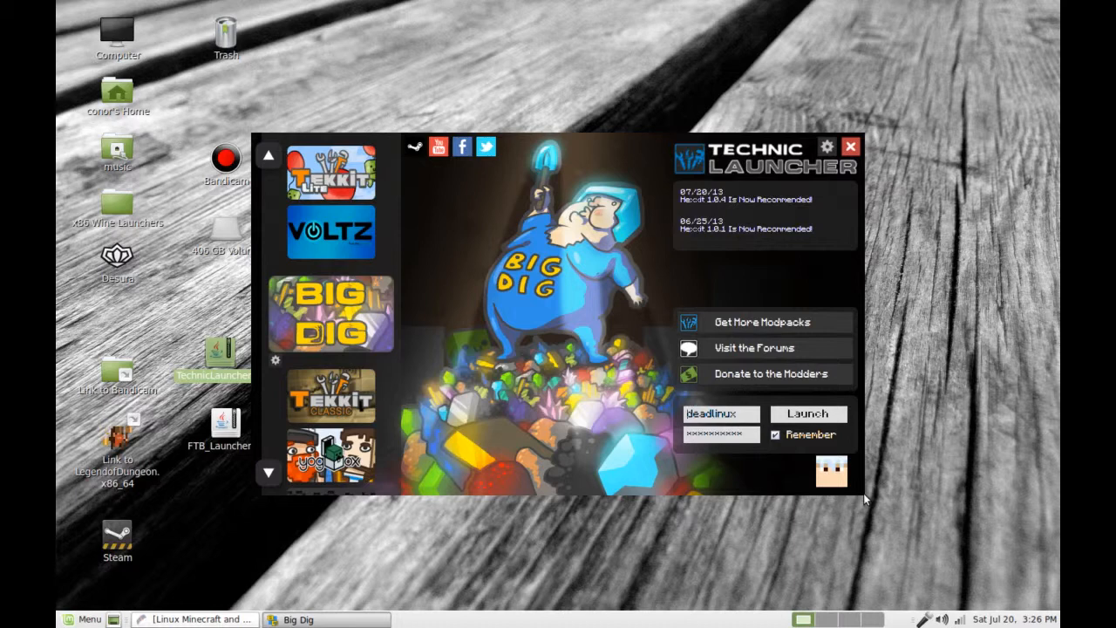
pyautogui.moveTo(404, 381)
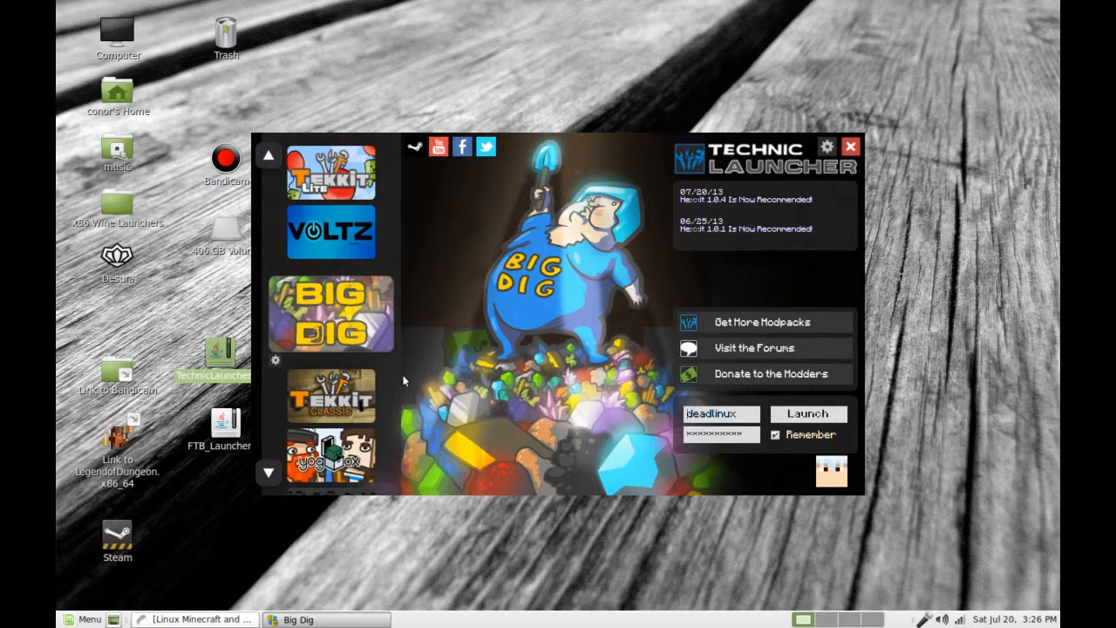
pyautogui.moveTo(485, 349)
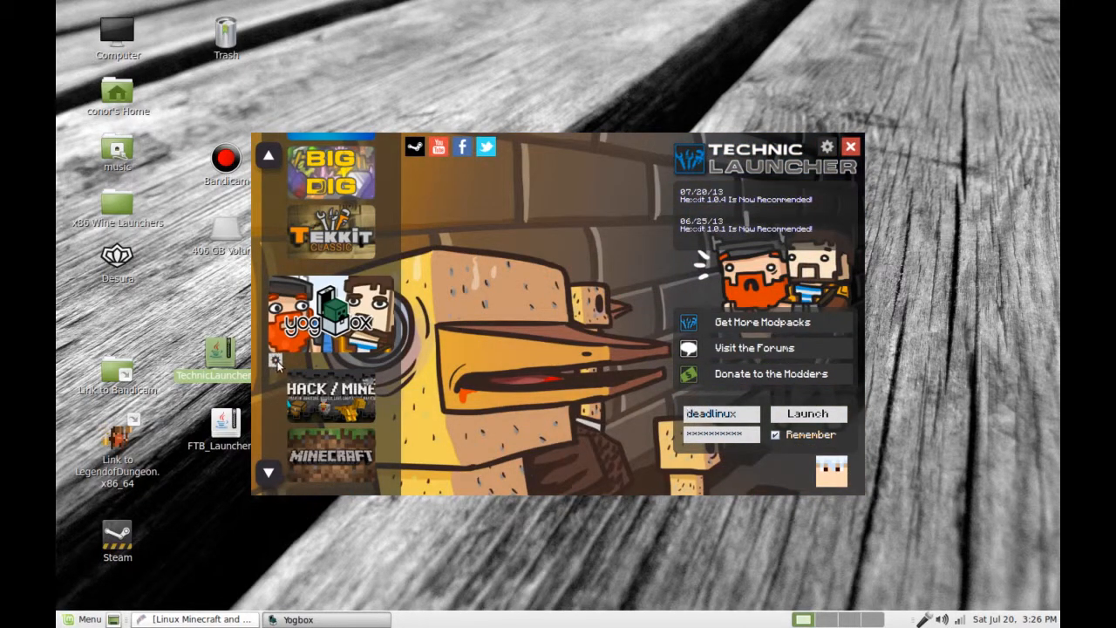
# Check the Yogbox pack options and launch the Yogbox modpack
pyautogui.click(276, 360)
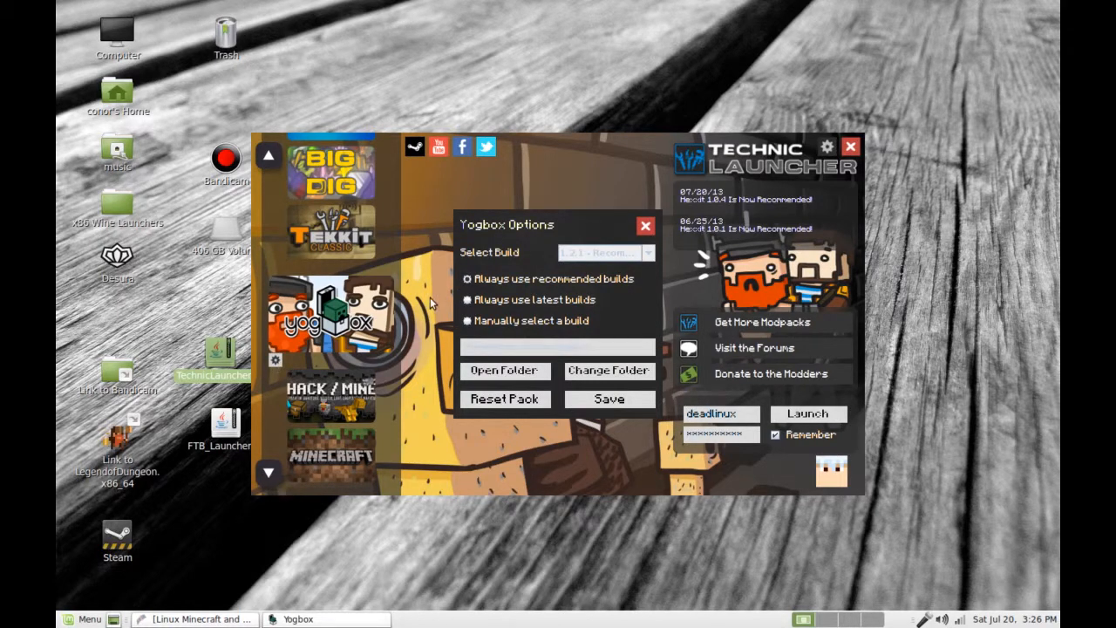
pyautogui.moveTo(652, 251)
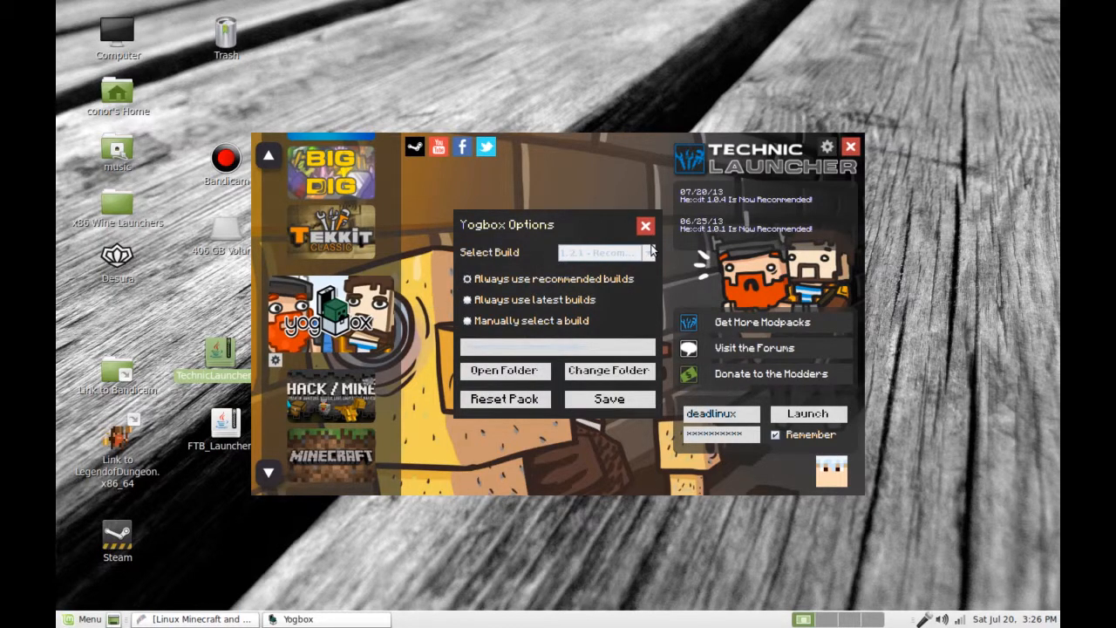
pyautogui.click(646, 227)
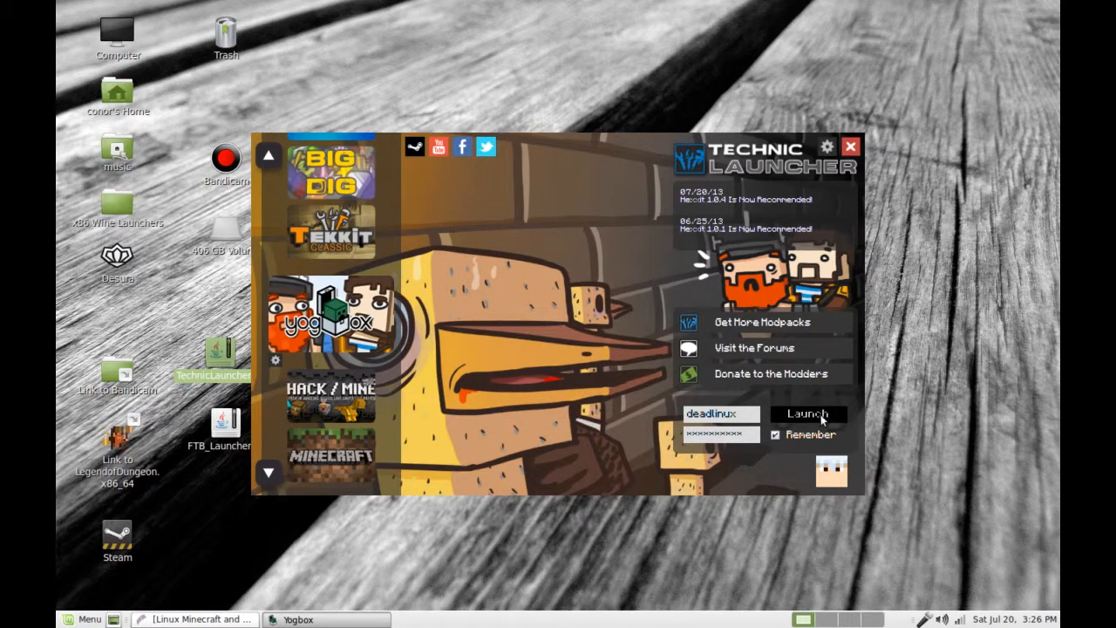
pyautogui.click(809, 413)
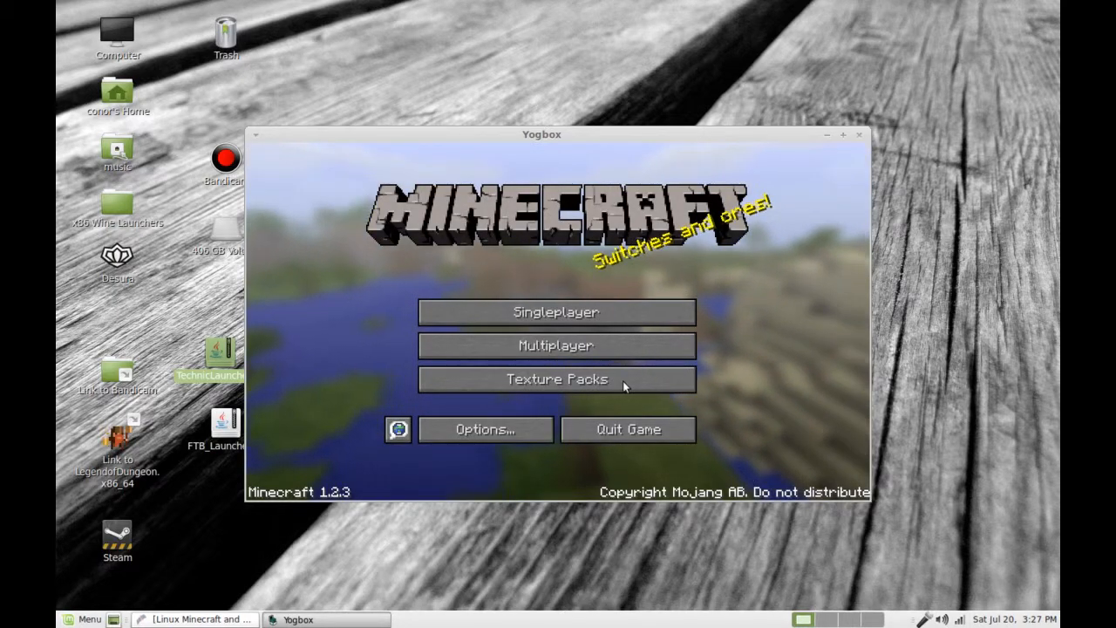
pyautogui.moveTo(841, 289)
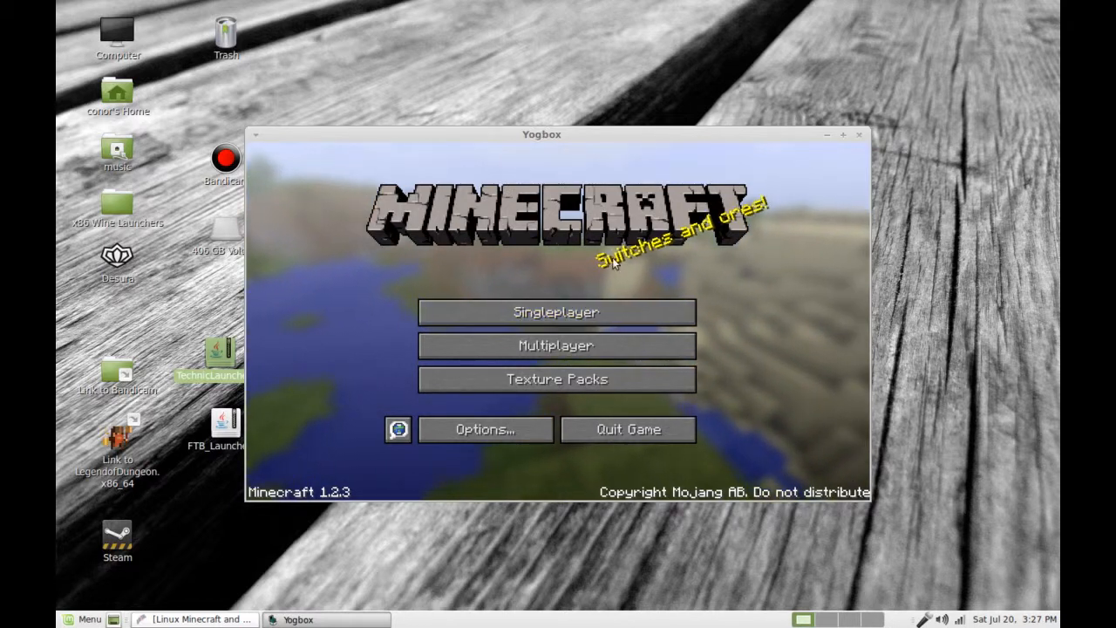
# Create a new singleplayer world with default settings and maximize the game window
pyautogui.click(555, 311)
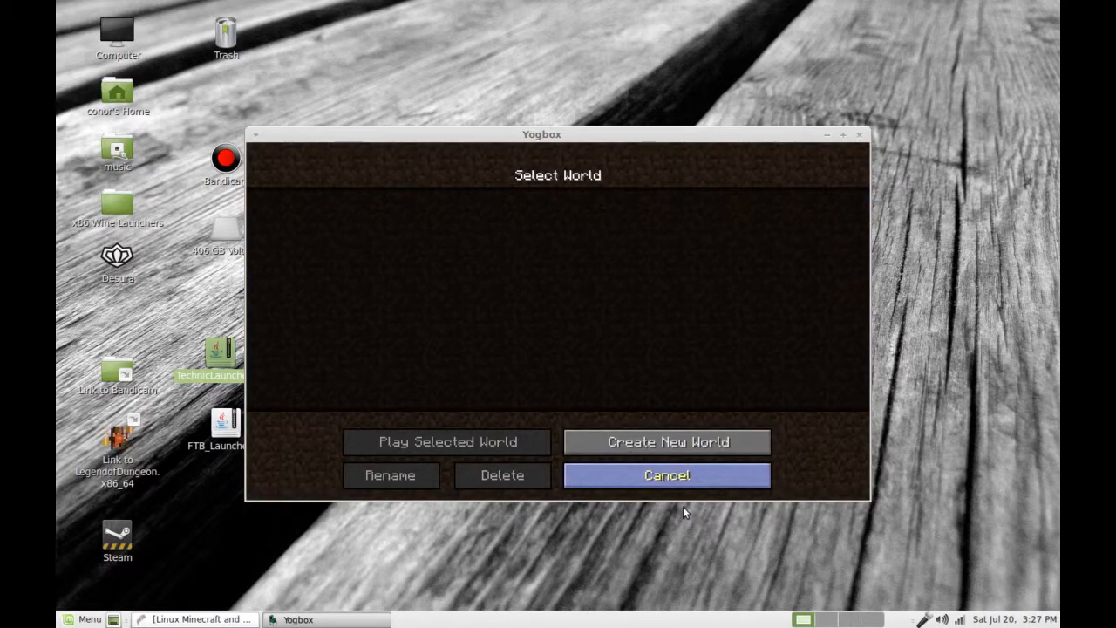
pyautogui.click(667, 442)
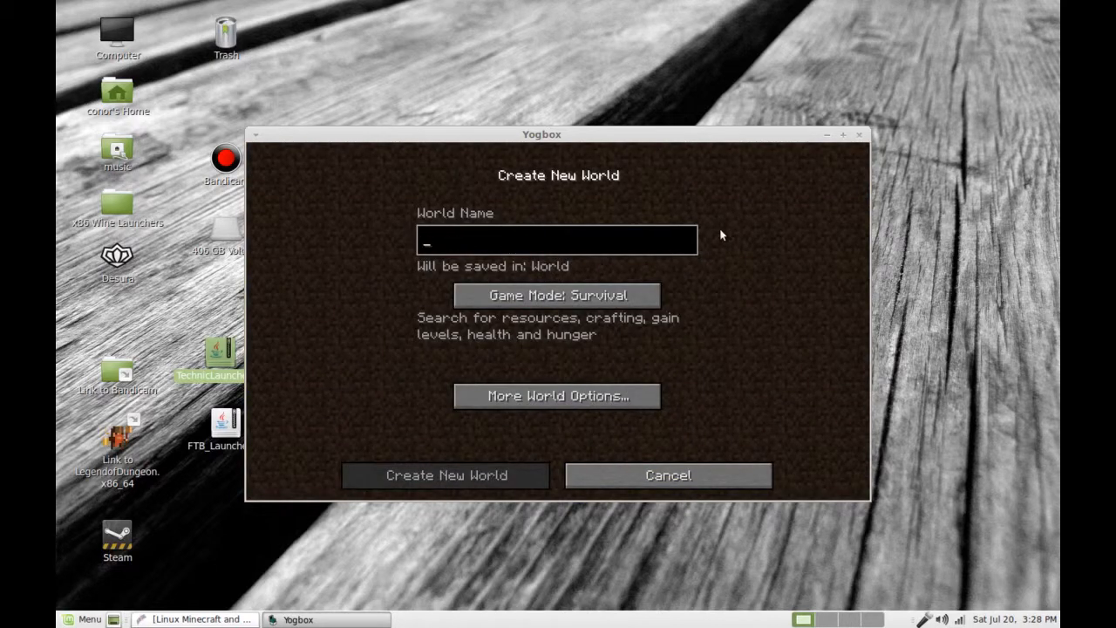
pyautogui.click(446, 474)
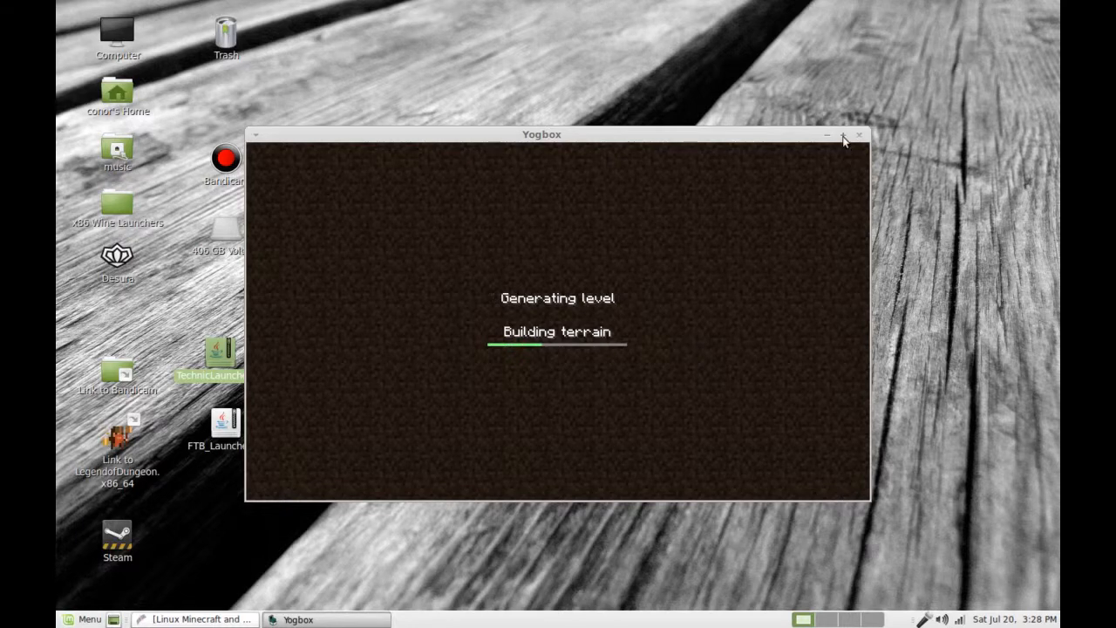
pyautogui.click(843, 136)
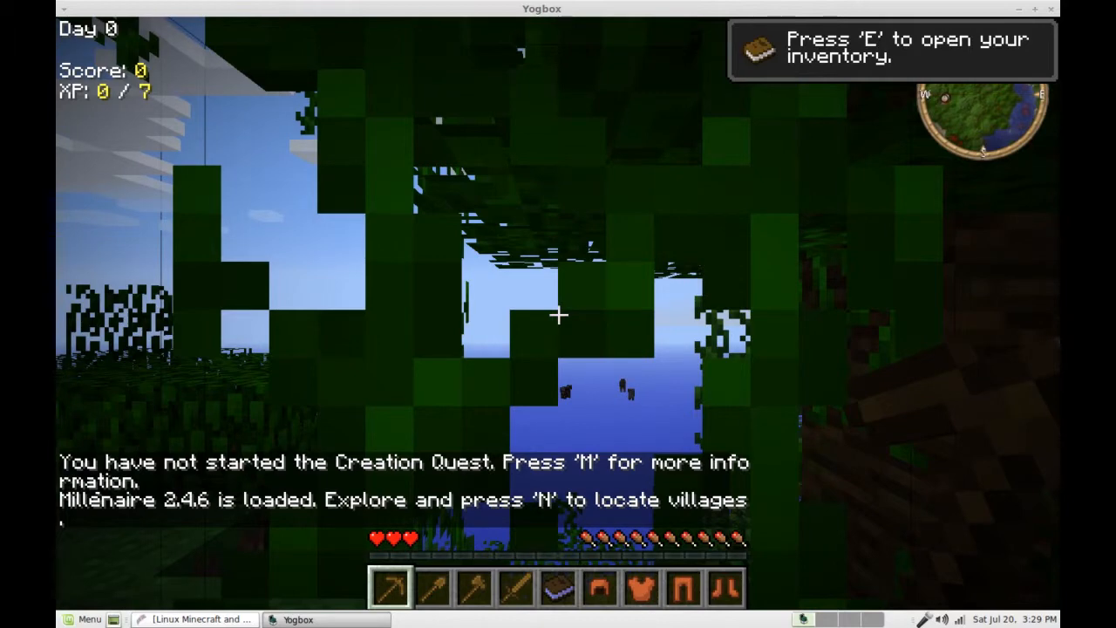
# Move around among the trees in the newly generated Yogbox jungle world
pyautogui.press('m')
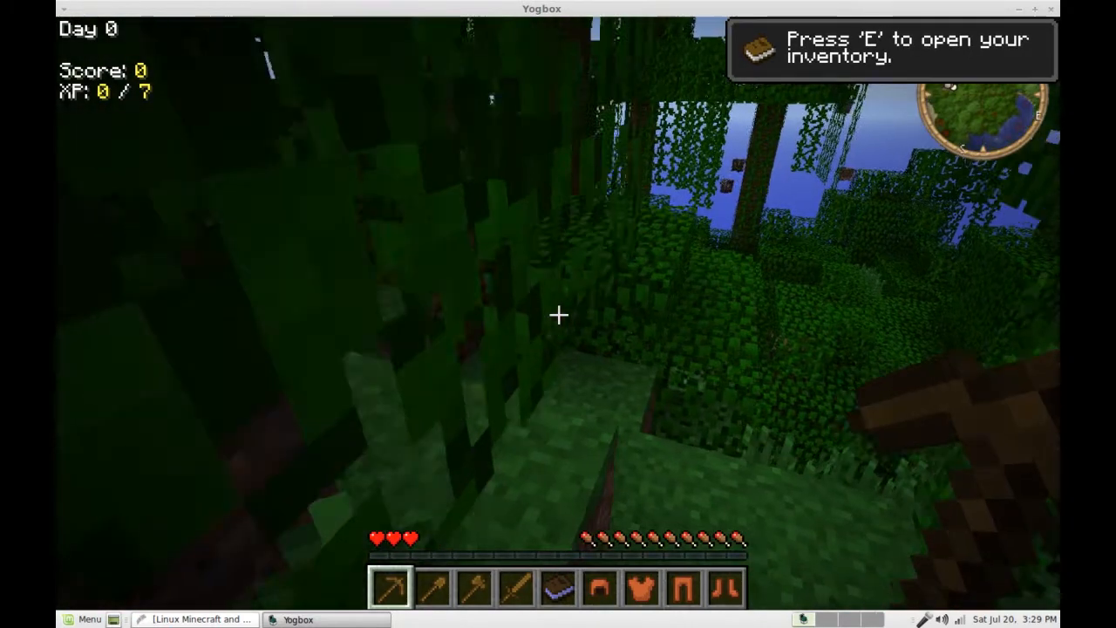
pyautogui.moveTo(558, 314)
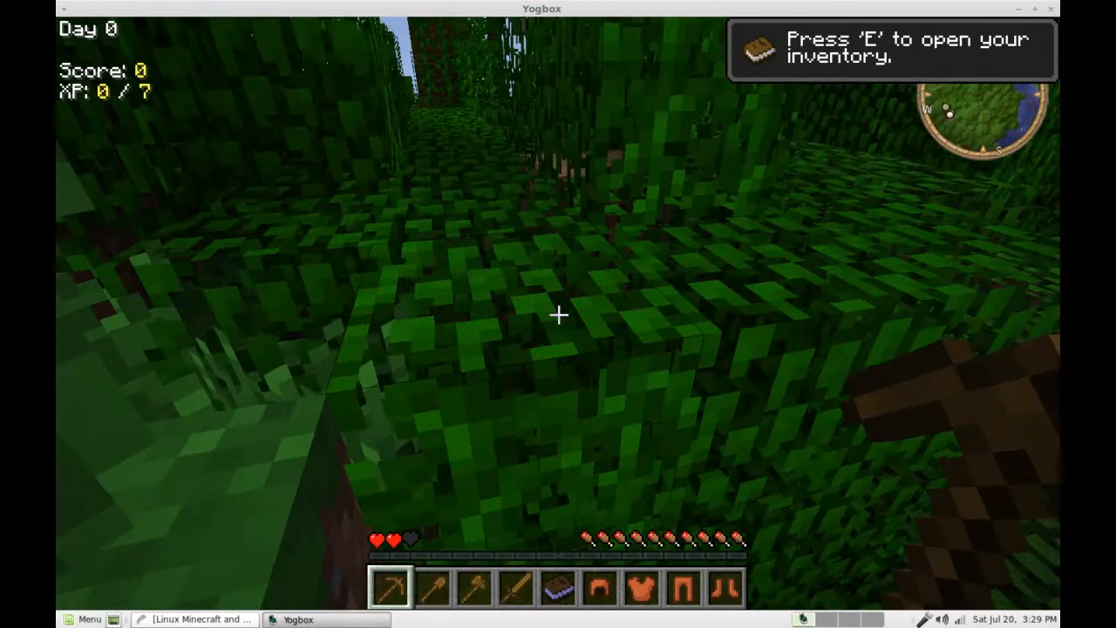
# Pause the game, adjust the field of view in Options, and return to the jungle world
pyautogui.press('Escape')
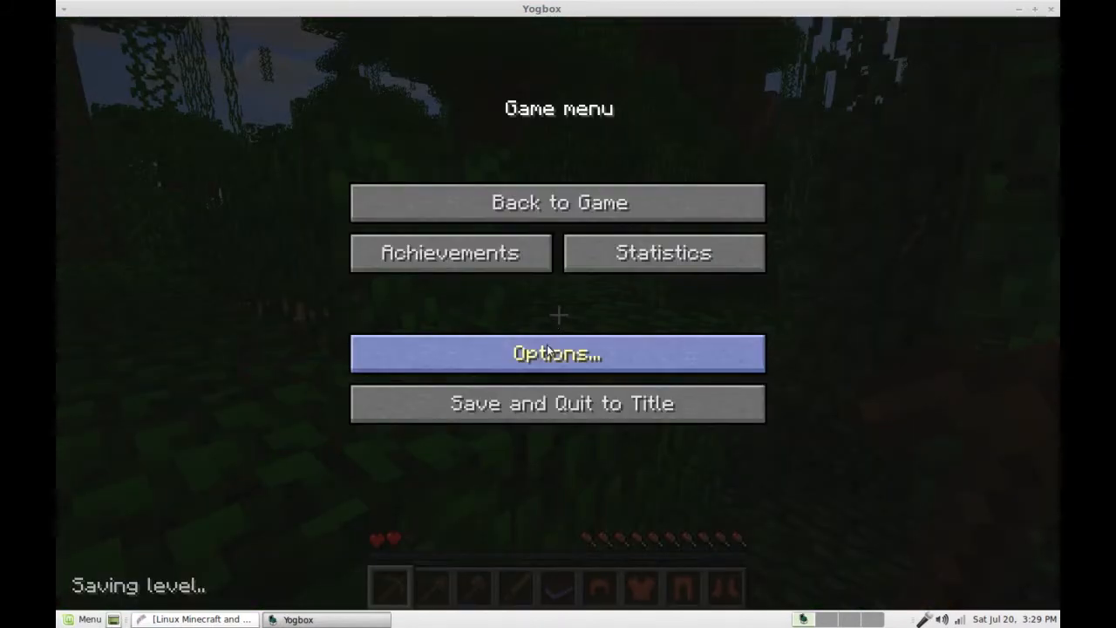
pyautogui.click(559, 352)
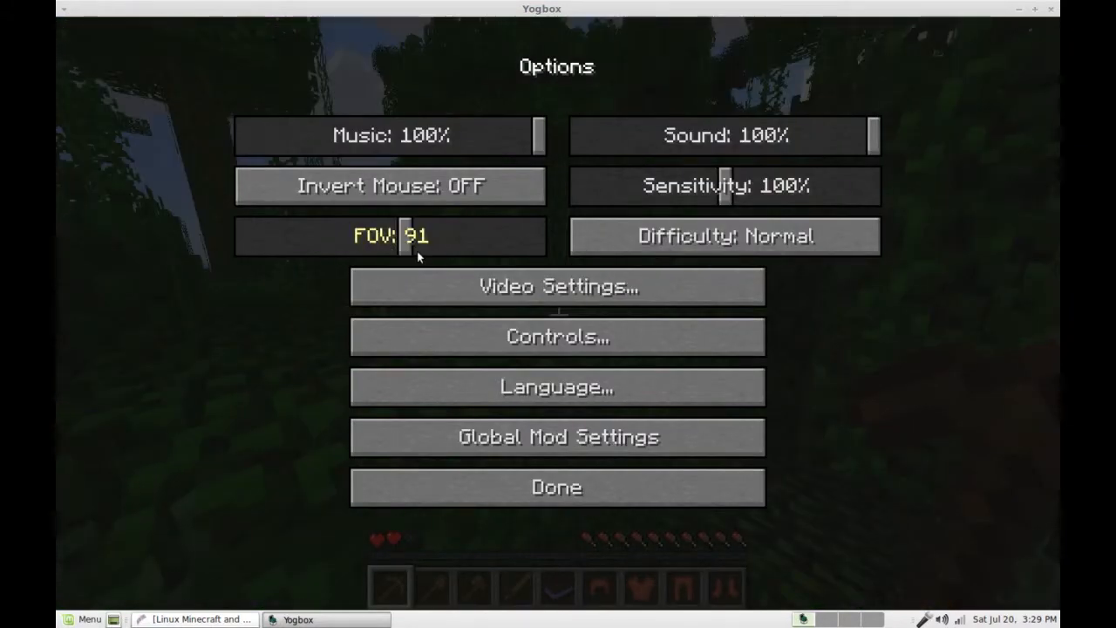
pyautogui.click(556, 286)
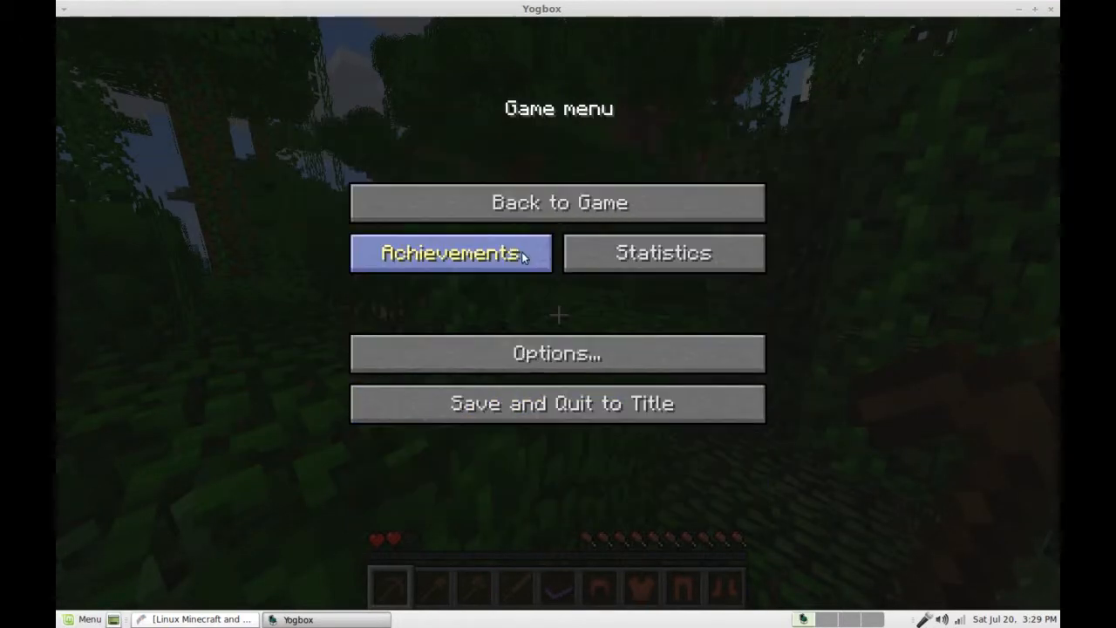
pyautogui.click(558, 203)
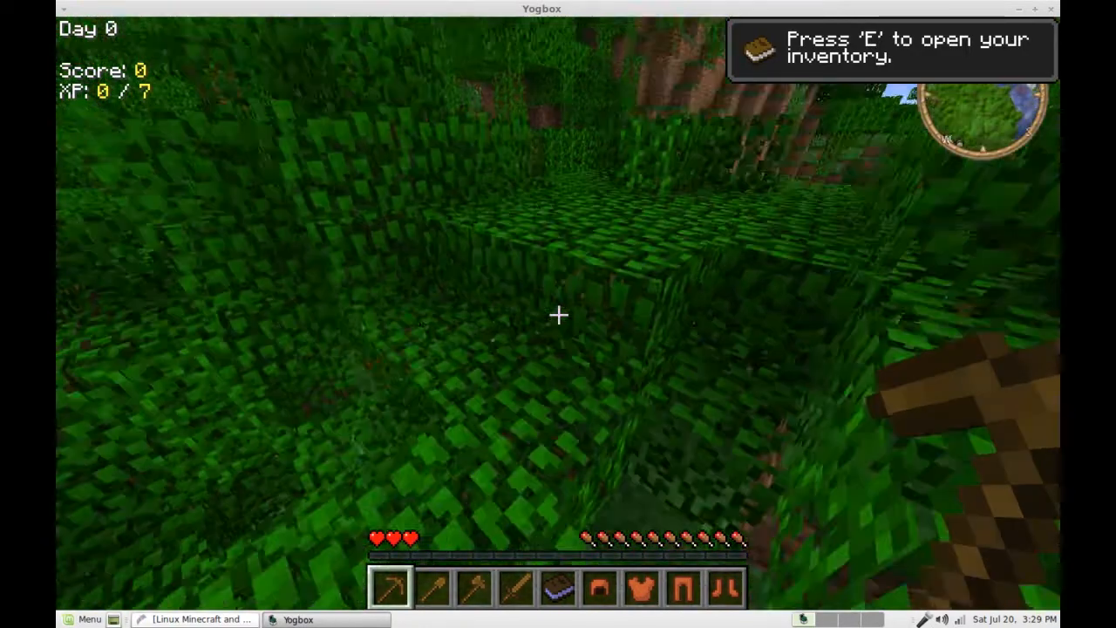
pyautogui.moveTo(559, 314)
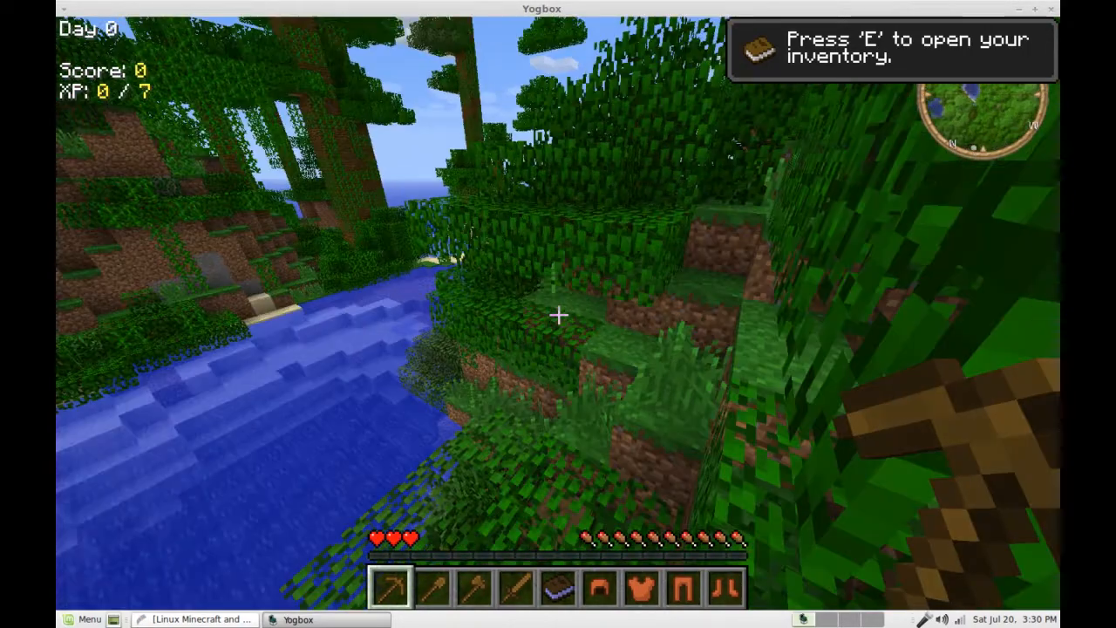
pyautogui.moveTo(558, 314)
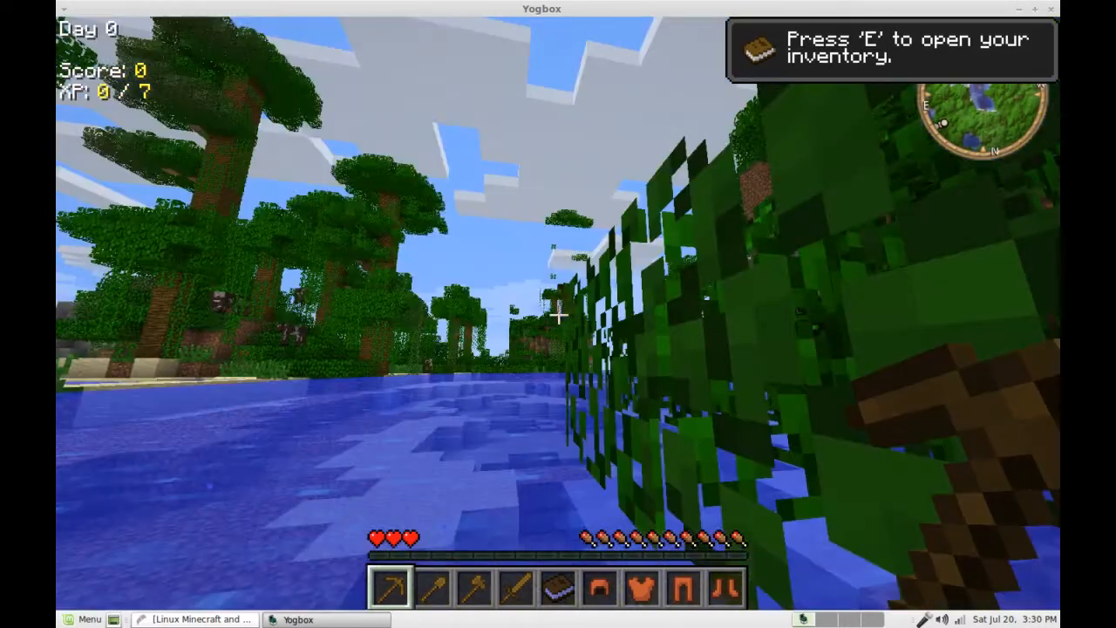
pyautogui.moveTo(558, 314)
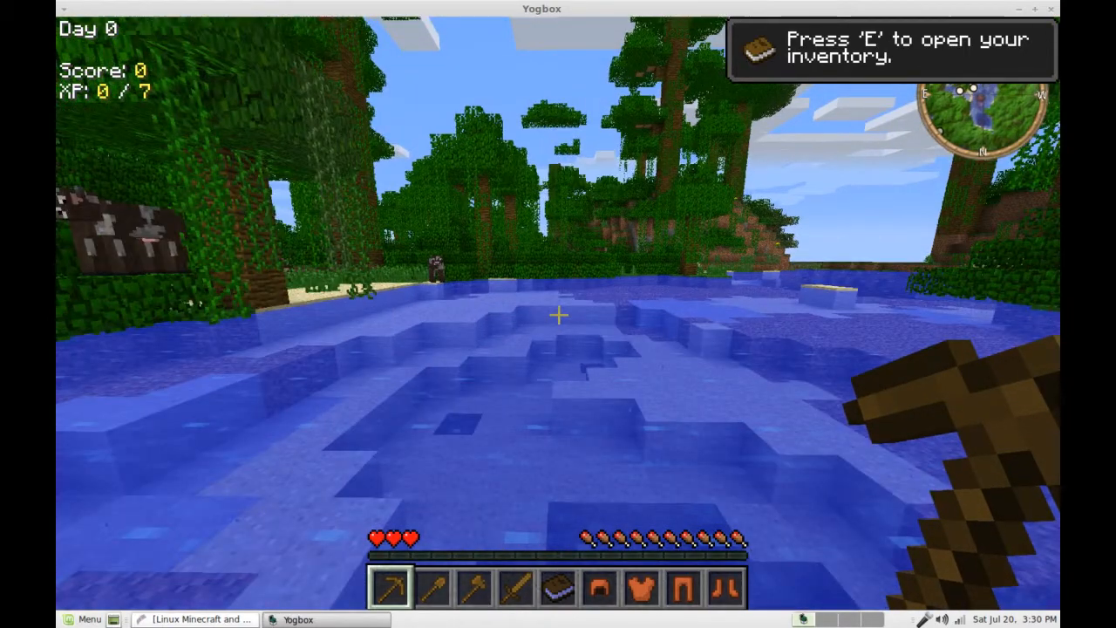
pyautogui.moveTo(558, 314)
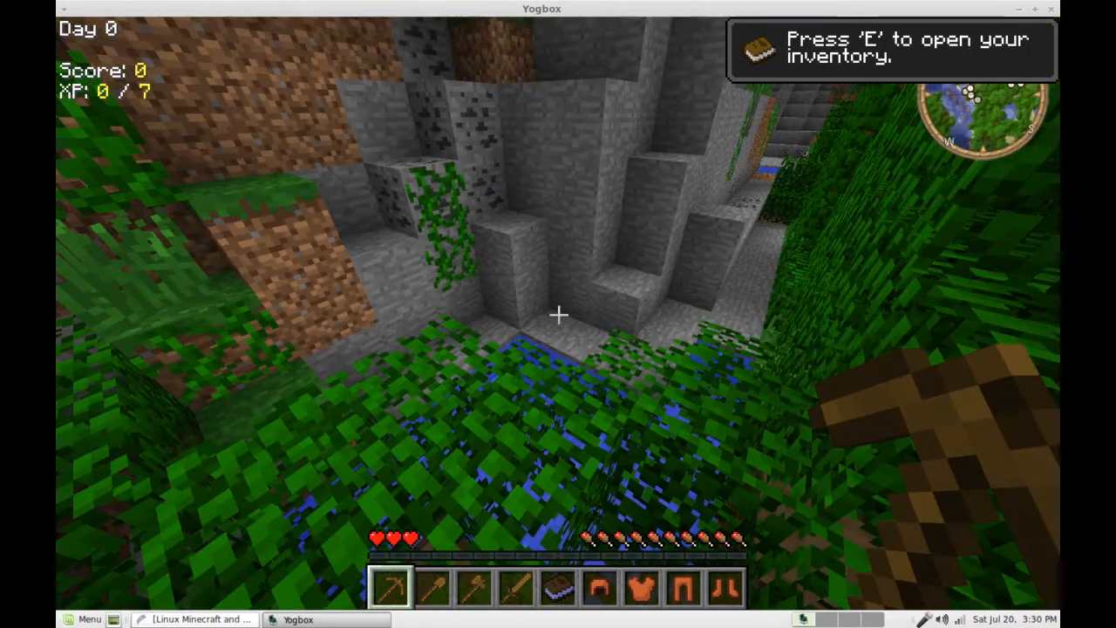
pyautogui.moveTo(558, 314)
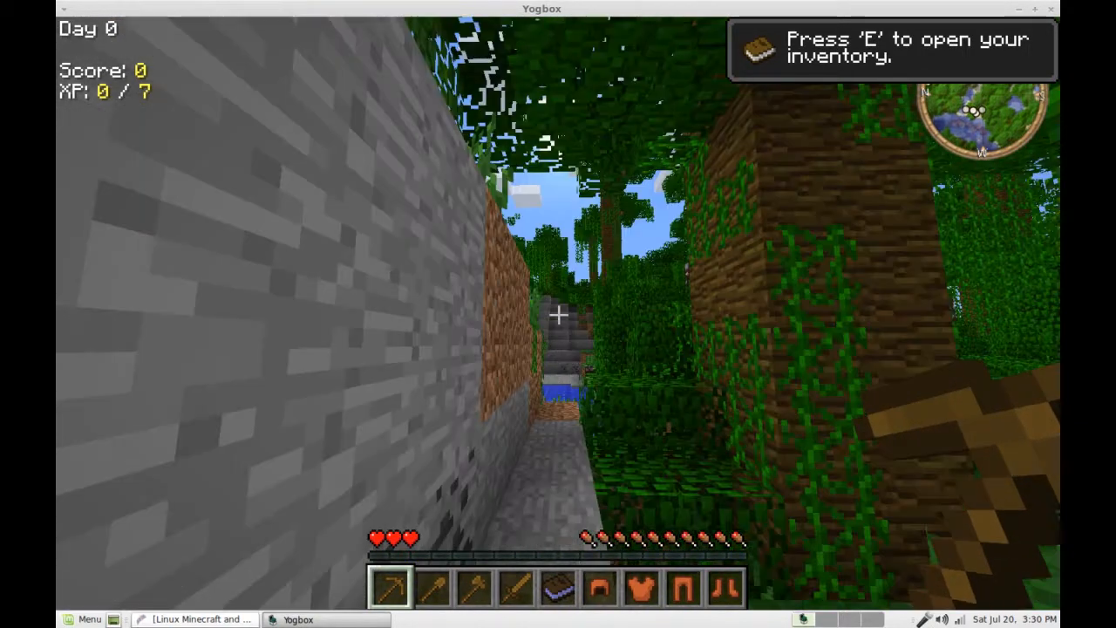
pyautogui.moveTo(558, 314)
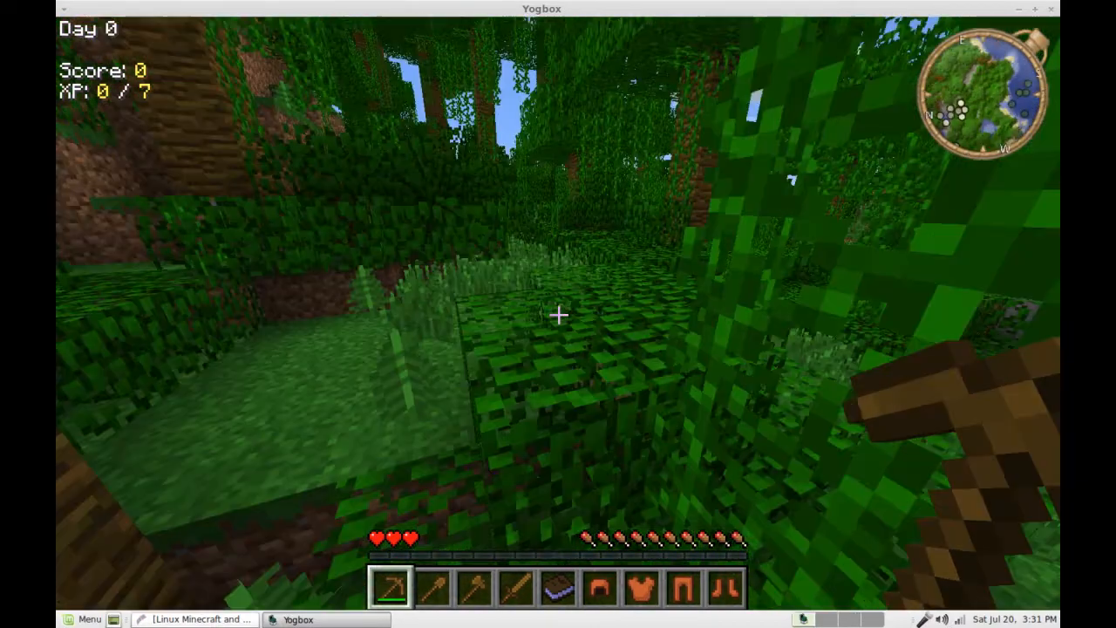
pyautogui.moveTo(558, 314)
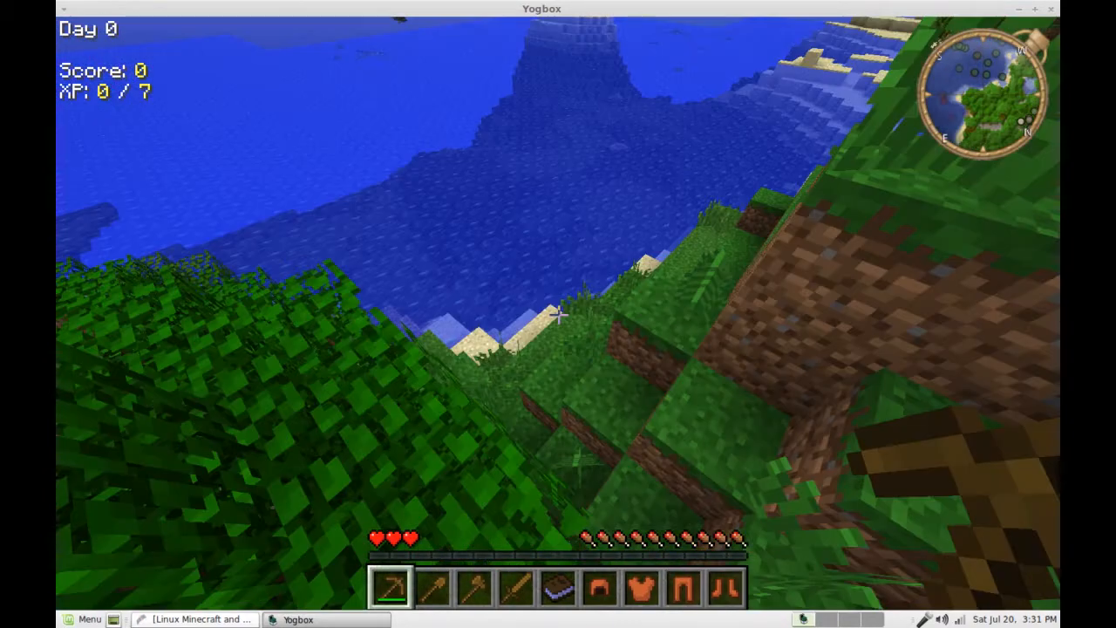
pyautogui.moveTo(558, 314)
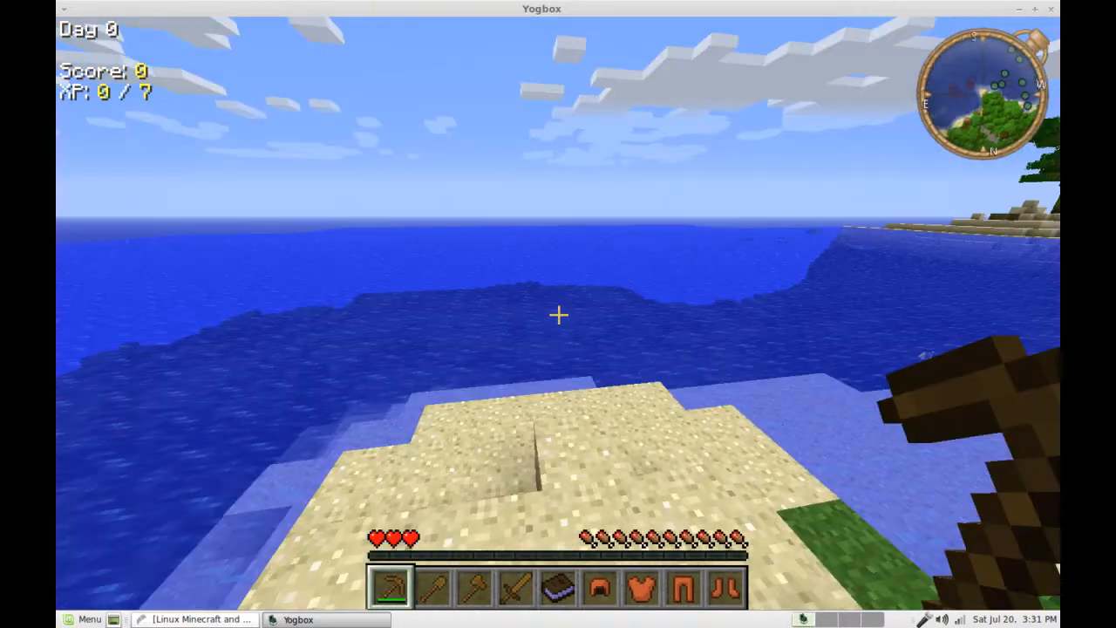
pyautogui.moveTo(558, 314)
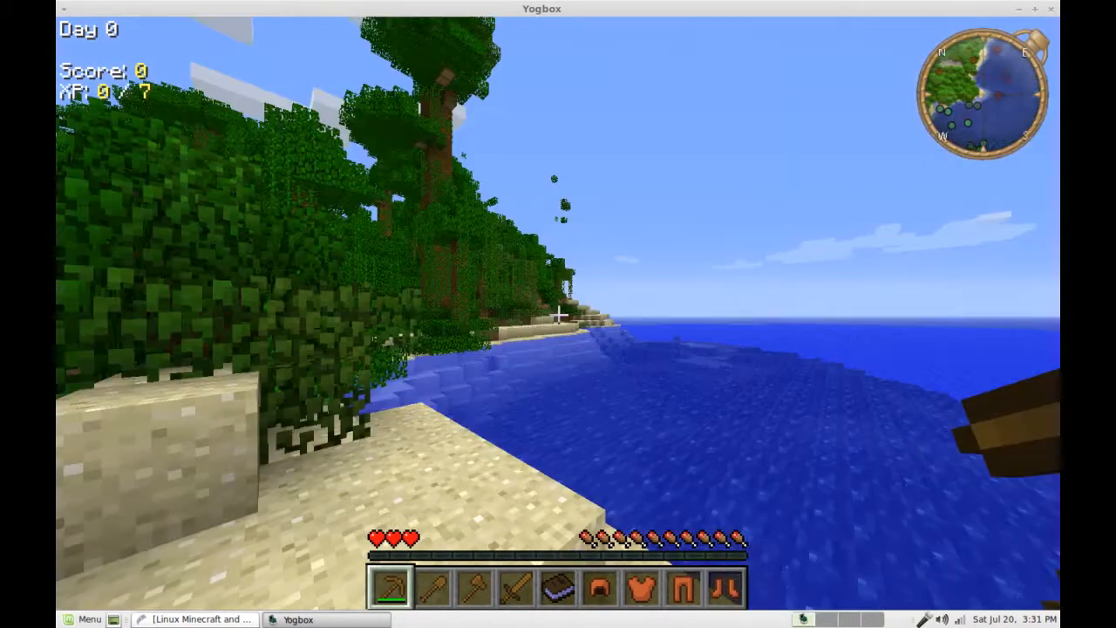
pyautogui.moveTo(558, 314)
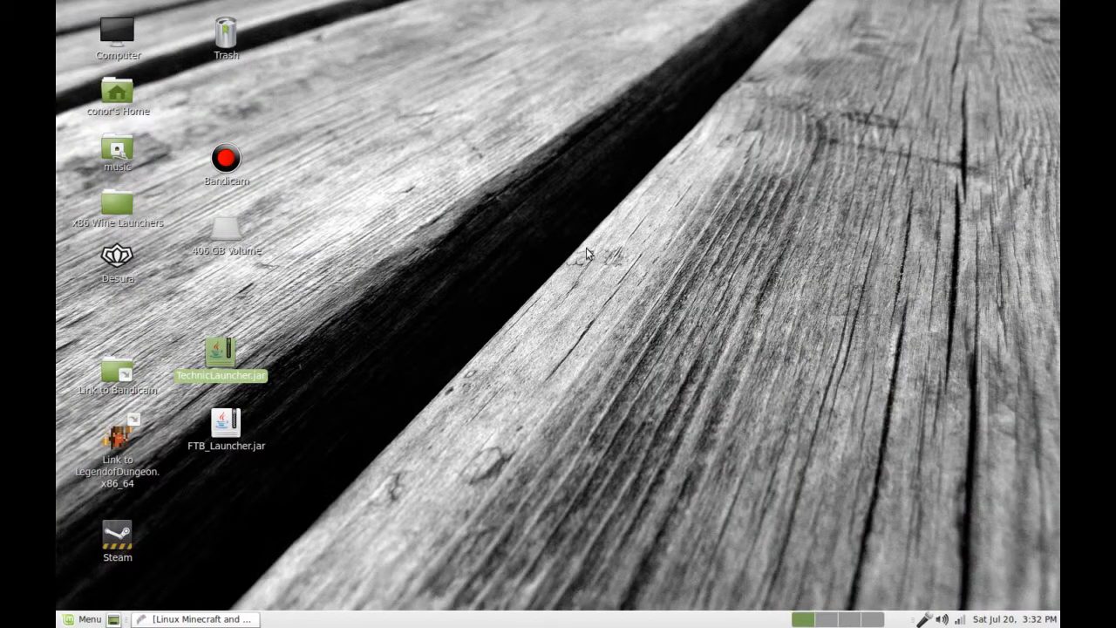
# Run FTB_Launcher.jar, accept the update to v1.2.5, and start the launcher again
pyautogui.rightClick(227, 427)
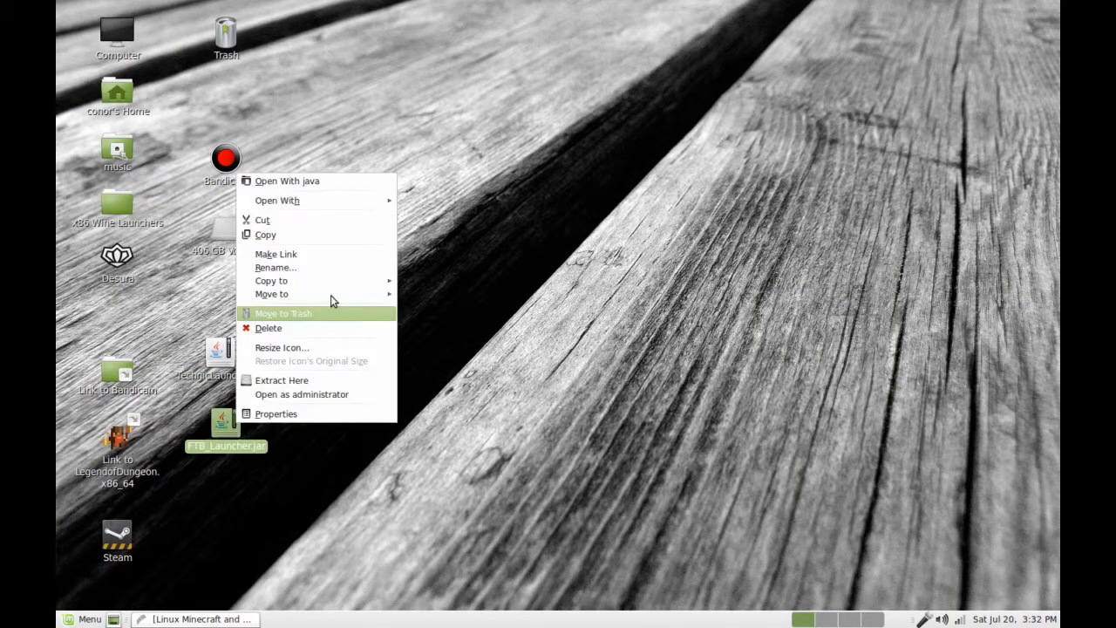
pyautogui.moveTo(275, 199)
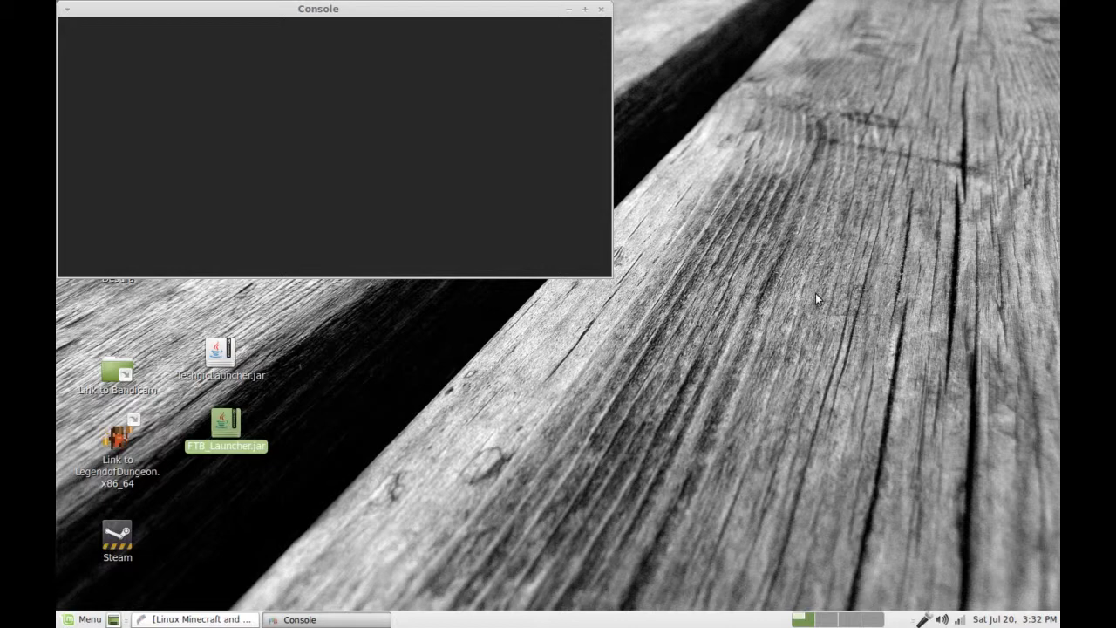
pyautogui.doubleClick(227, 427)
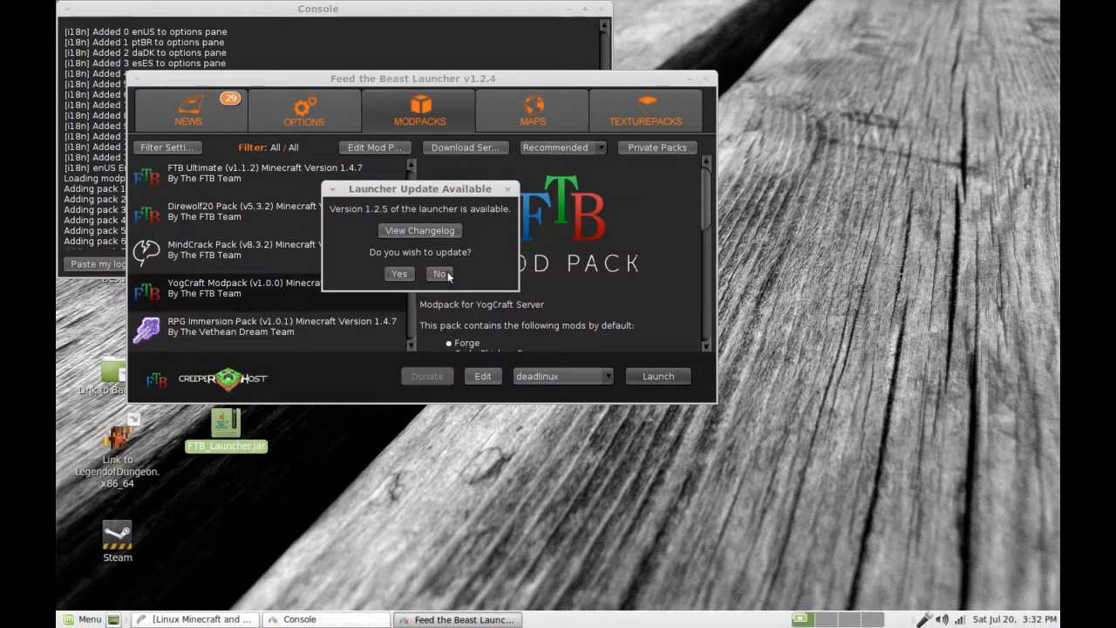
pyautogui.click(439, 274)
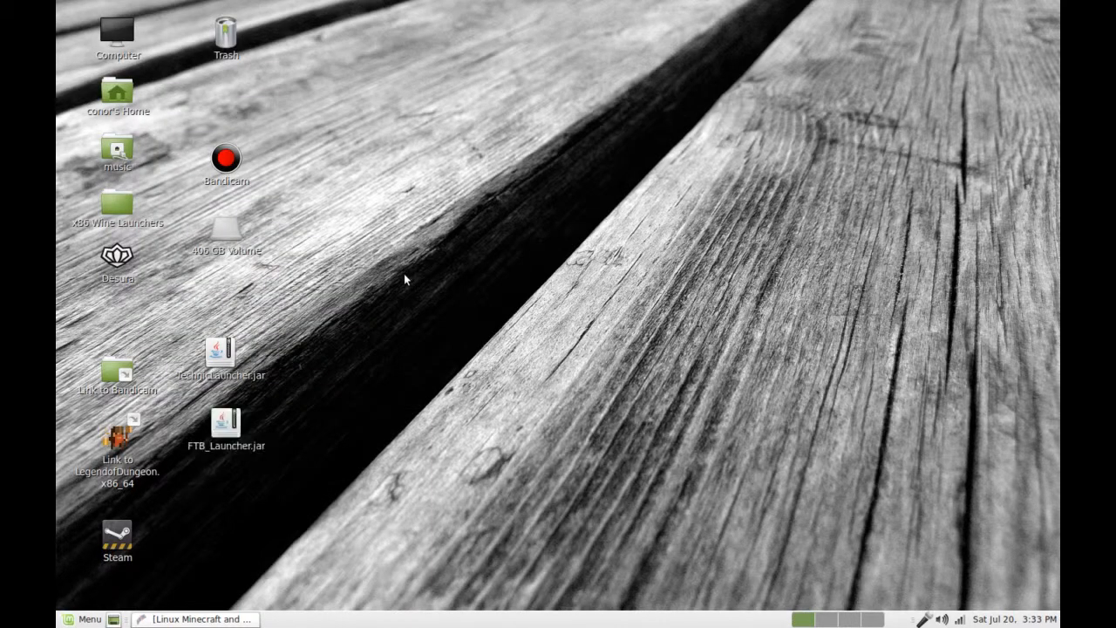
pyautogui.doubleClick(227, 424)
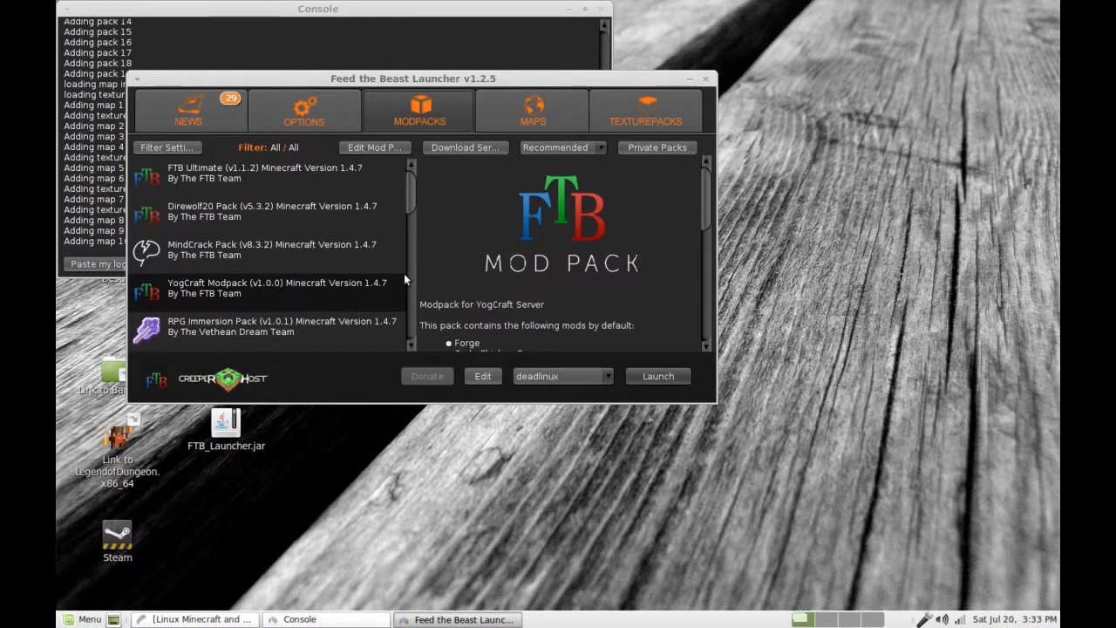
pyautogui.moveTo(618, 359)
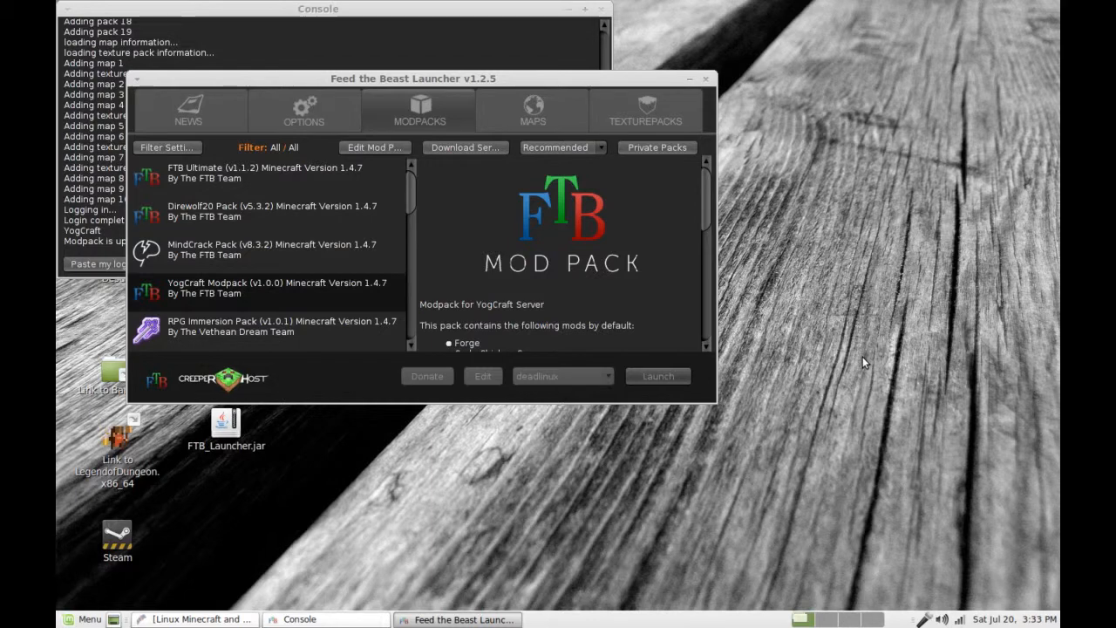
pyautogui.click(658, 376)
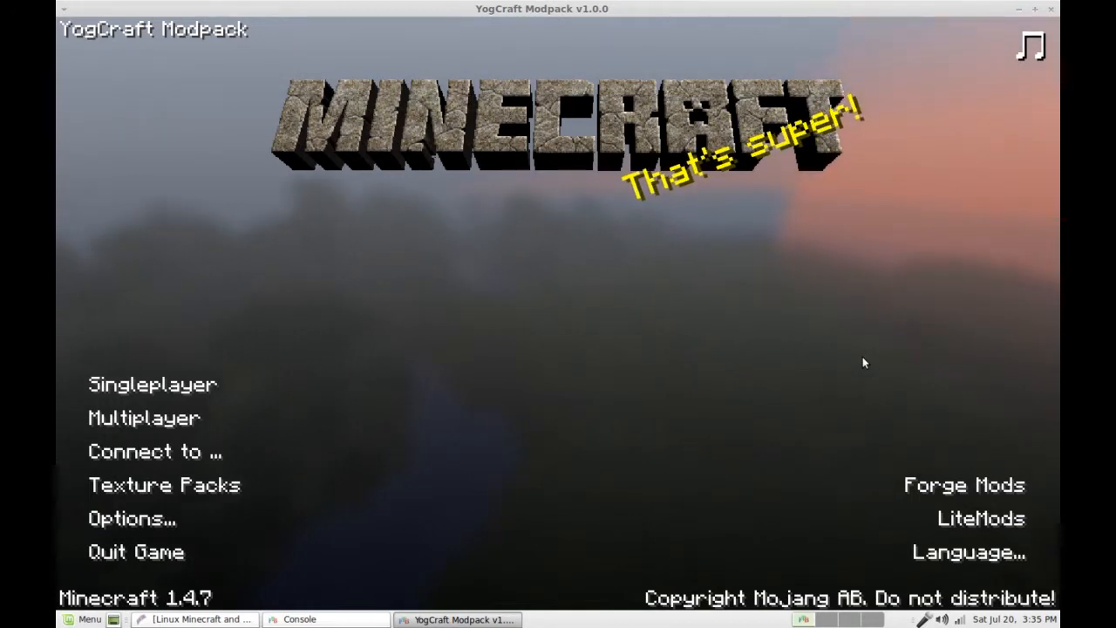
pyautogui.moveTo(160, 384)
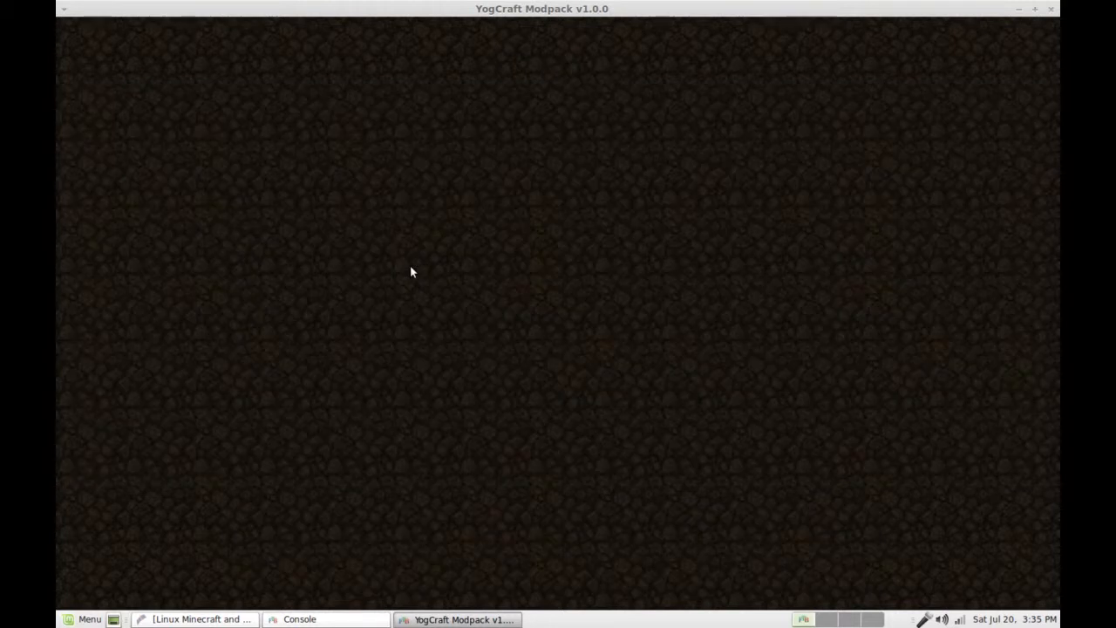
pyautogui.moveTo(672, 314)
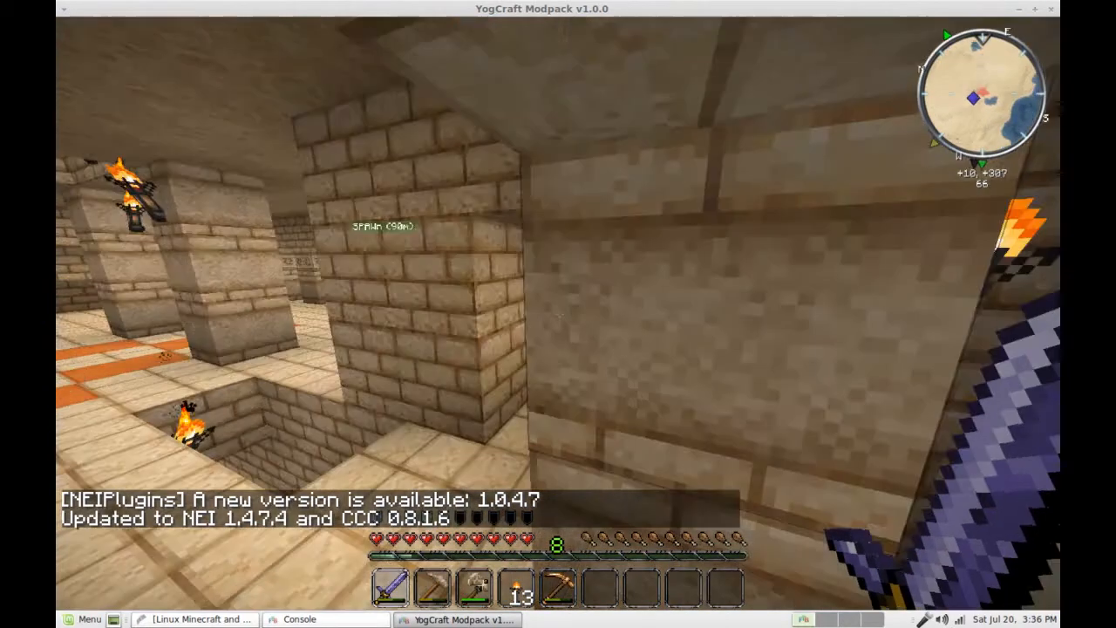
pyautogui.moveTo(558, 314)
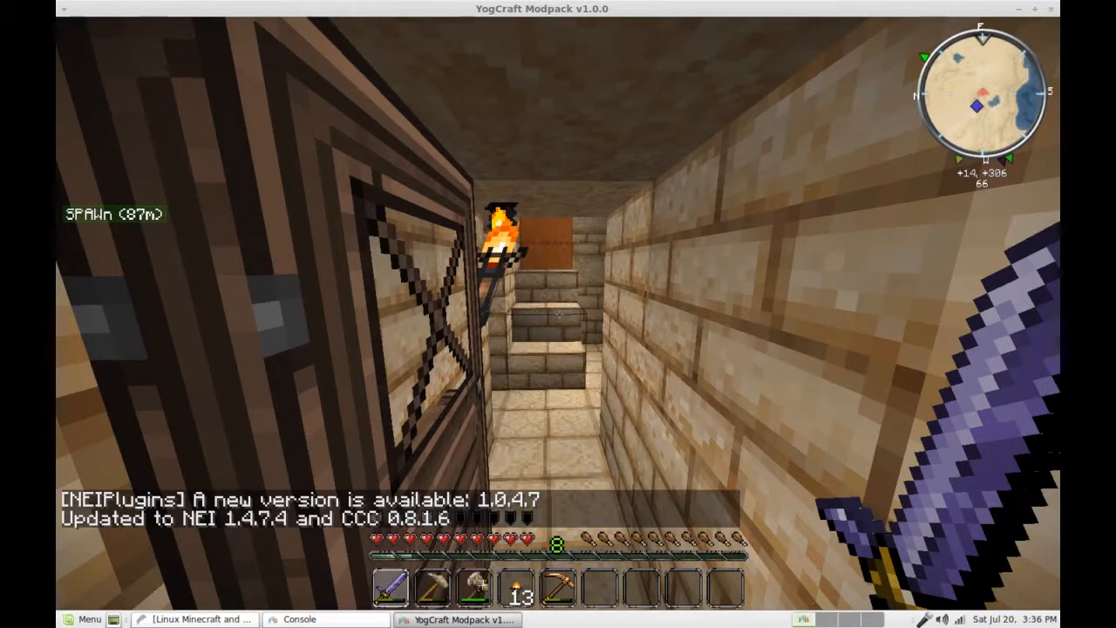
pyautogui.moveTo(559, 314)
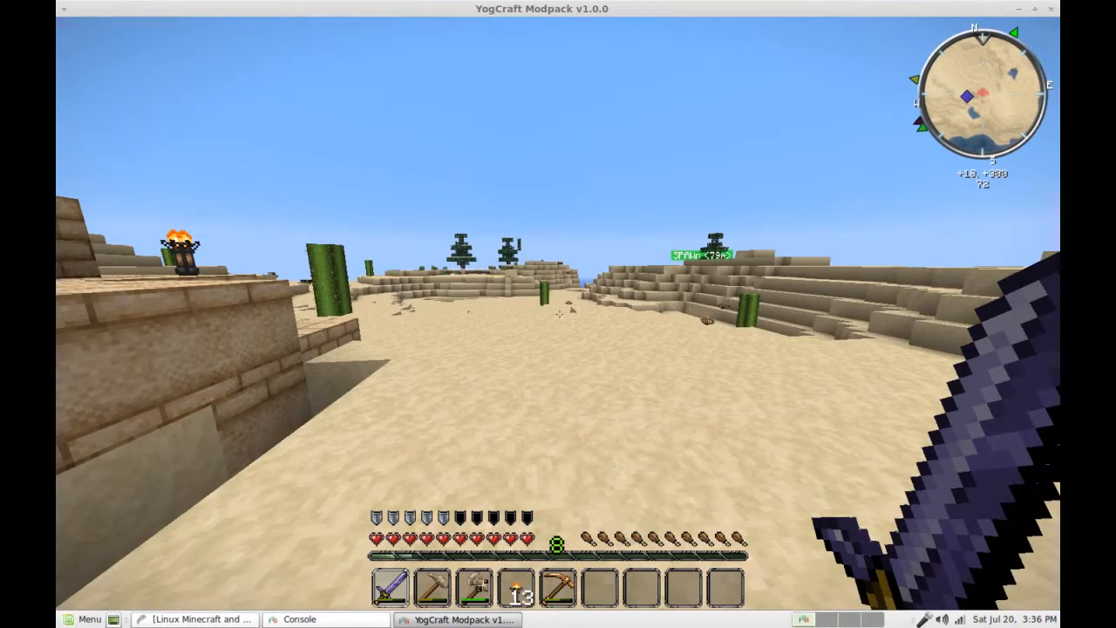
pyautogui.moveTo(558, 314)
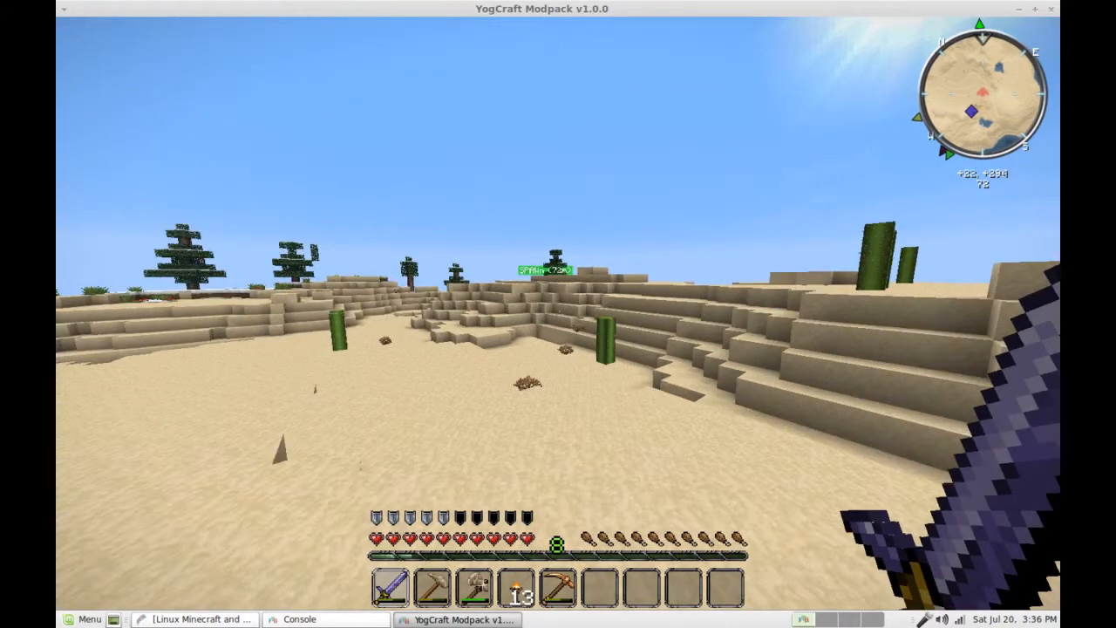
pyautogui.moveTo(558, 314)
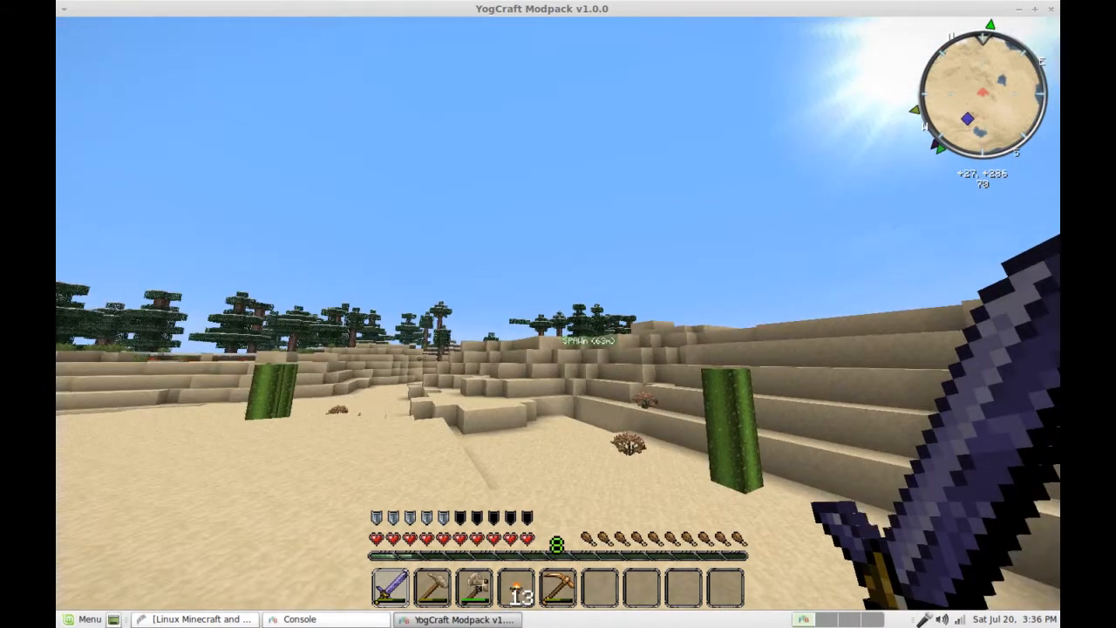
pyautogui.moveTo(558, 314)
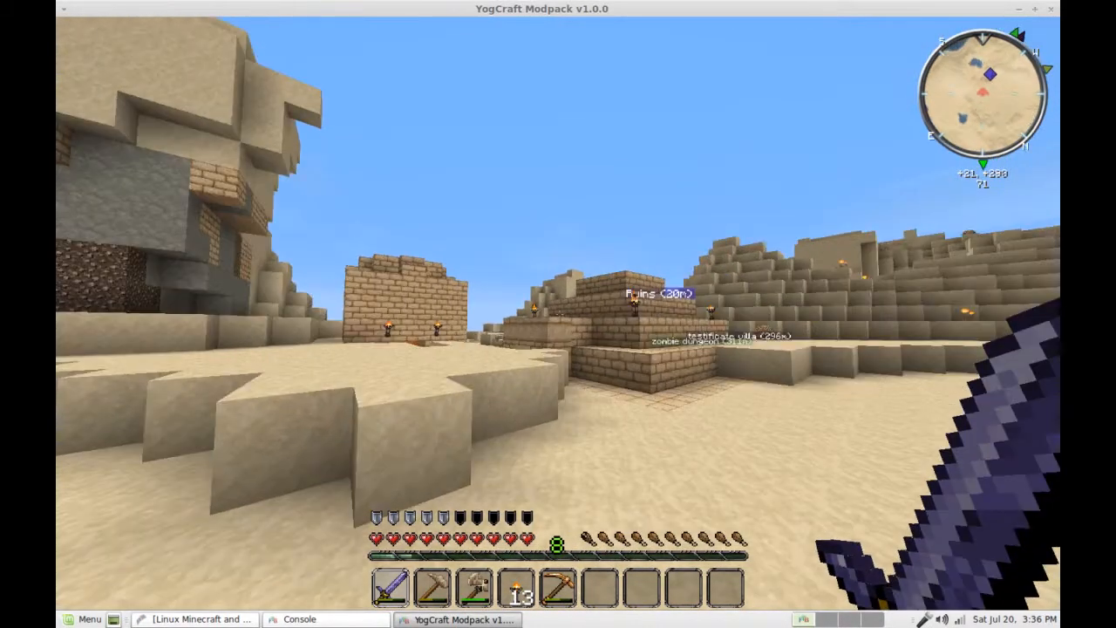
# Walk forward across the desert toward the Ruins waypoint and sandstone village
pyautogui.press('w')
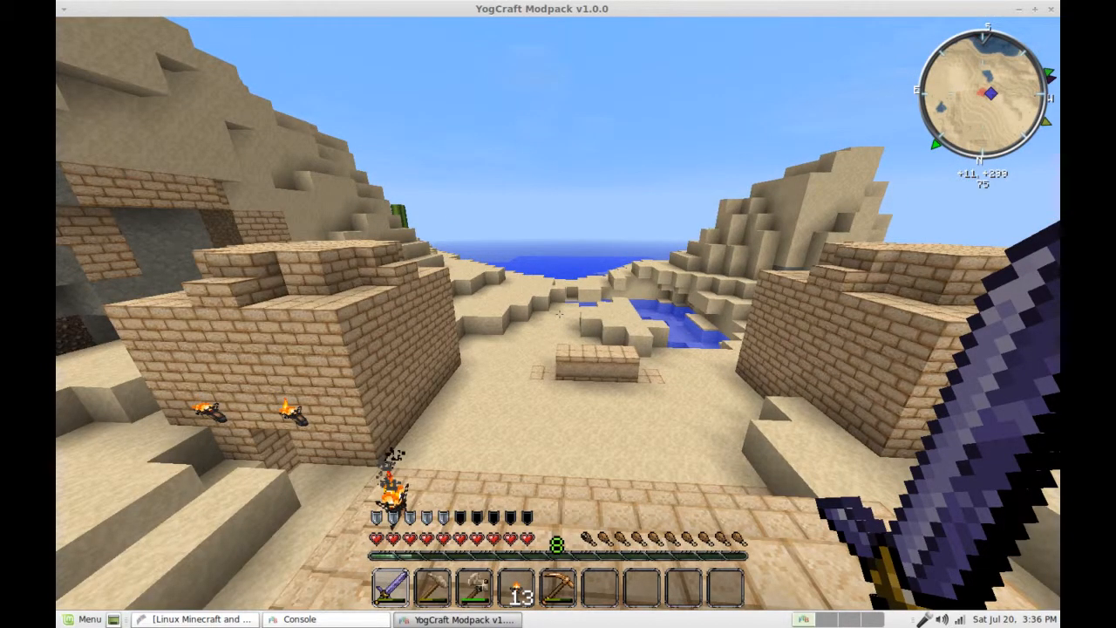
pyautogui.moveTo(558, 314)
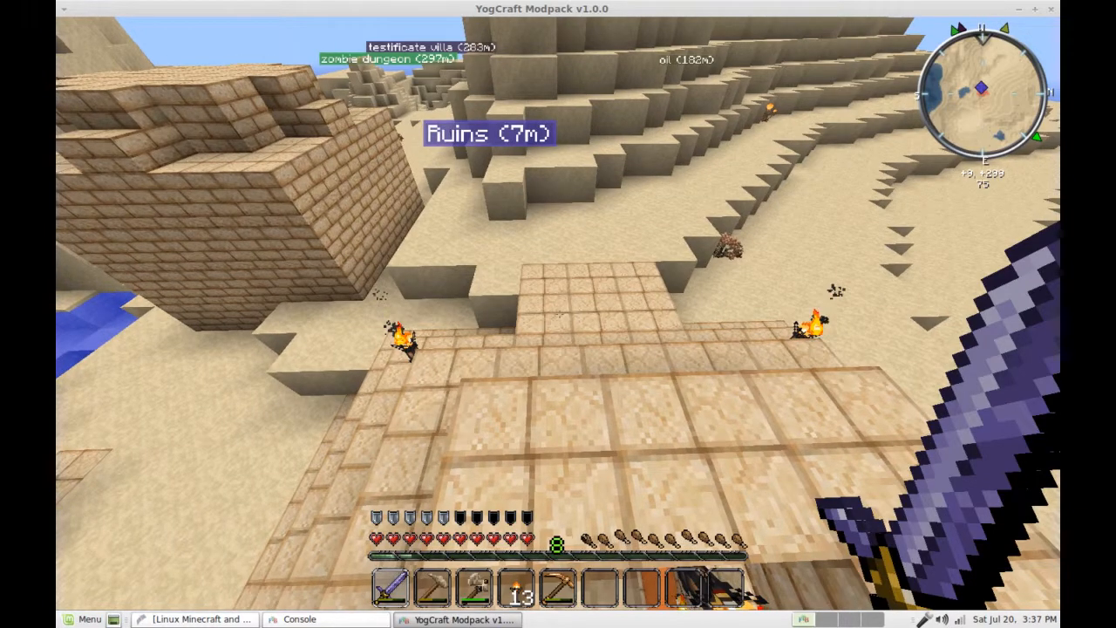
pyautogui.moveTo(558, 314)
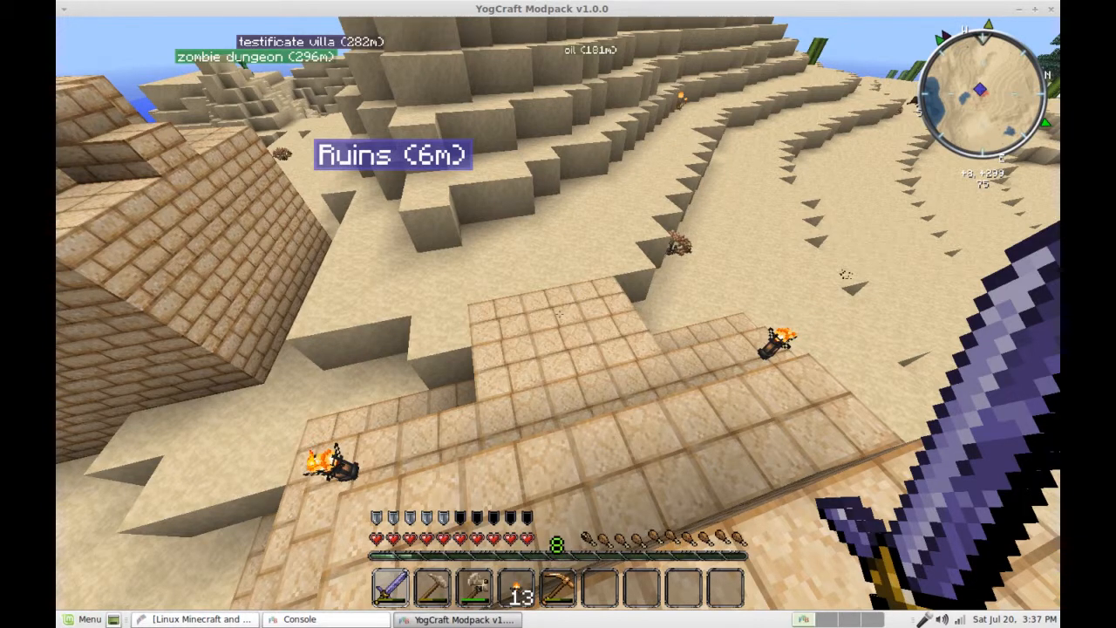
pyautogui.press('Escape')
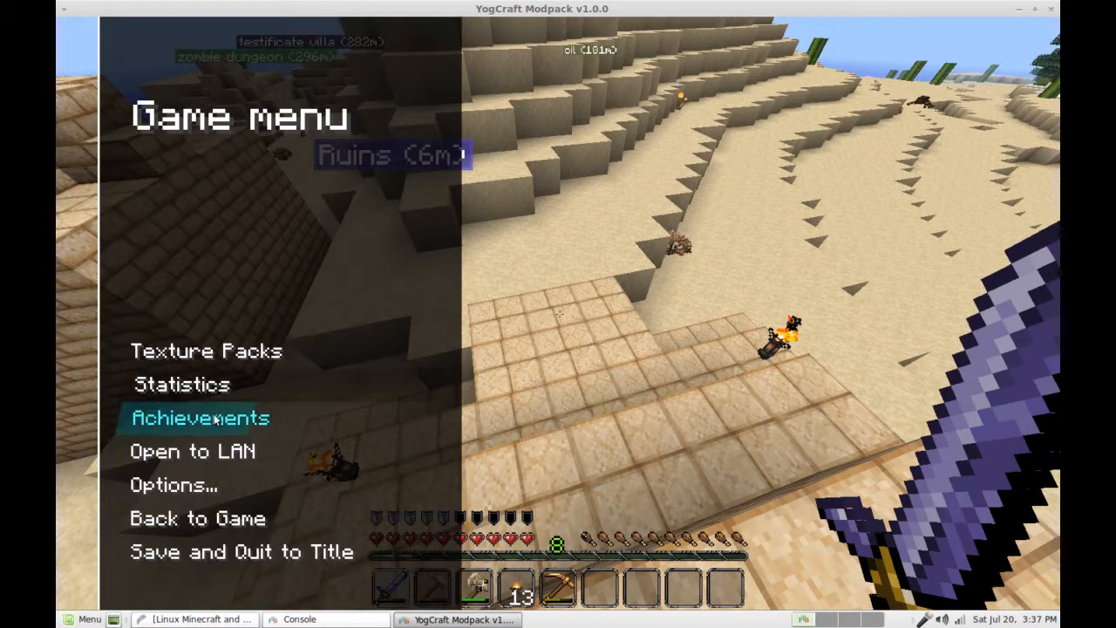
pyautogui.moveTo(210, 351)
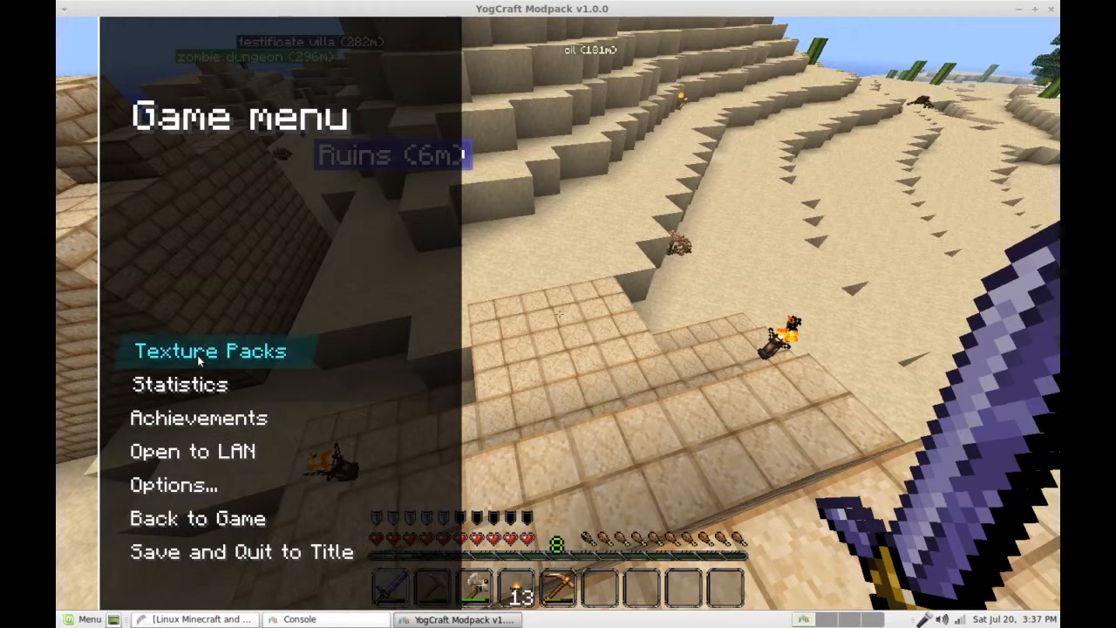
pyautogui.moveTo(181, 485)
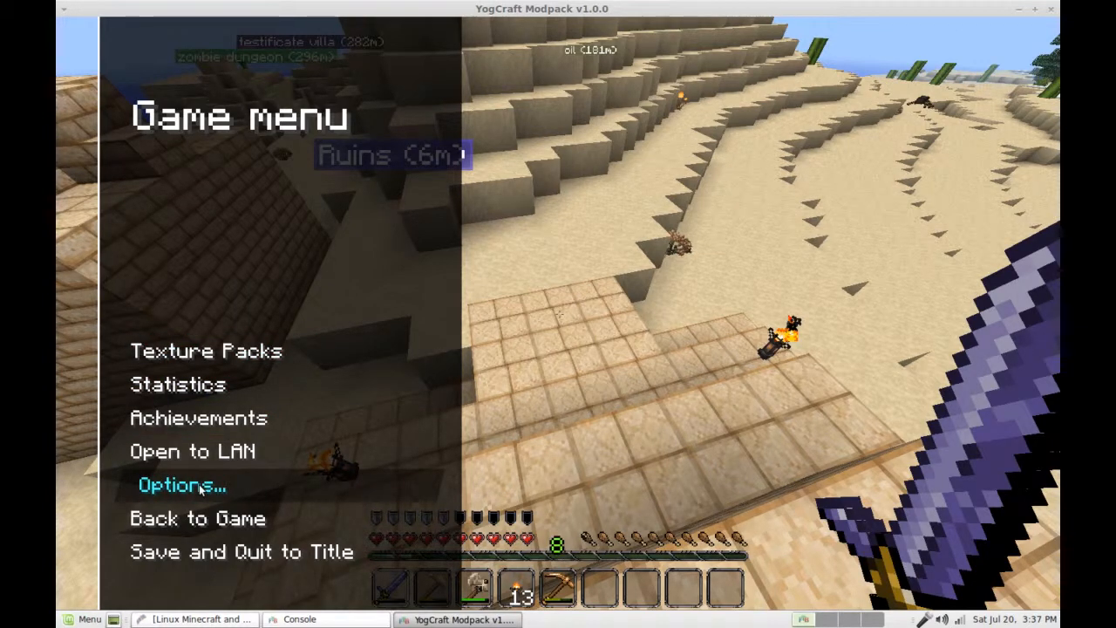
pyautogui.click(181, 485)
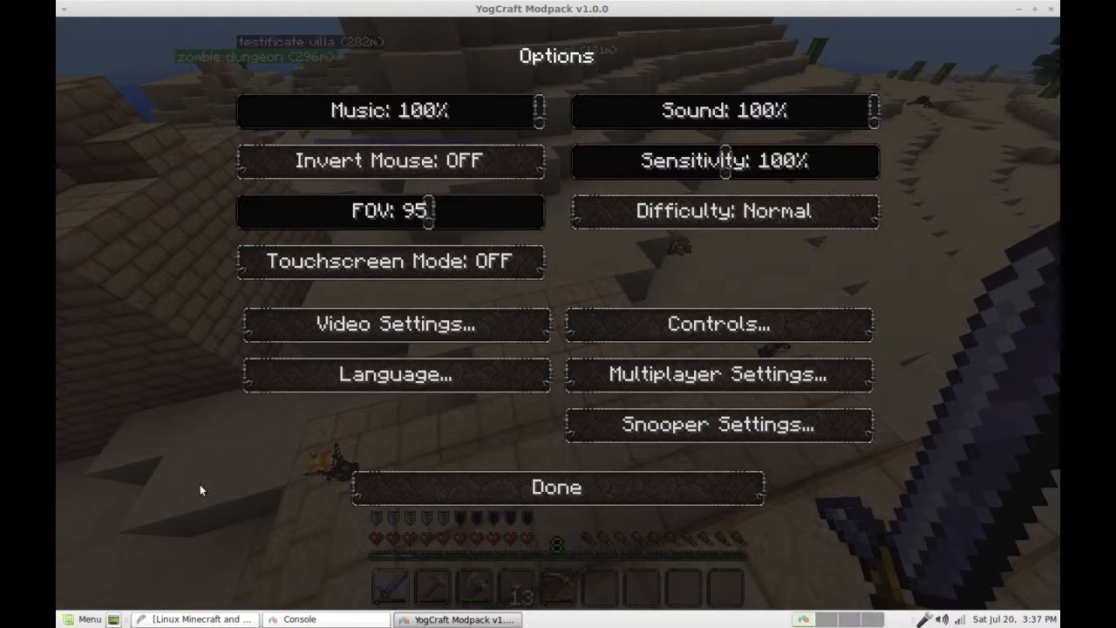
pyautogui.moveTo(697, 412)
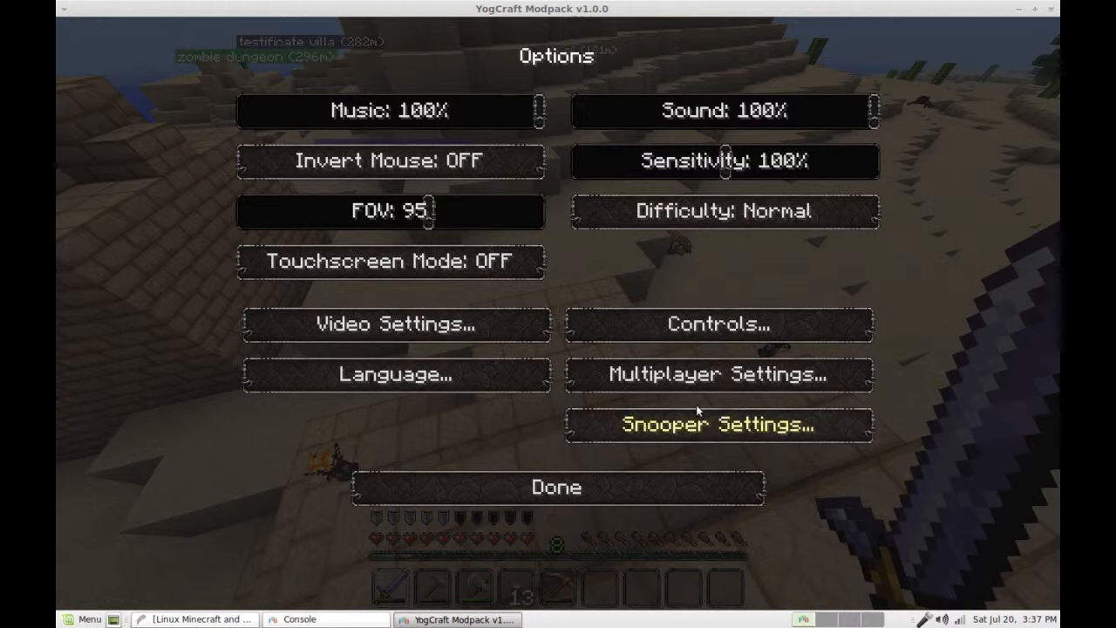
pyautogui.moveTo(394, 323)
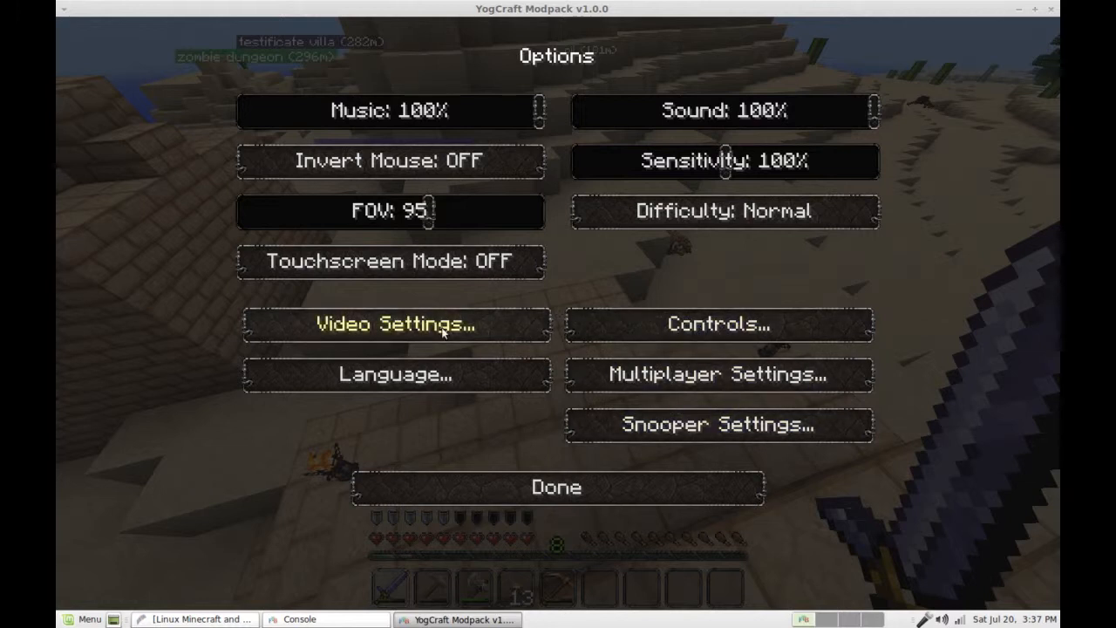
pyautogui.moveTo(705, 341)
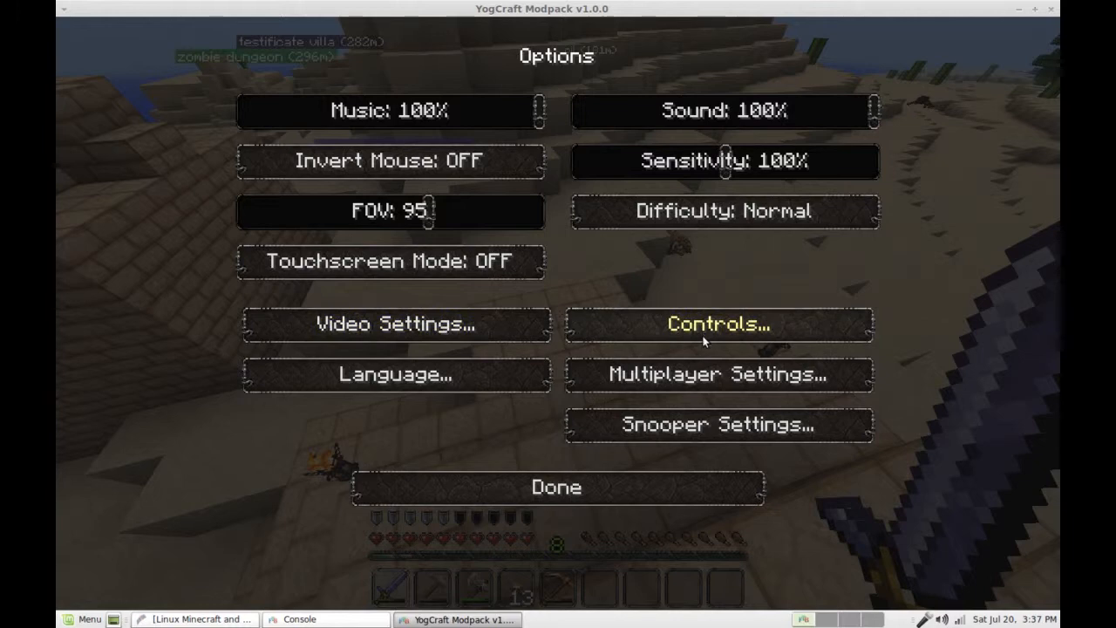
pyautogui.moveTo(522, 352)
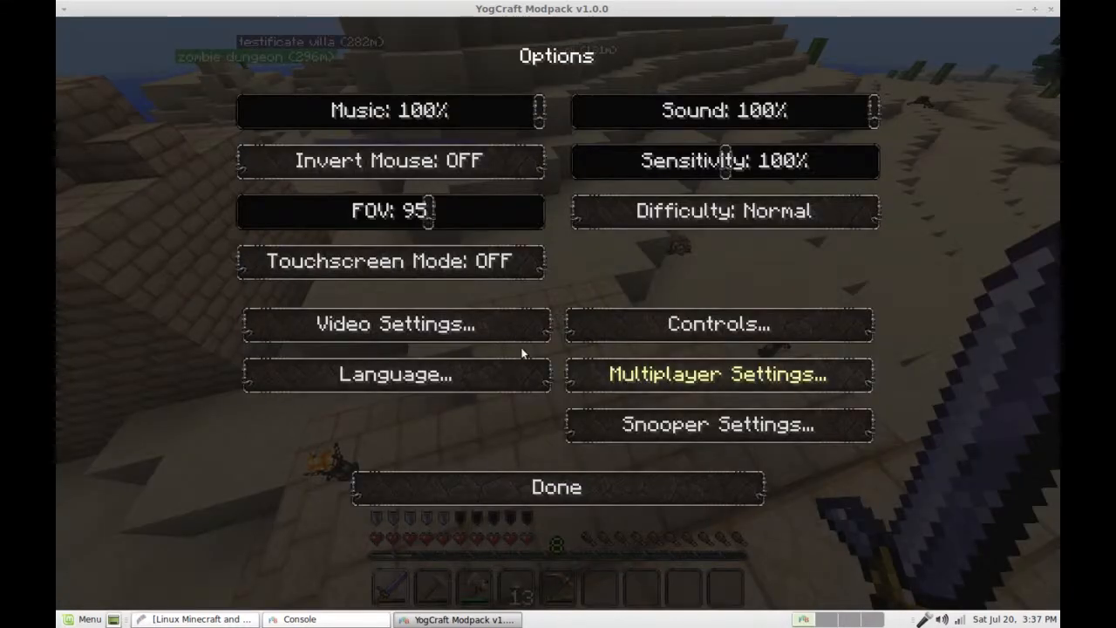
pyautogui.moveTo(562, 438)
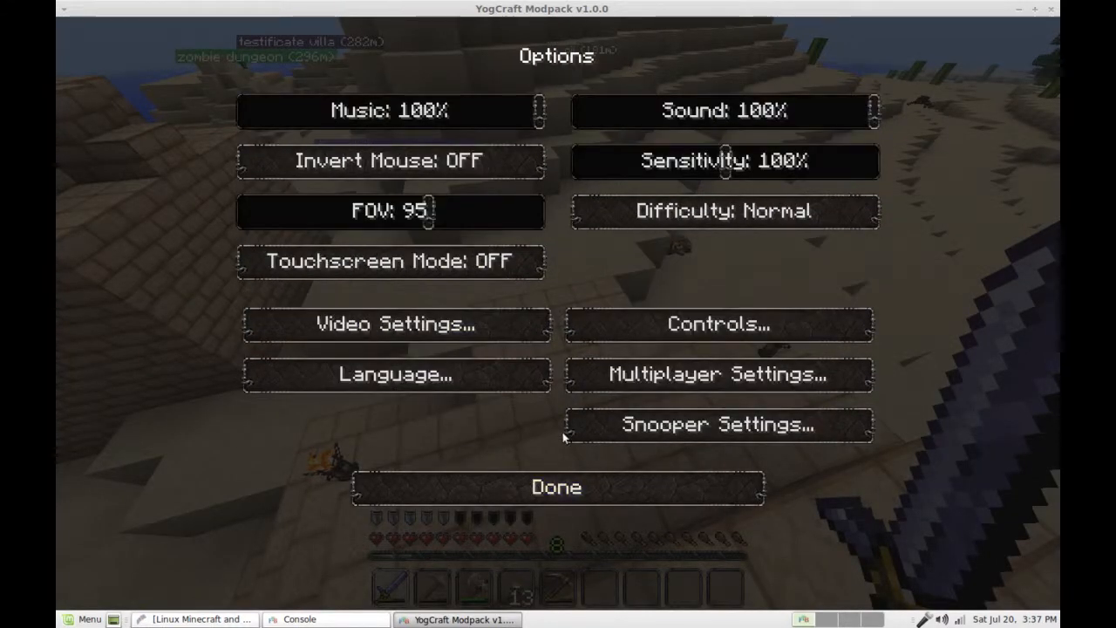
pyautogui.moveTo(747, 469)
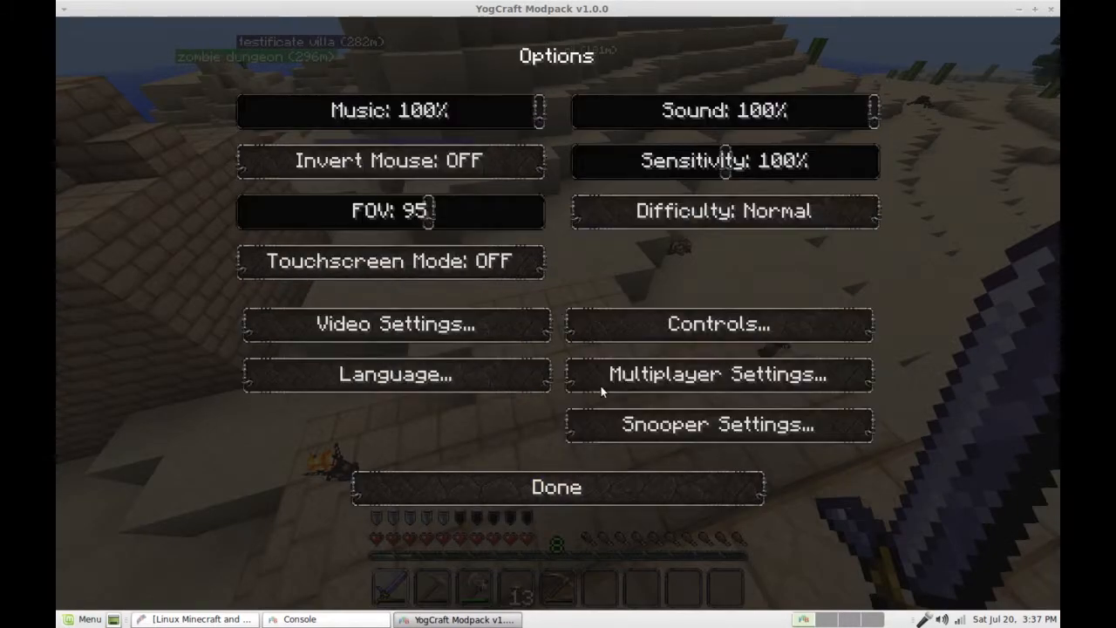
pyautogui.click(555, 487)
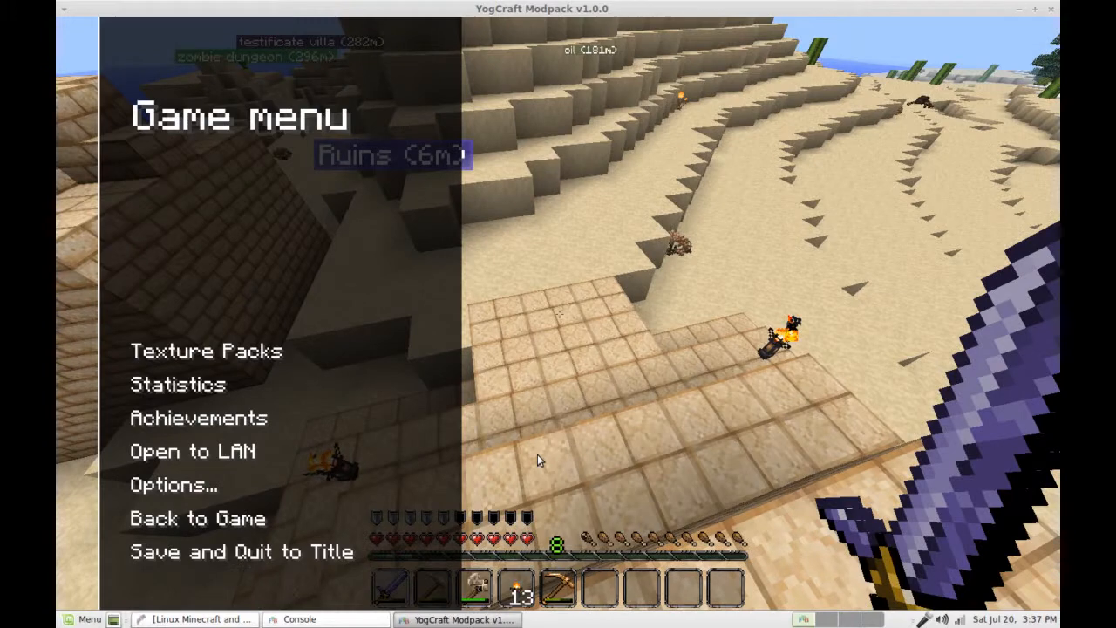
pyautogui.click(178, 384)
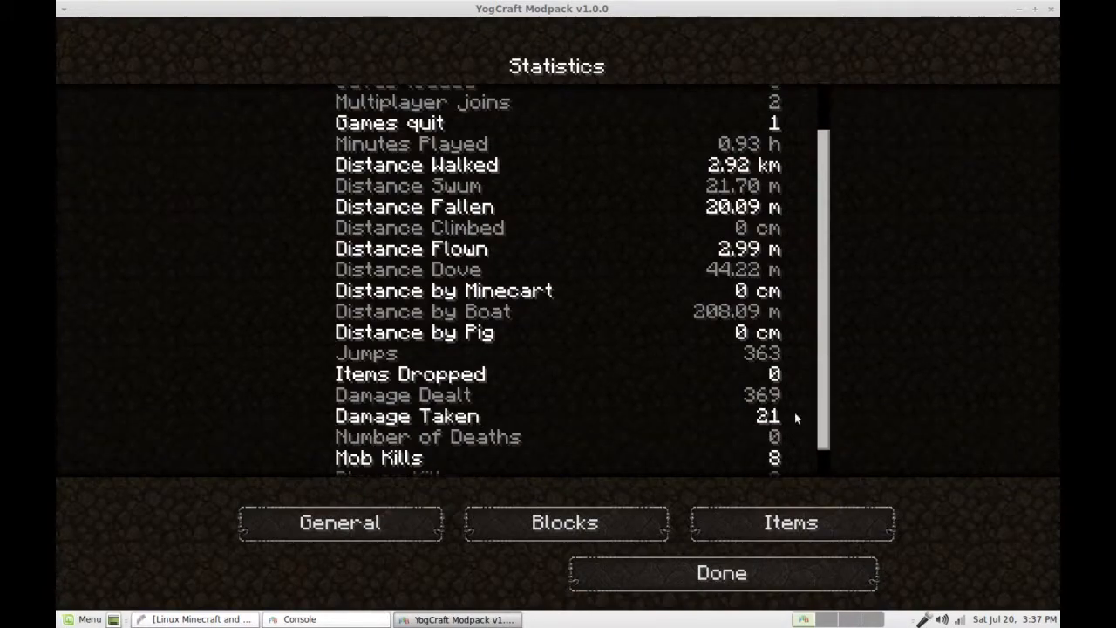
pyautogui.click(722, 572)
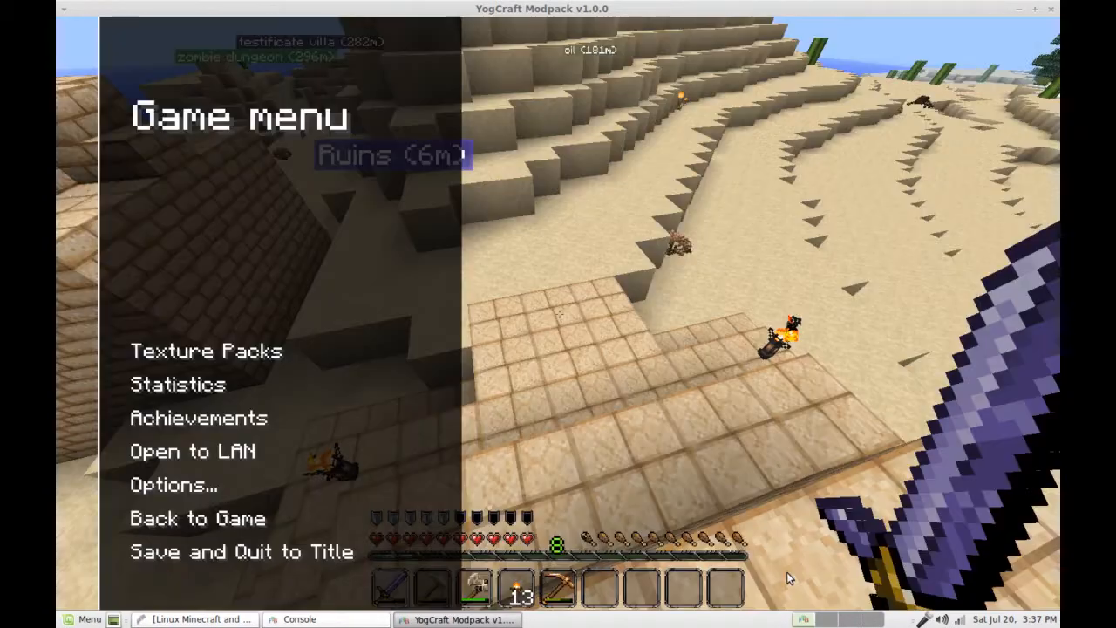
pyautogui.moveTo(202, 450)
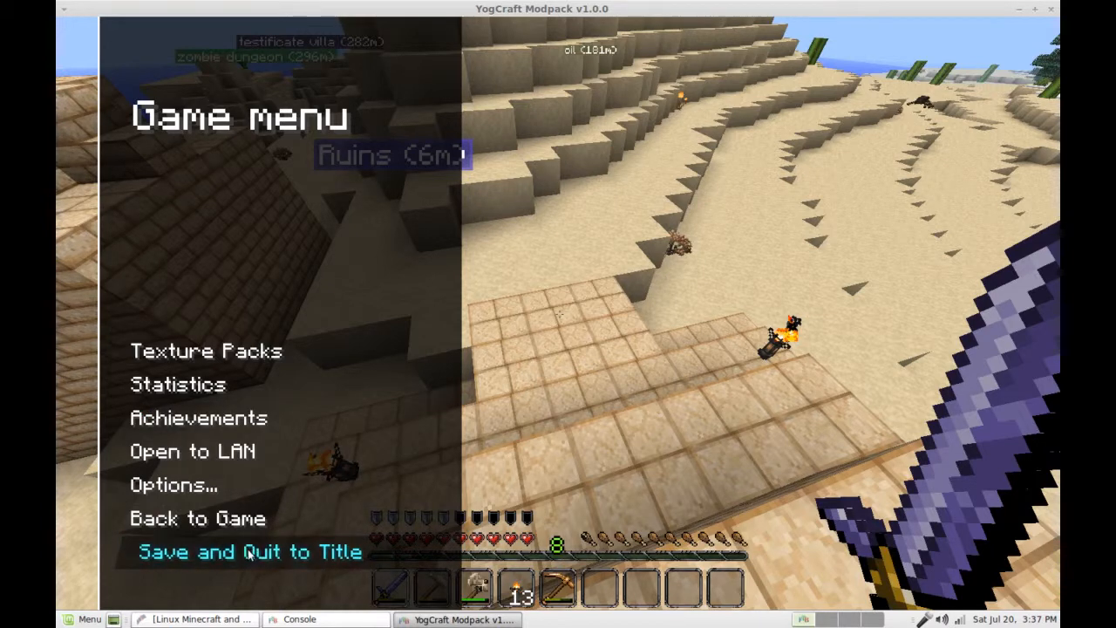
# Save the Pandora world and quit to the title screen
pyautogui.click(249, 551)
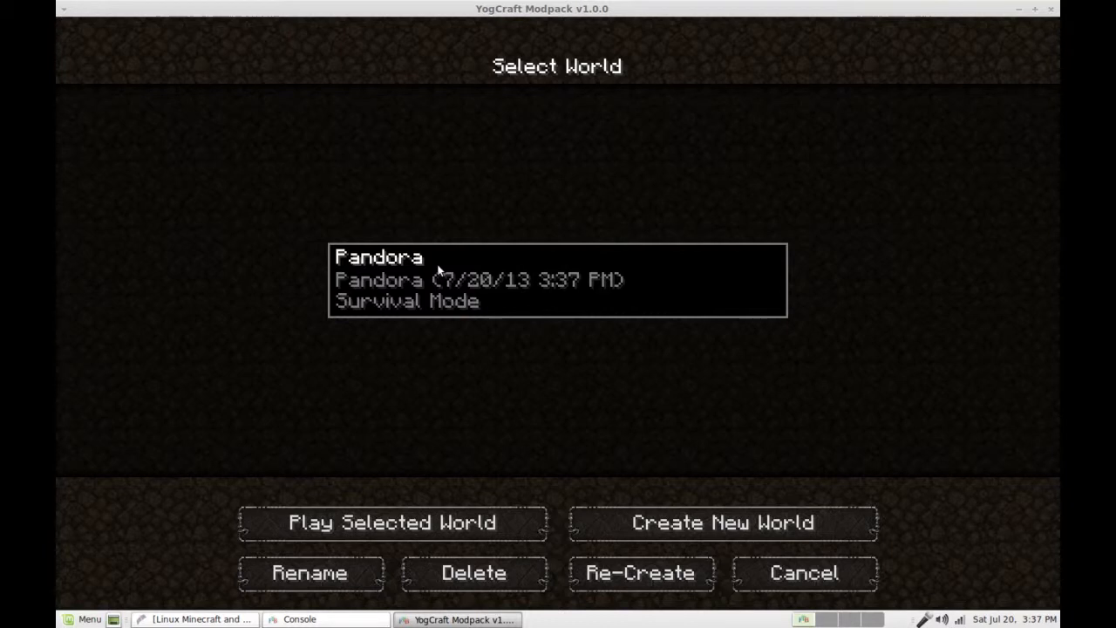
pyautogui.moveTo(562, 307)
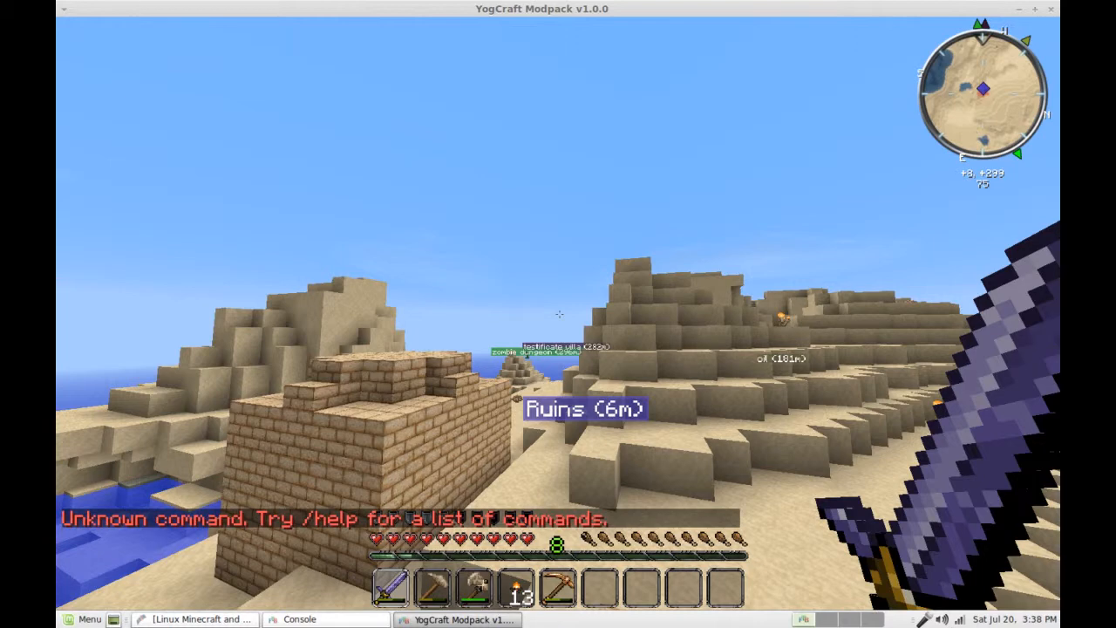
# Enter the help and /seed commands in the chat command line
pyautogui.press('Return')
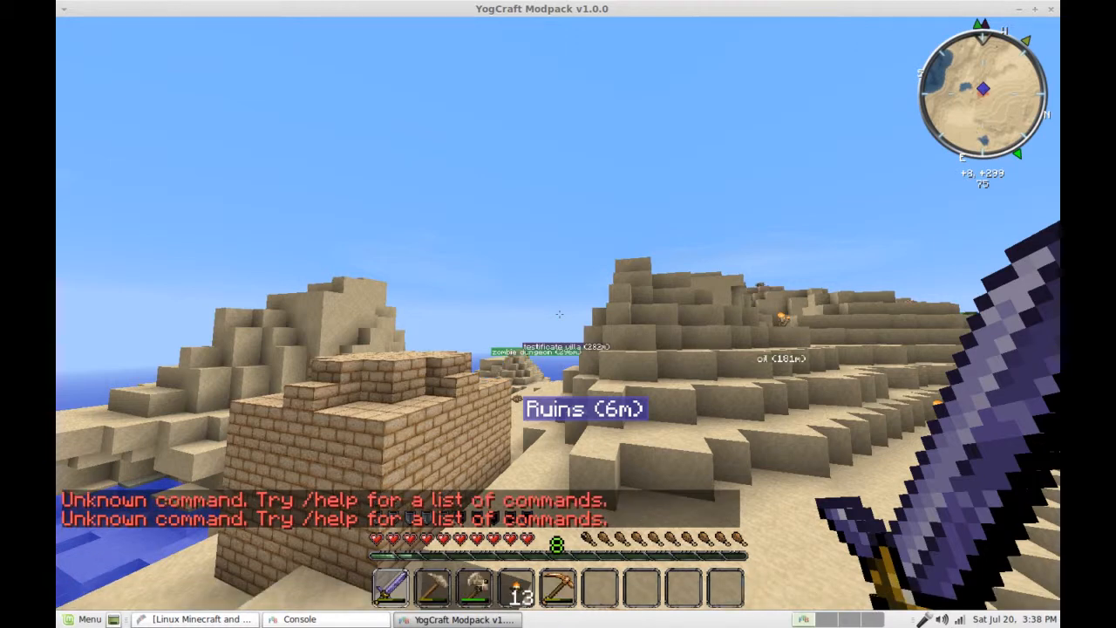
pyautogui.write('he')
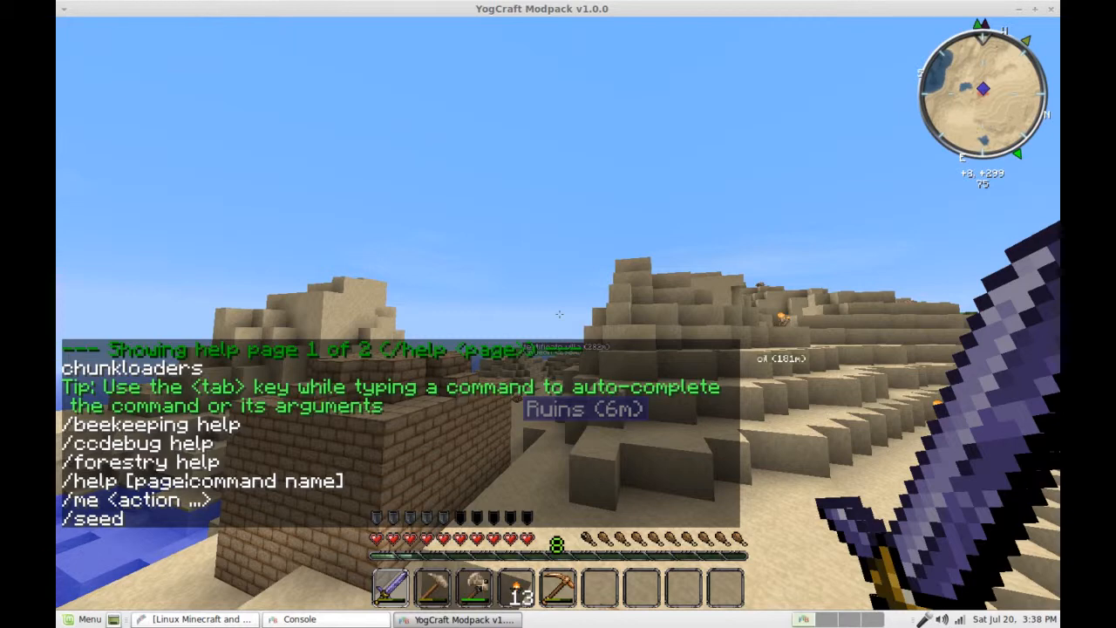
pyautogui.write('/see')
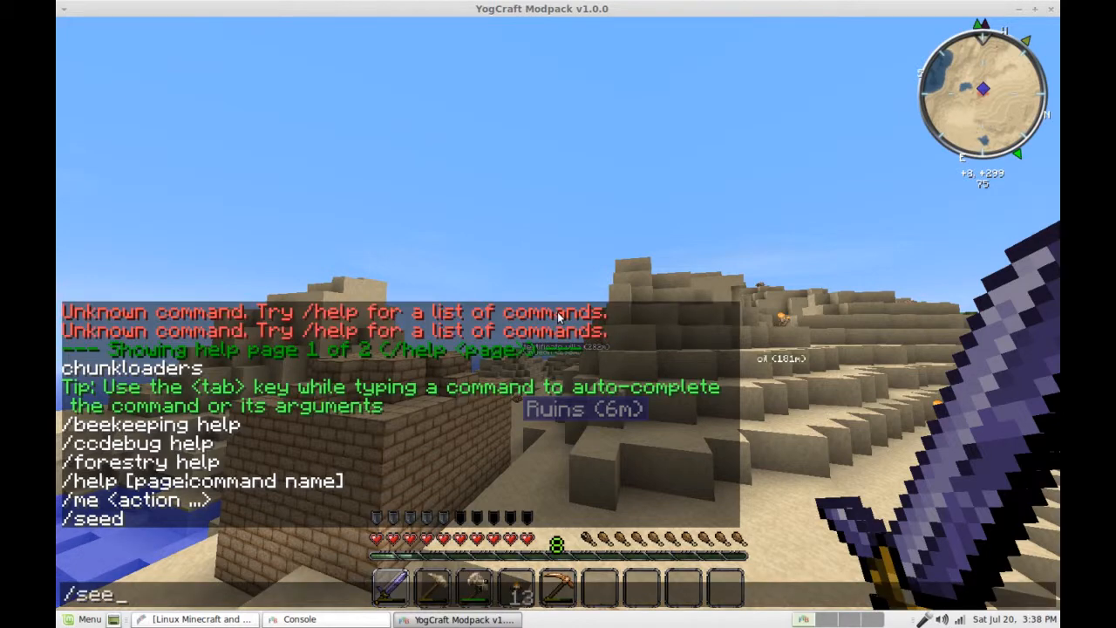
pyautogui.press('Return')
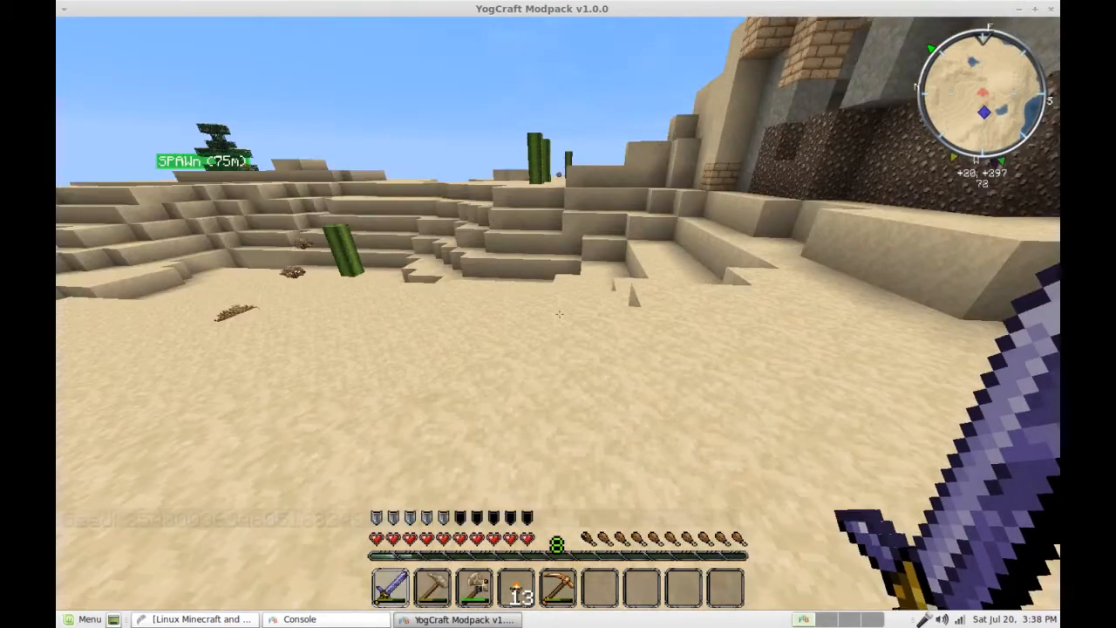
pyautogui.moveTo(559, 314)
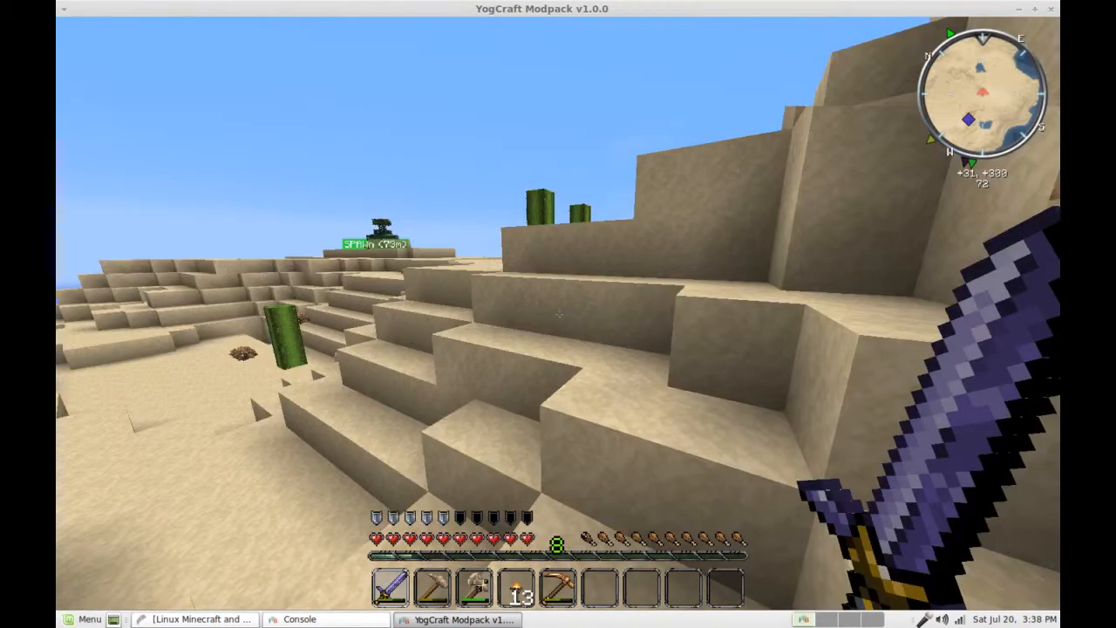
pyautogui.moveTo(558, 314)
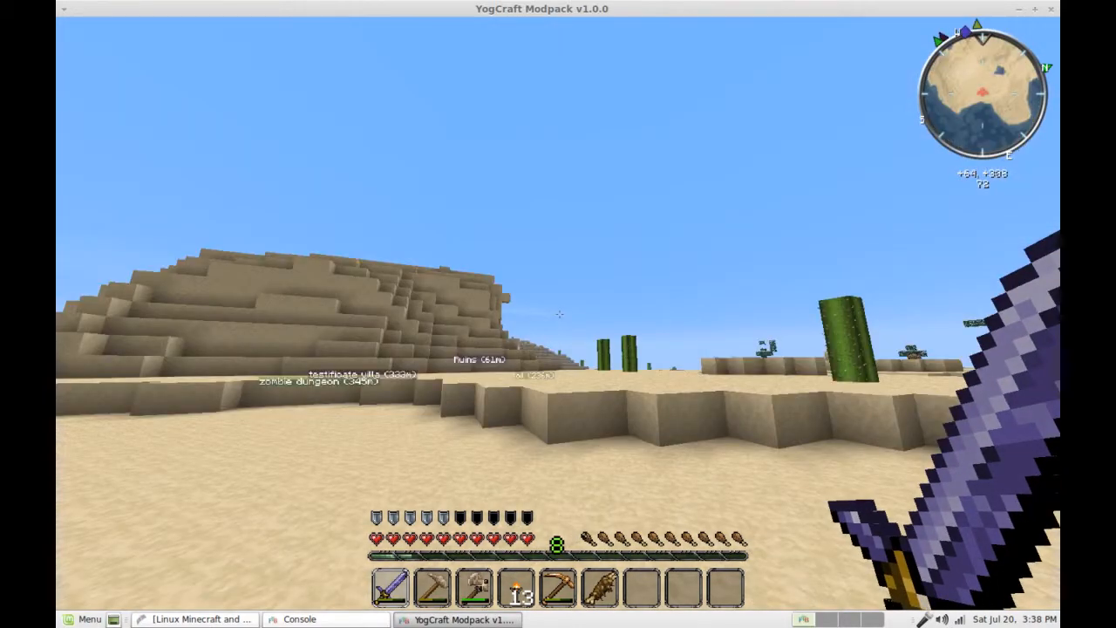
# Pause the game and save and quit the world to the title screen
pyautogui.press('Escape')
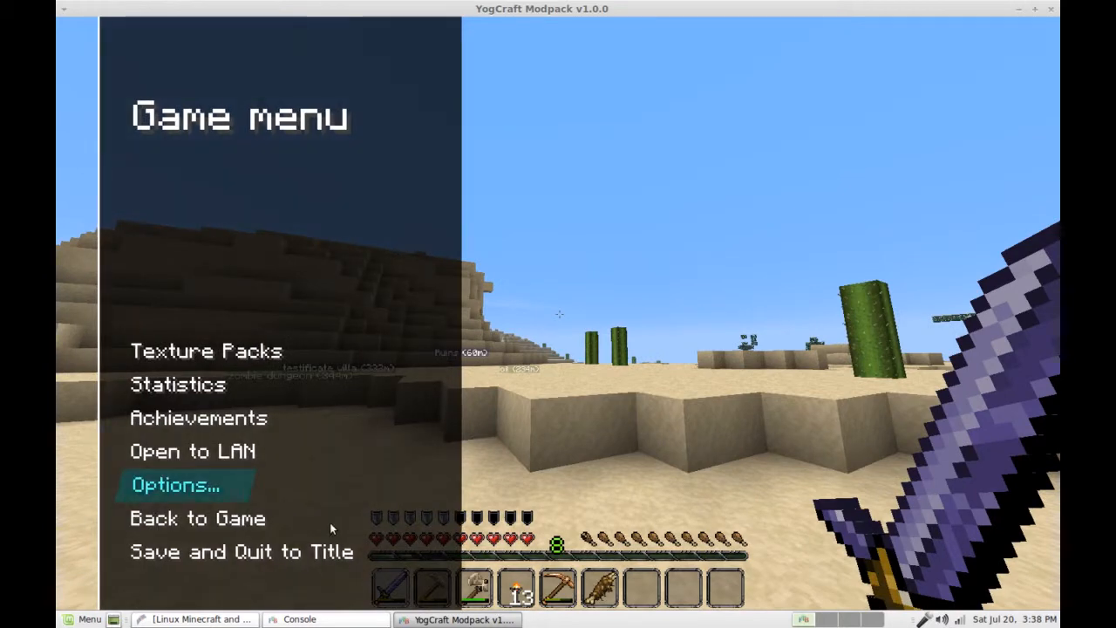
pyautogui.click(241, 552)
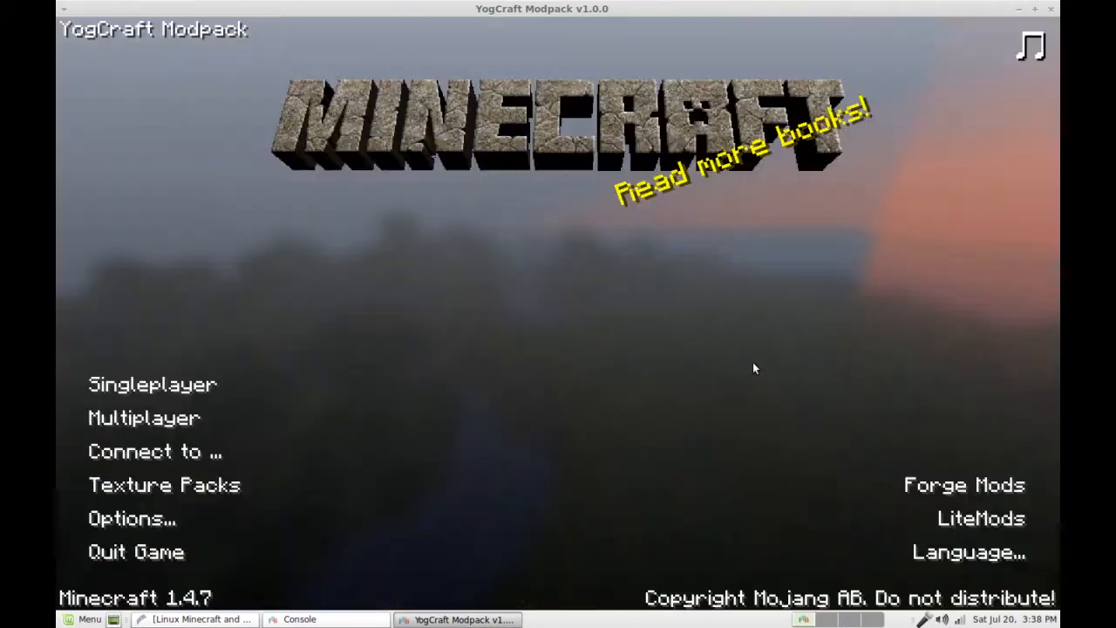
pyautogui.moveTo(671, 439)
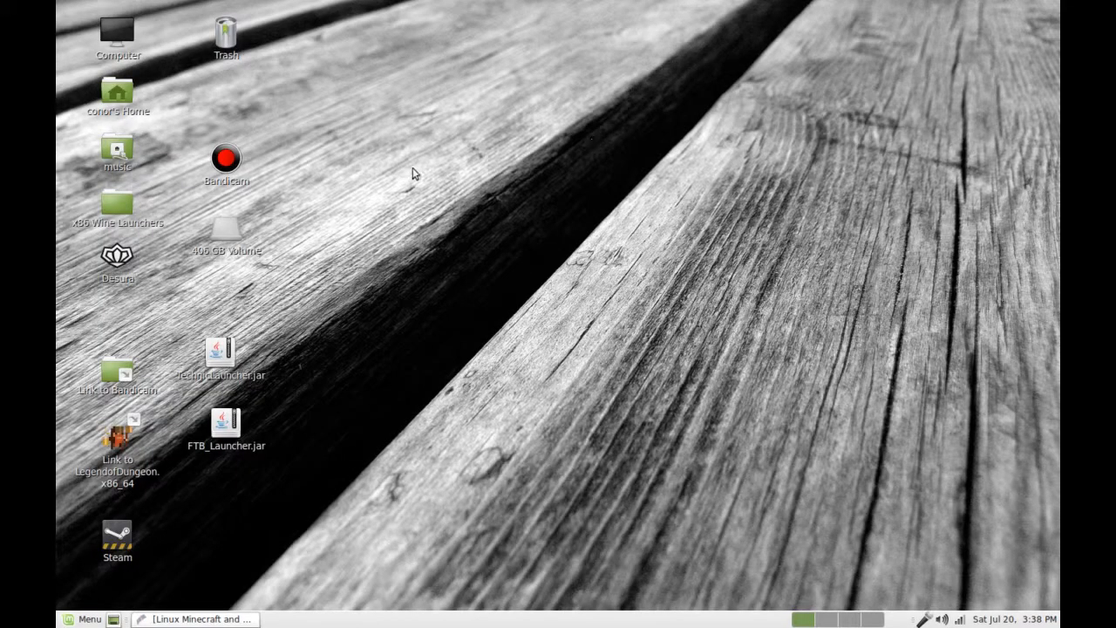
# Dismiss the Technic jar's context menu and launch FTB_Launcher.jar from the desktop
pyautogui.rightClick(220, 352)
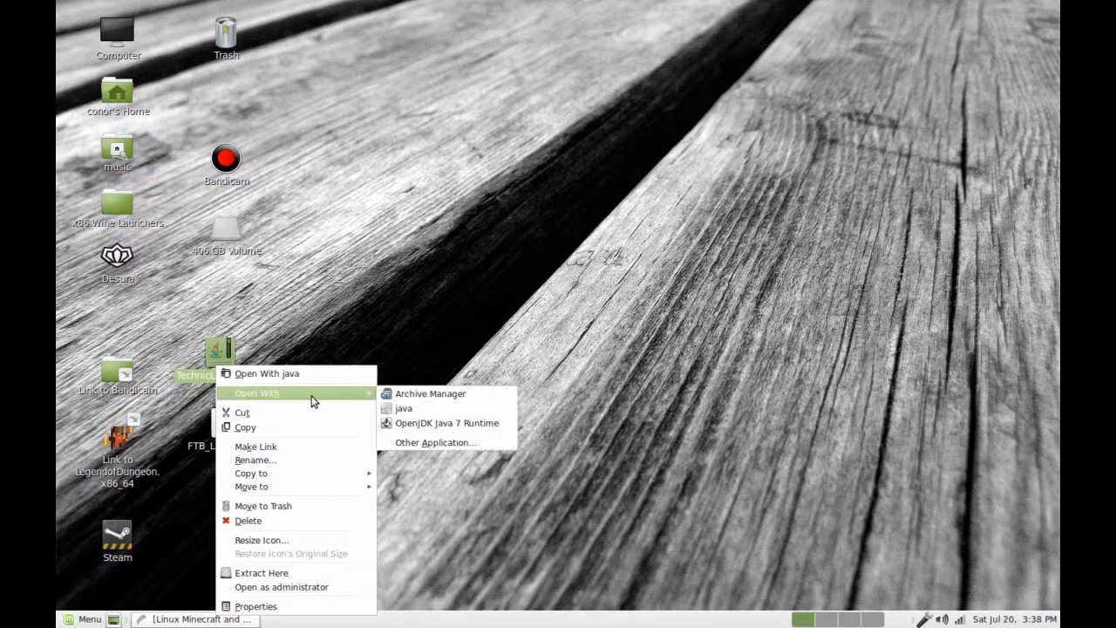
pyautogui.click(637, 270)
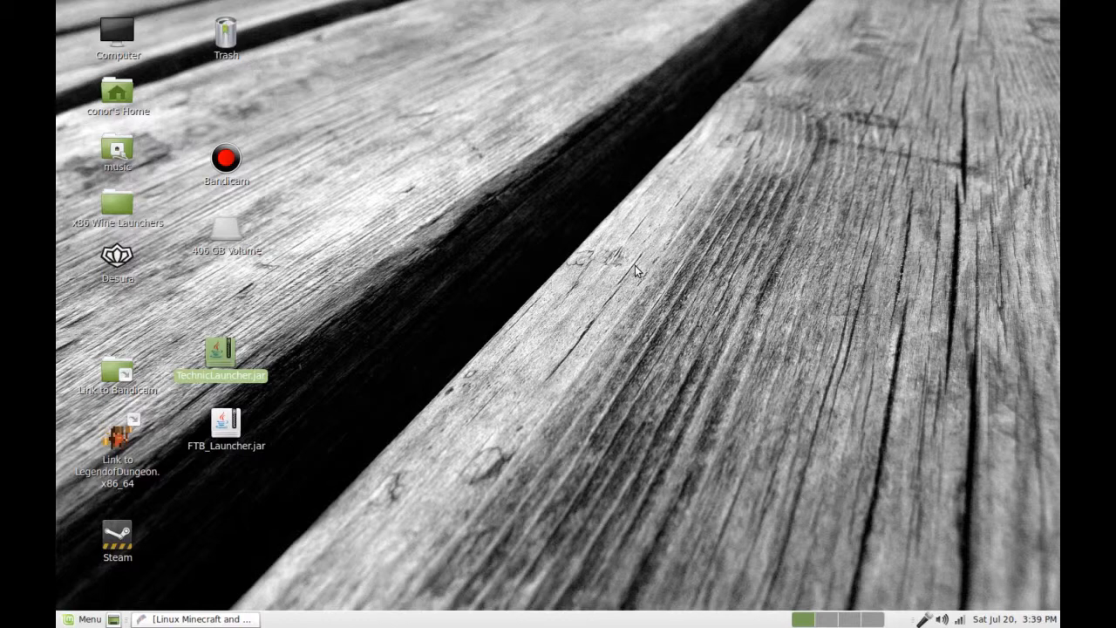
pyautogui.moveTo(286, 179)
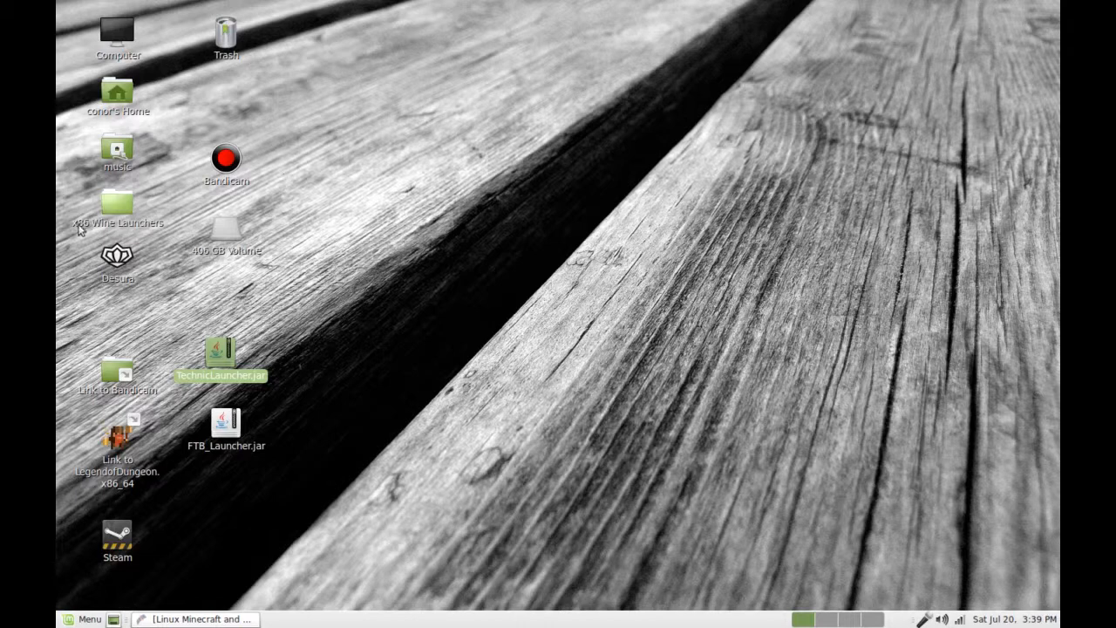
pyautogui.click(227, 428)
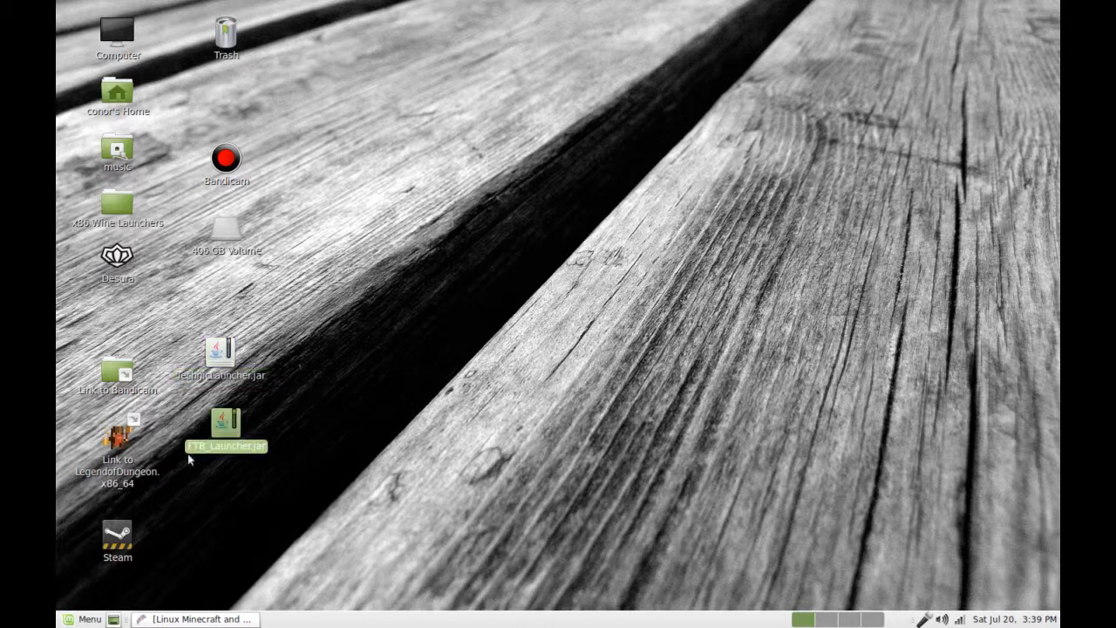
pyautogui.moveTo(600, 335)
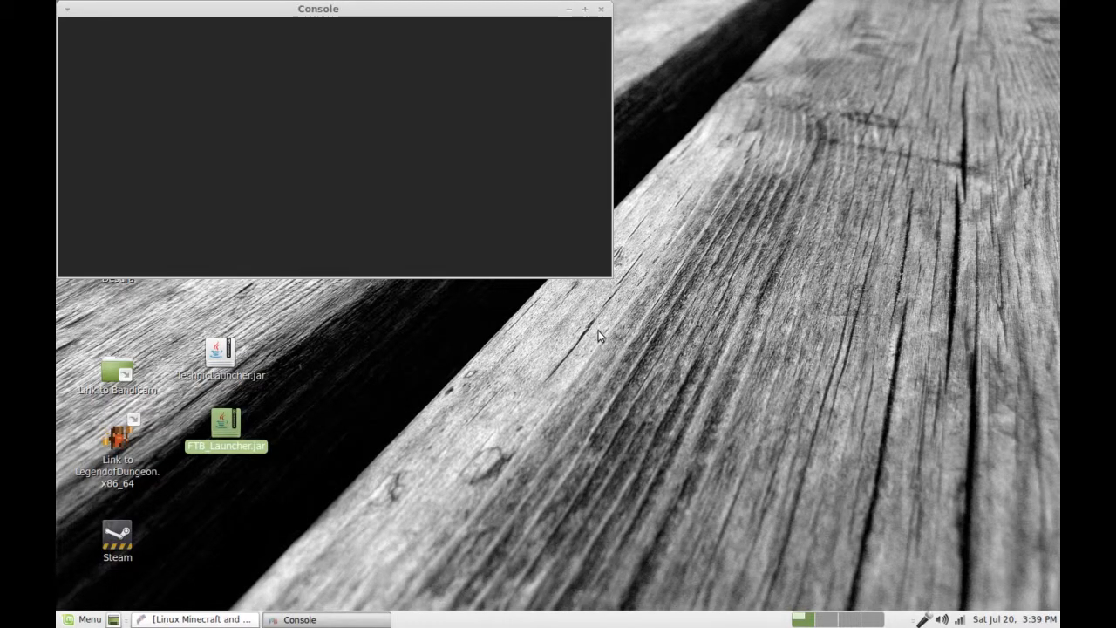
pyautogui.doubleClick(227, 427)
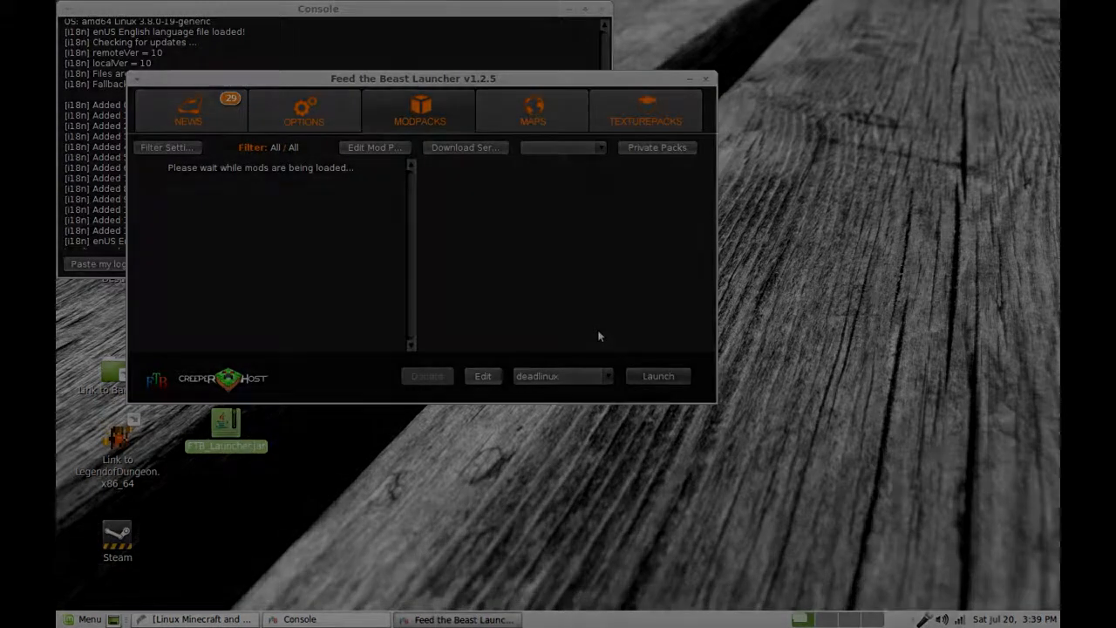